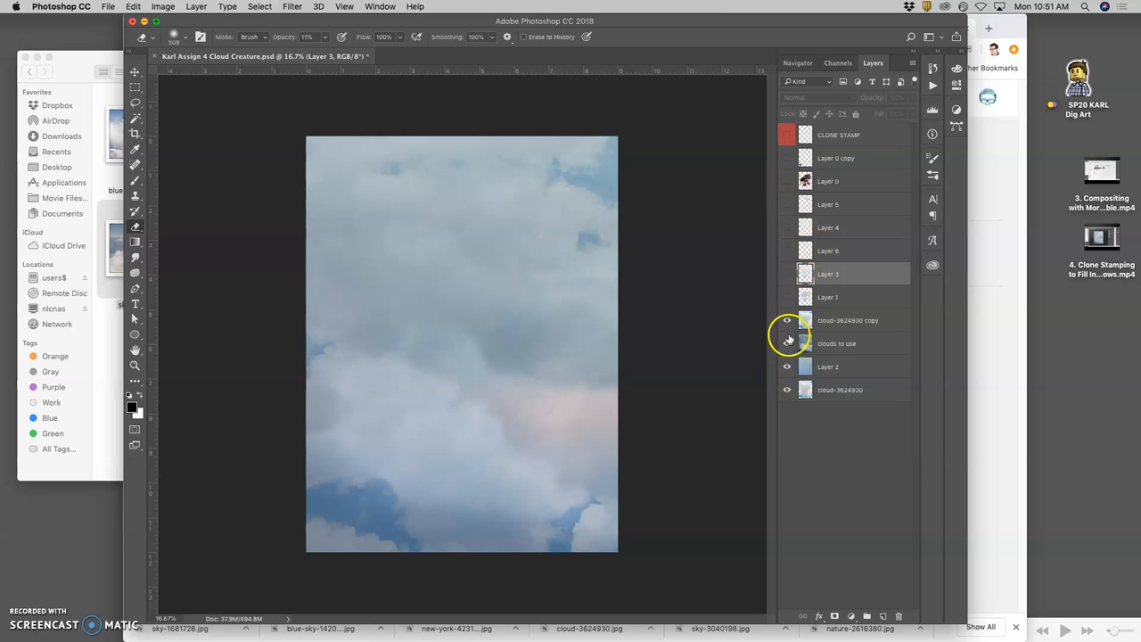
Show the lower cloud layer and make the cloud-3624930 copy layer active
left_click(786, 367)
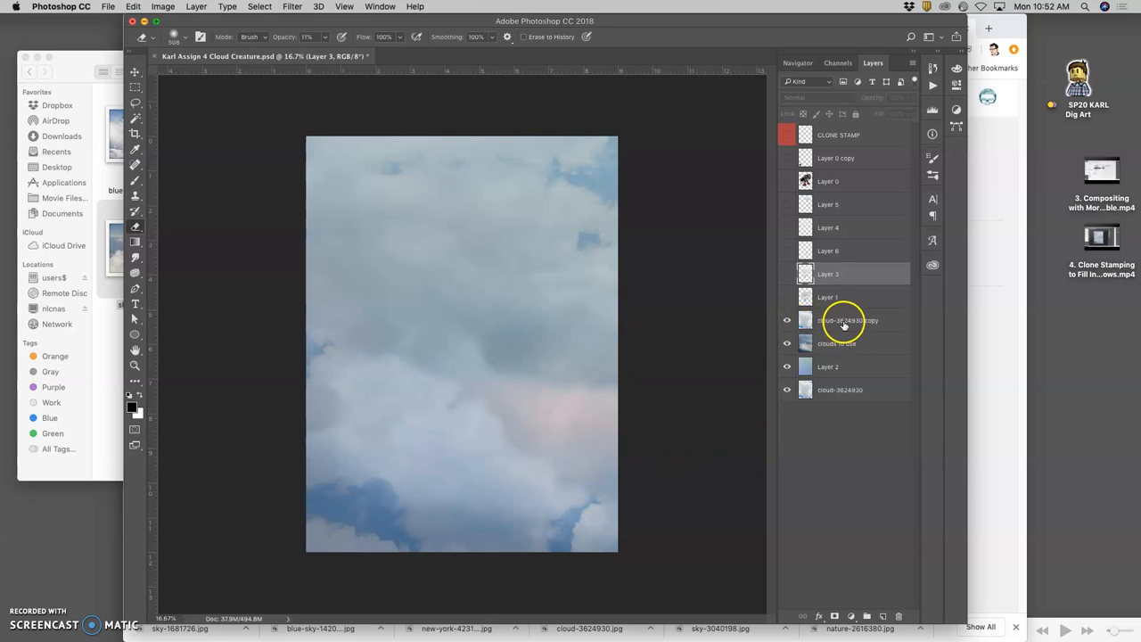
left_click(292, 8)
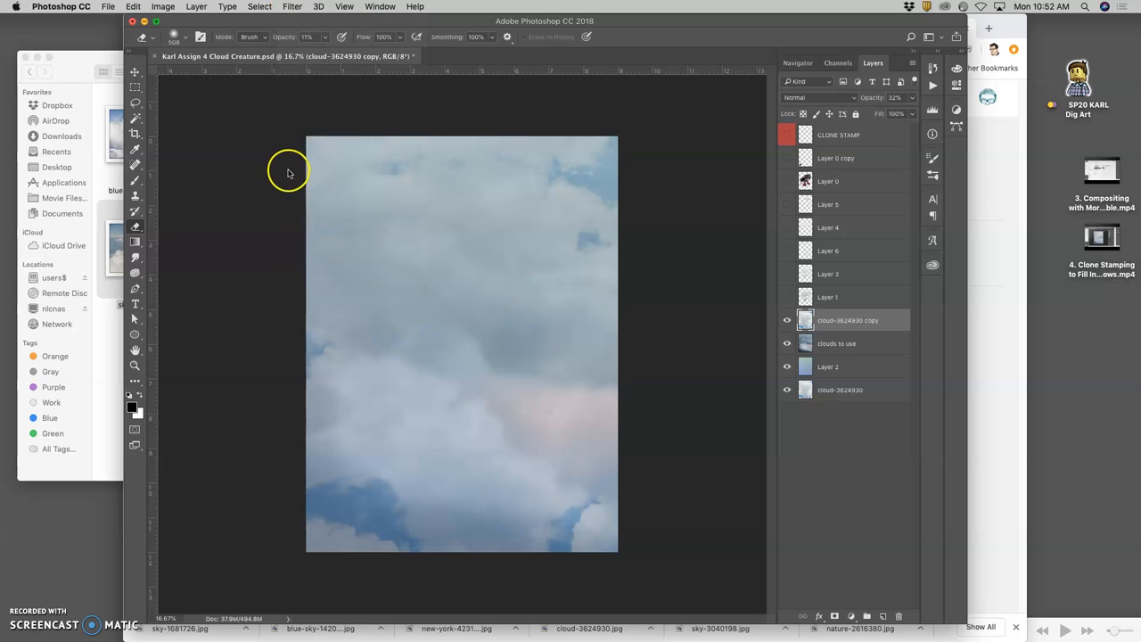
Apply a Gaussian Blur with a raised radius to the copied cloud layer
left_click(292, 7)
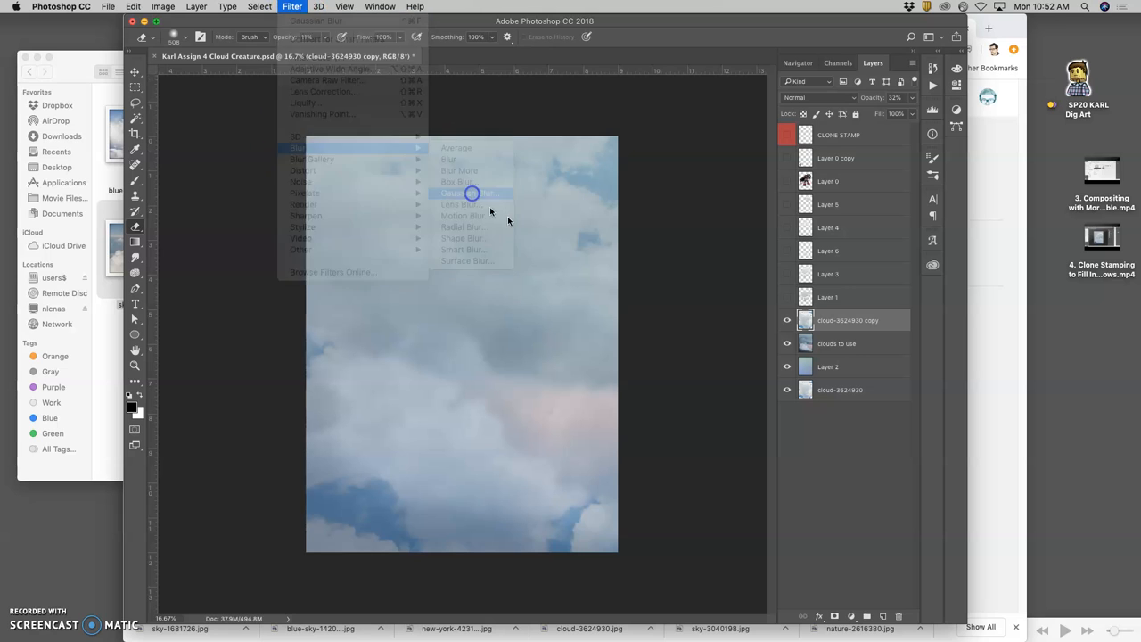
left_click(471, 193)
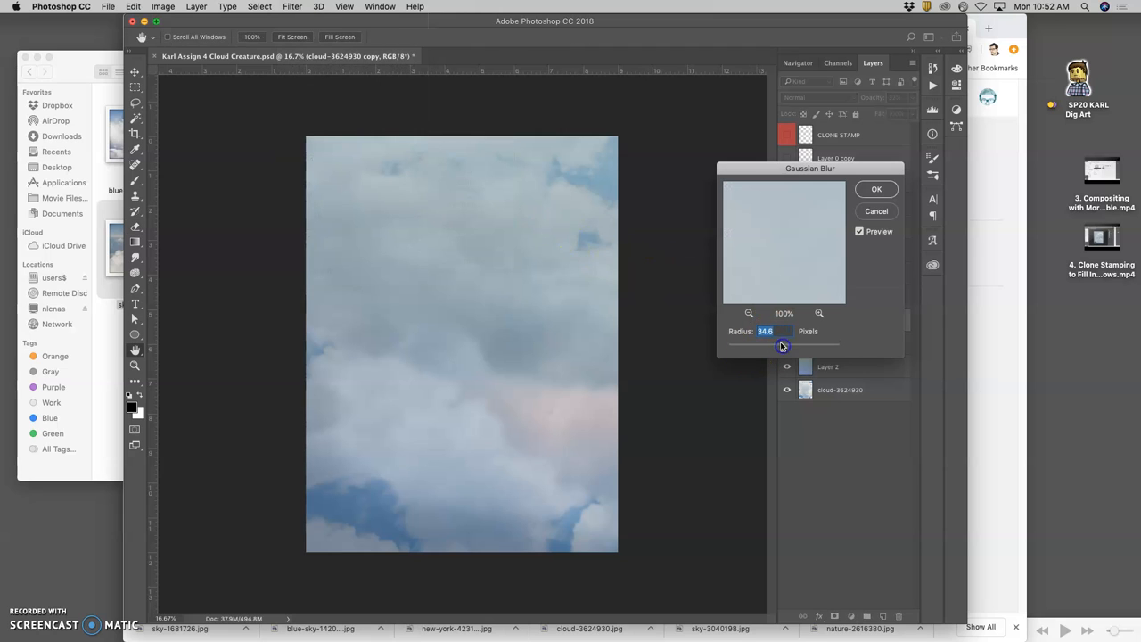
left_click_drag(783, 346, 774, 346)
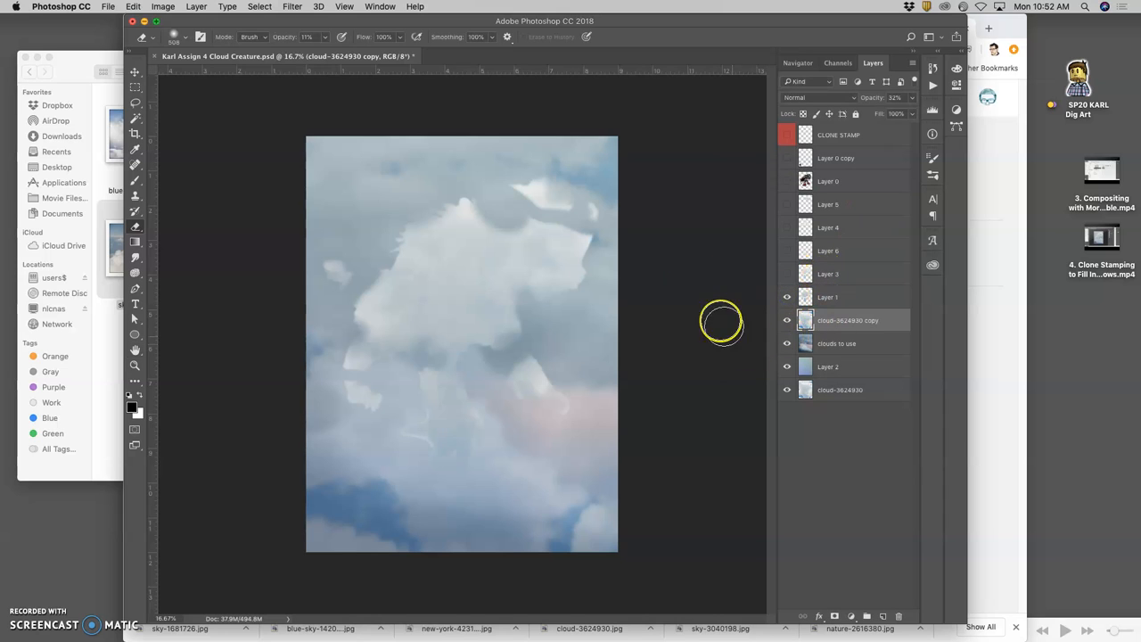
mouse_move(414, 276)
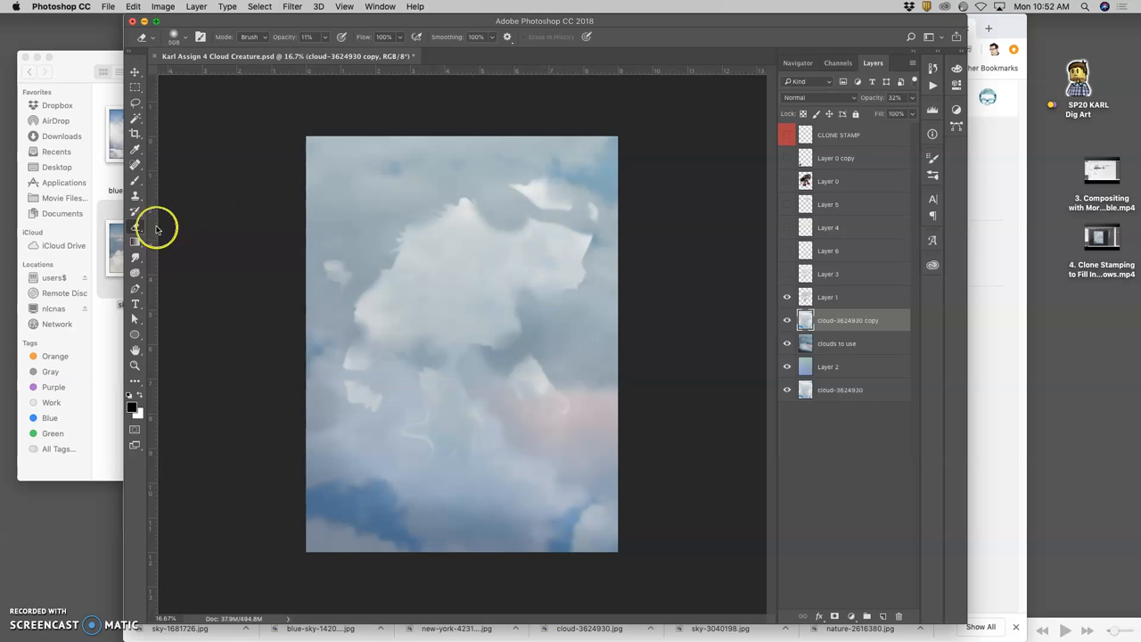
mouse_move(533, 200)
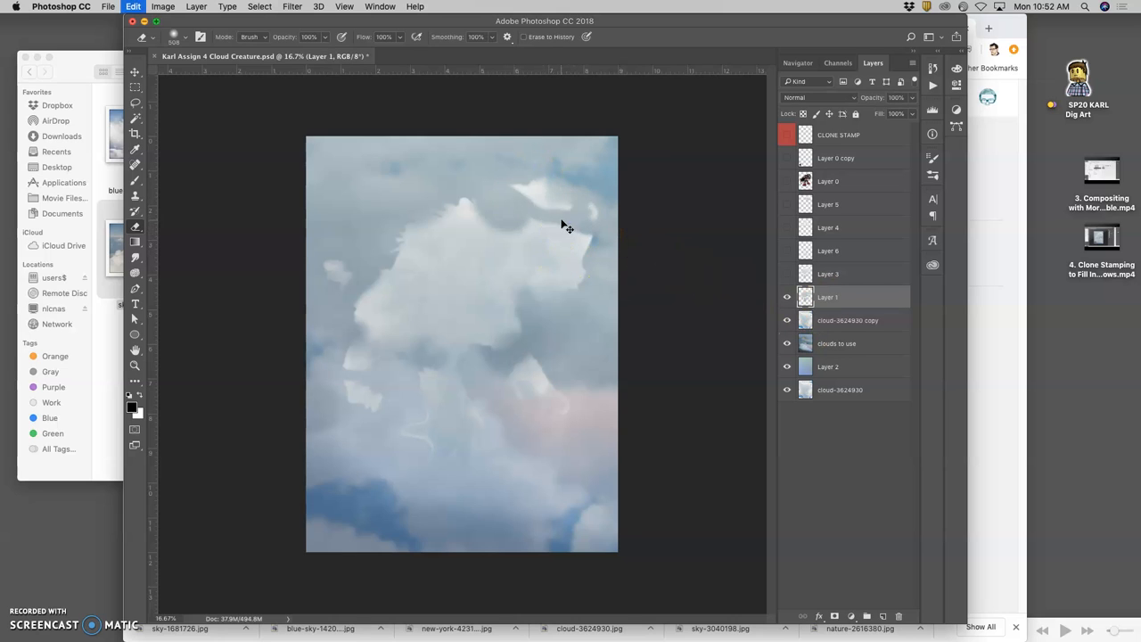
Make the creature layers and the small bottom-left figure layer visible
left_click(787, 274)
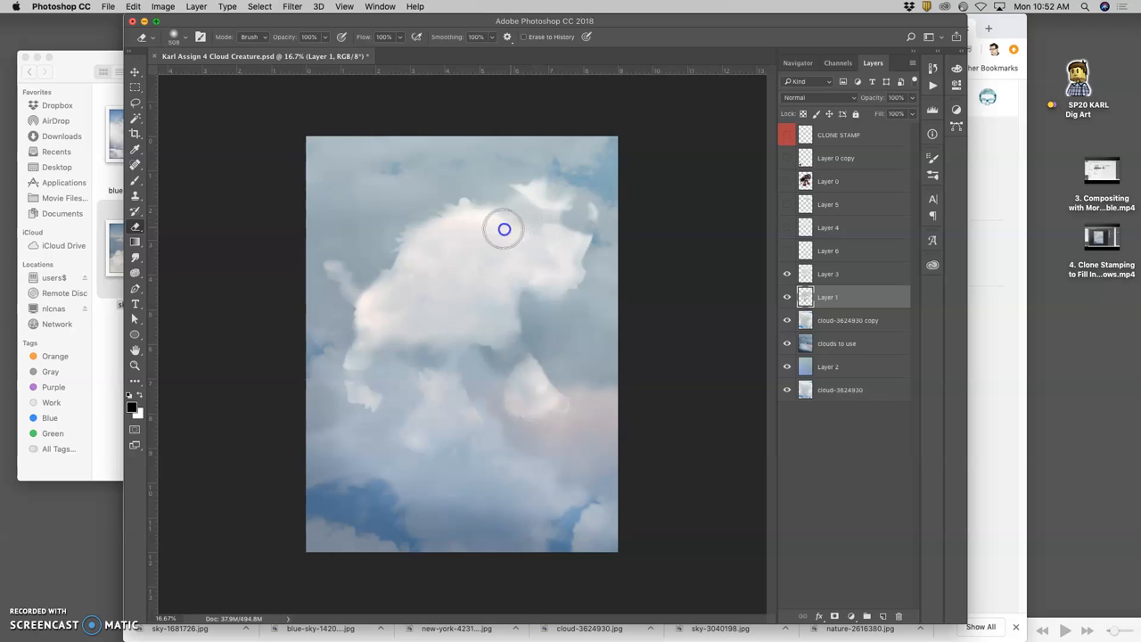
mouse_move(549, 210)
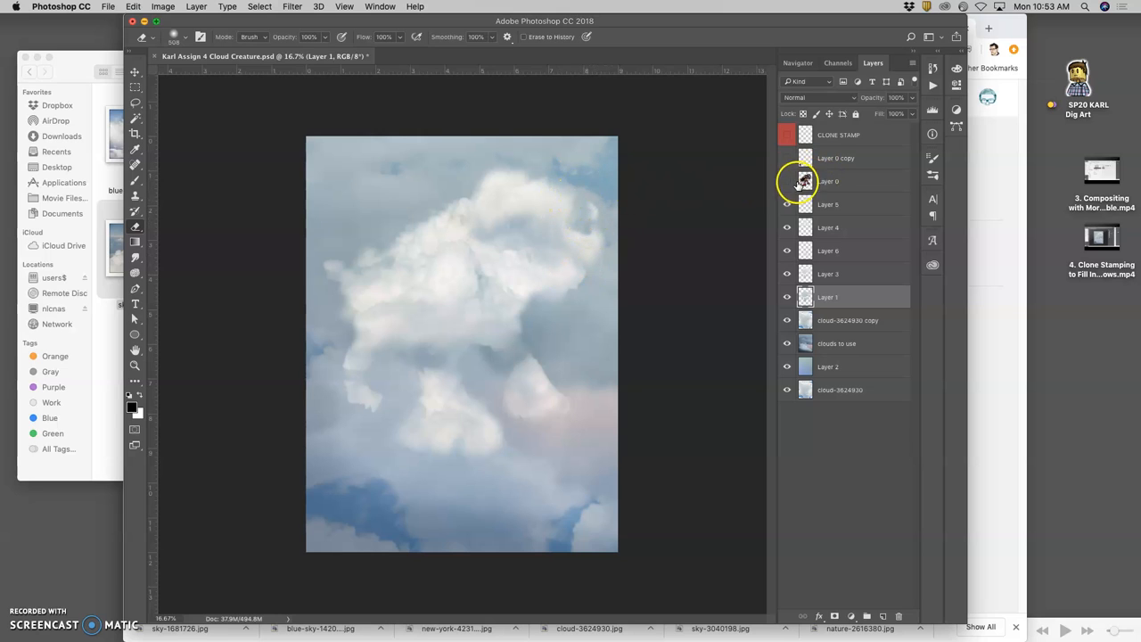
left_click(788, 182)
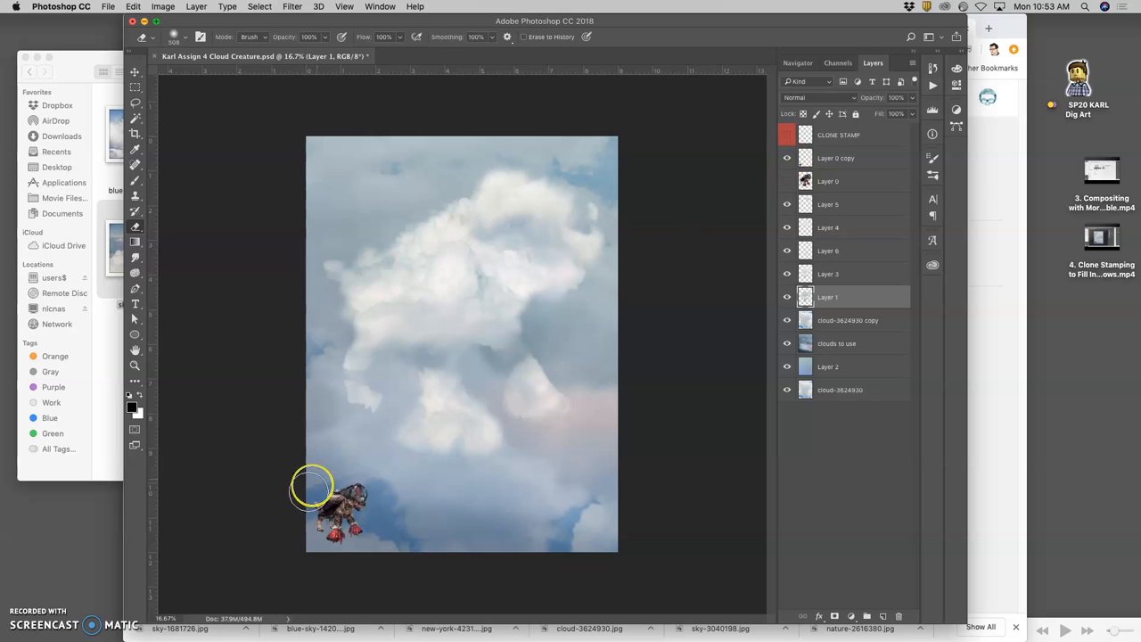
mouse_move(542, 212)
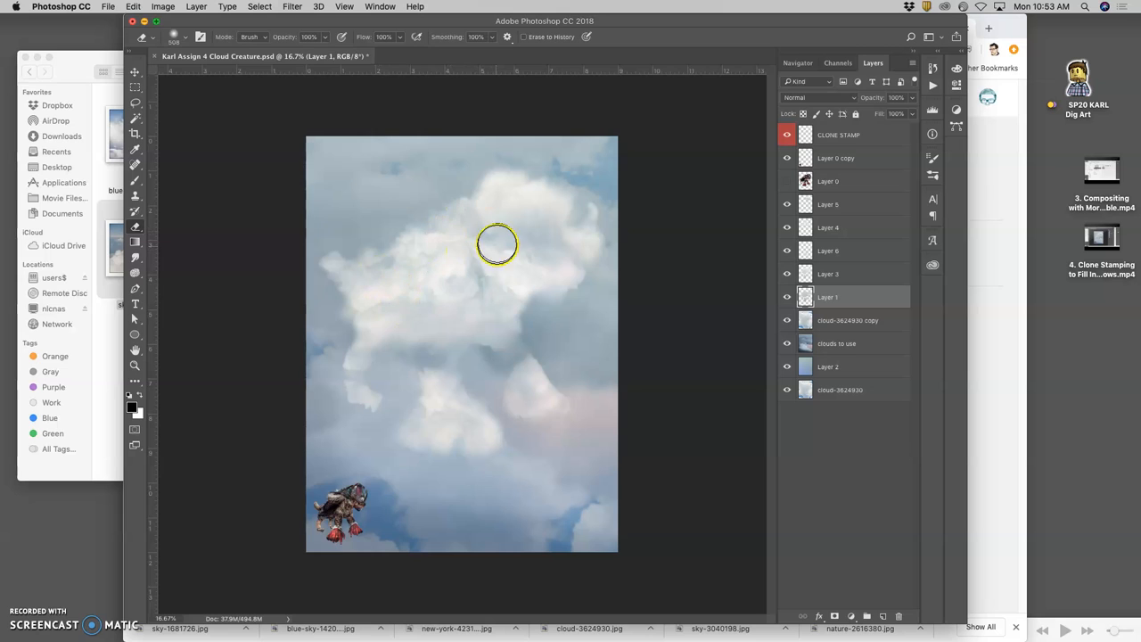
mouse_move(517, 403)
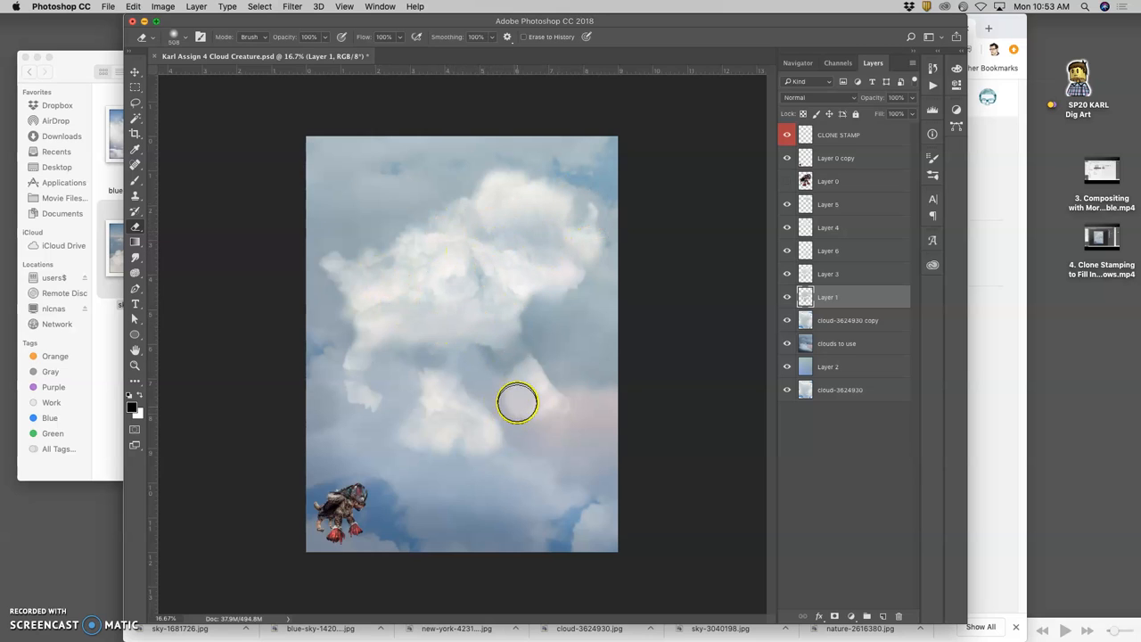
mouse_move(388, 403)
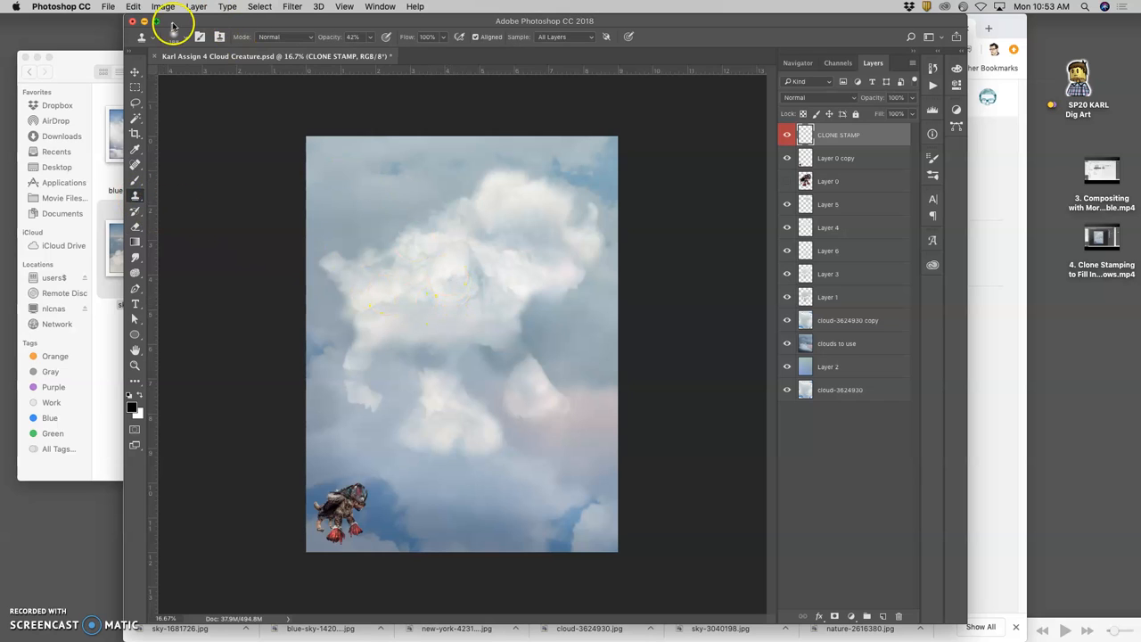
Enlarge the soft Clone Stamp brush and sample cloud texture from the creature's head
left_click(175, 35)
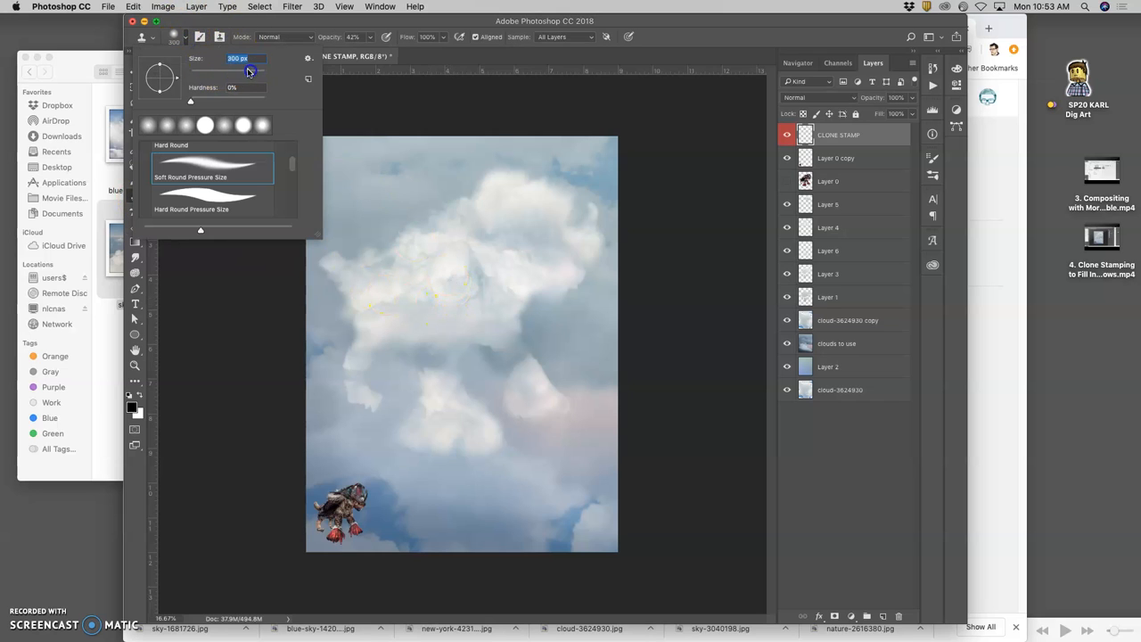
mouse_move(470, 286)
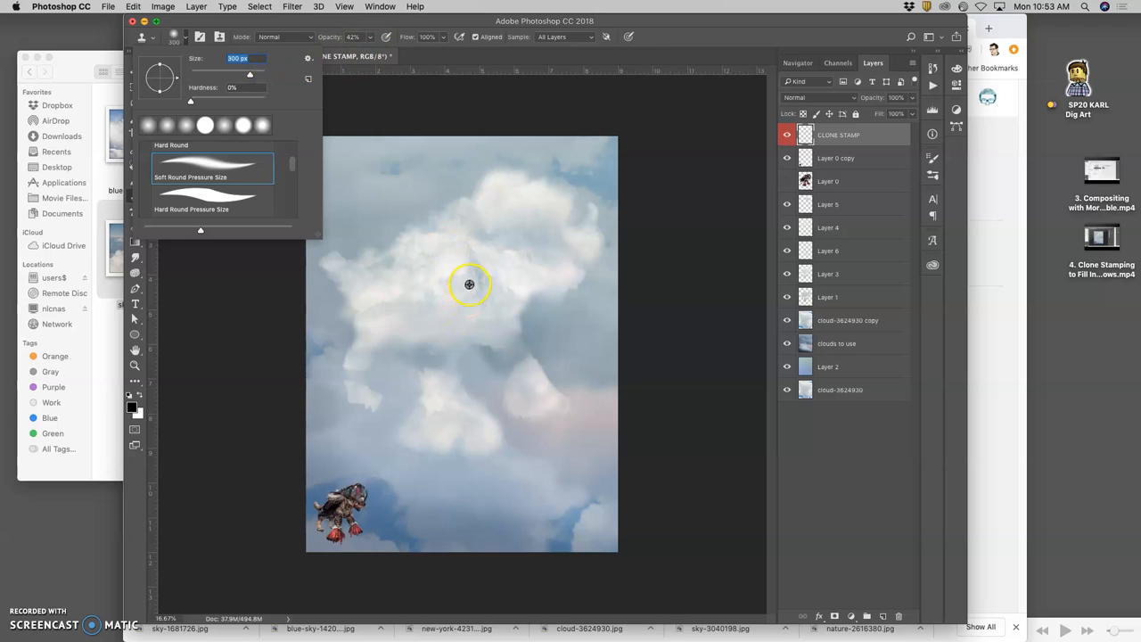
mouse_move(464, 271)
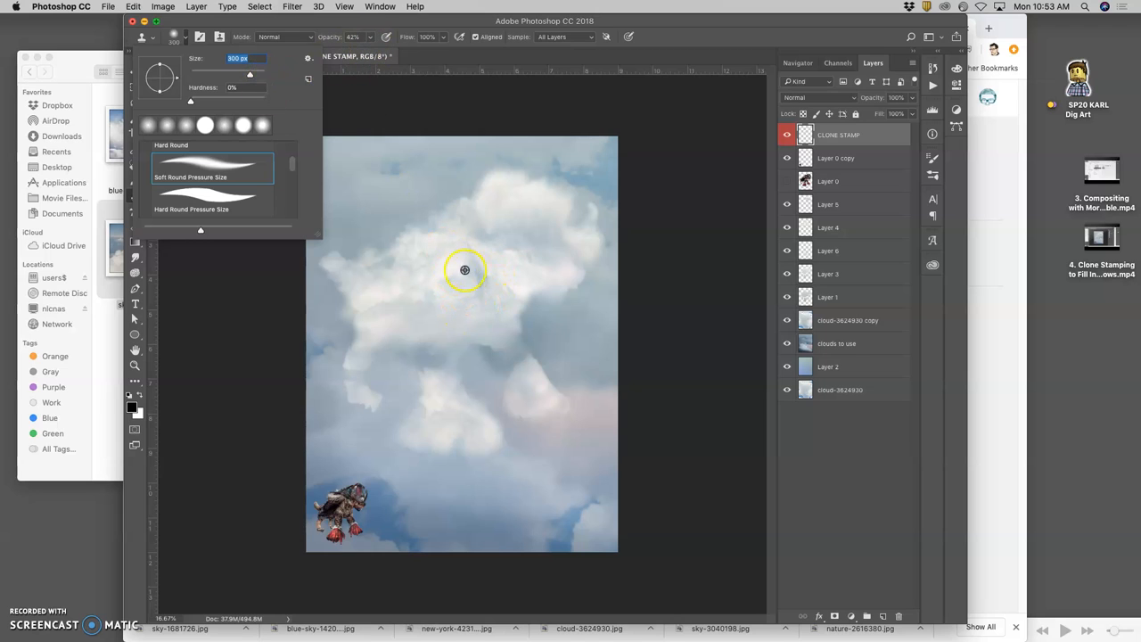
left_click(438, 257)
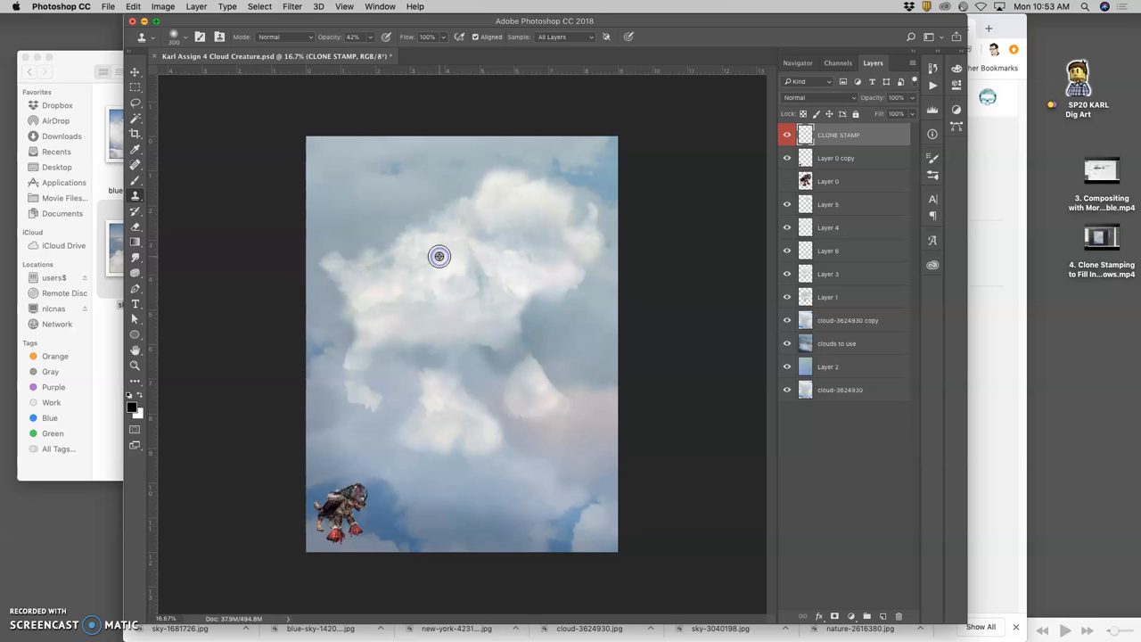
mouse_move(426, 267)
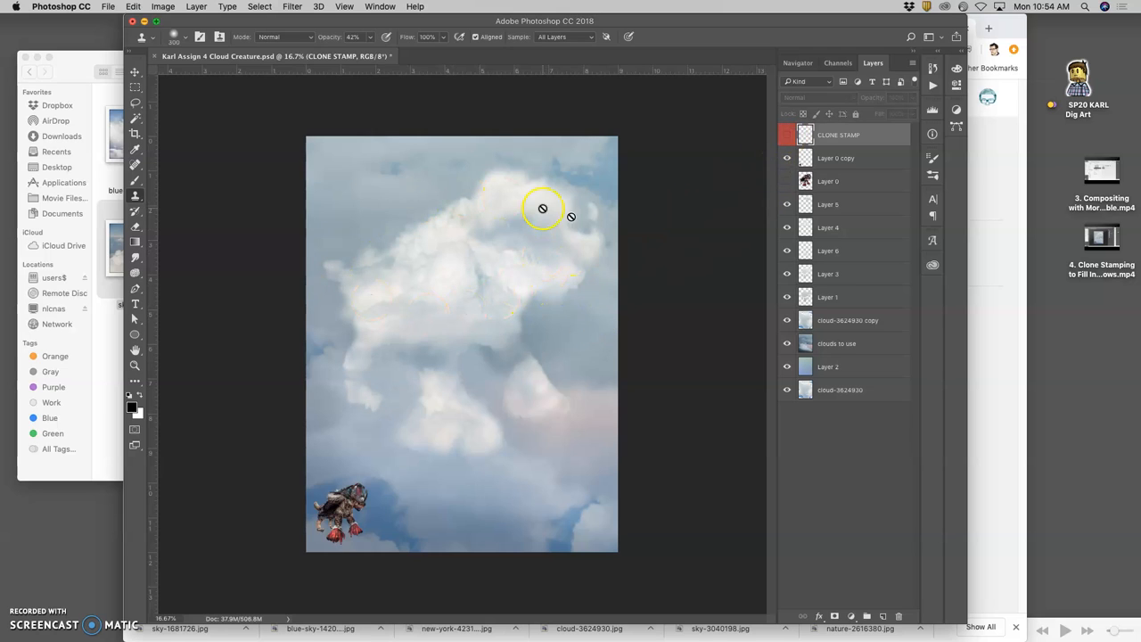
Blend cloud texture over the creature's leg edges, then make Layer 1 active
left_click_drag(542, 206, 552, 319)
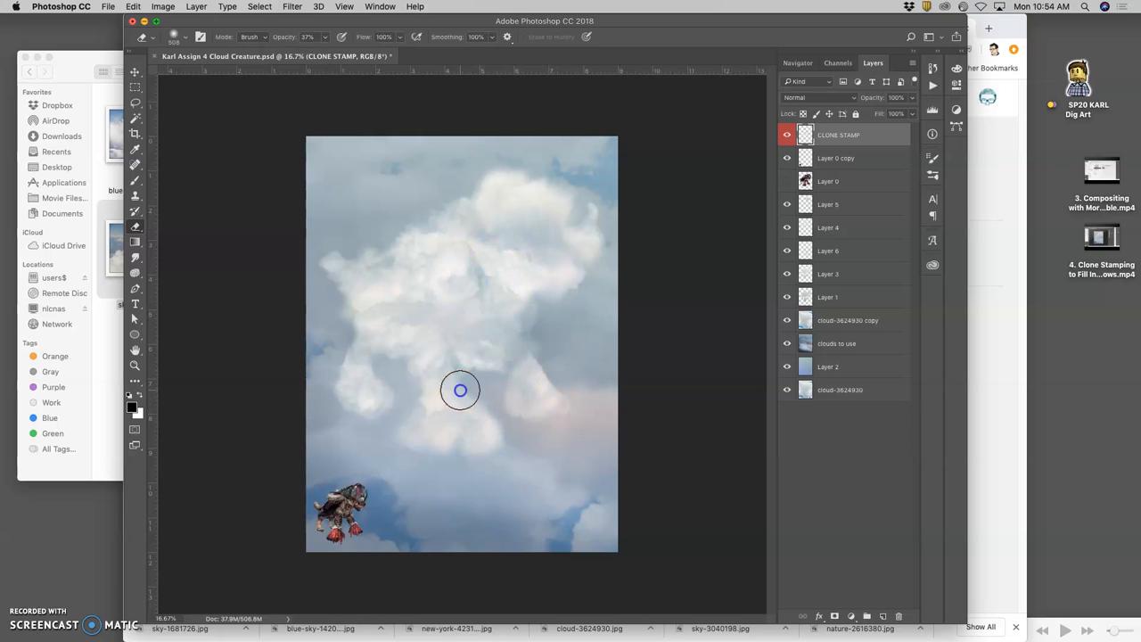
mouse_move(425, 369)
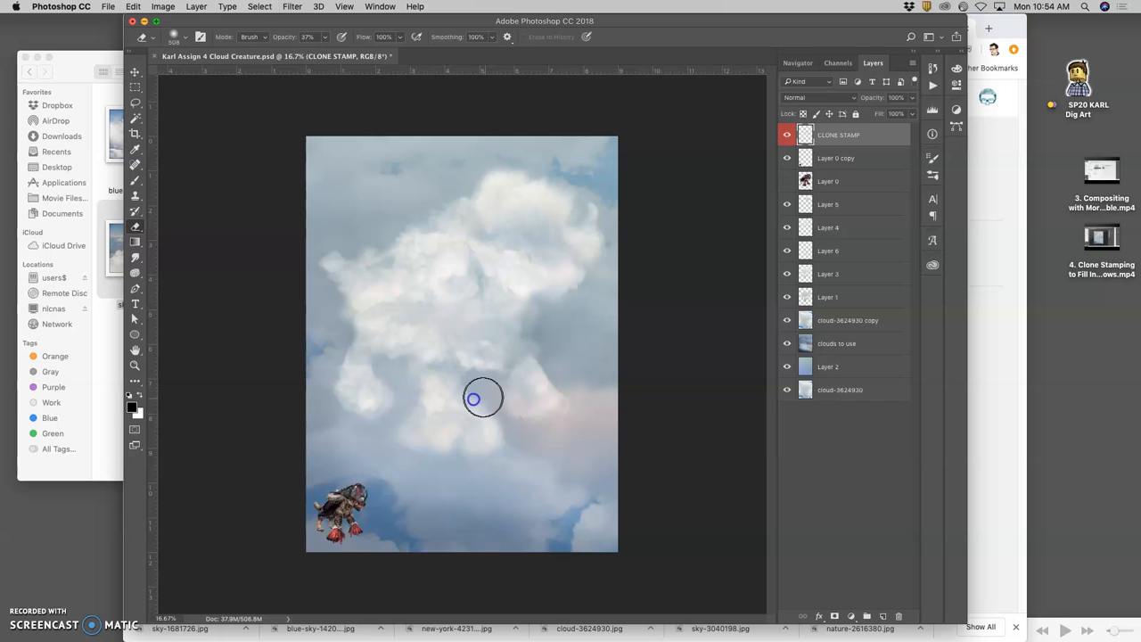
mouse_move(373, 363)
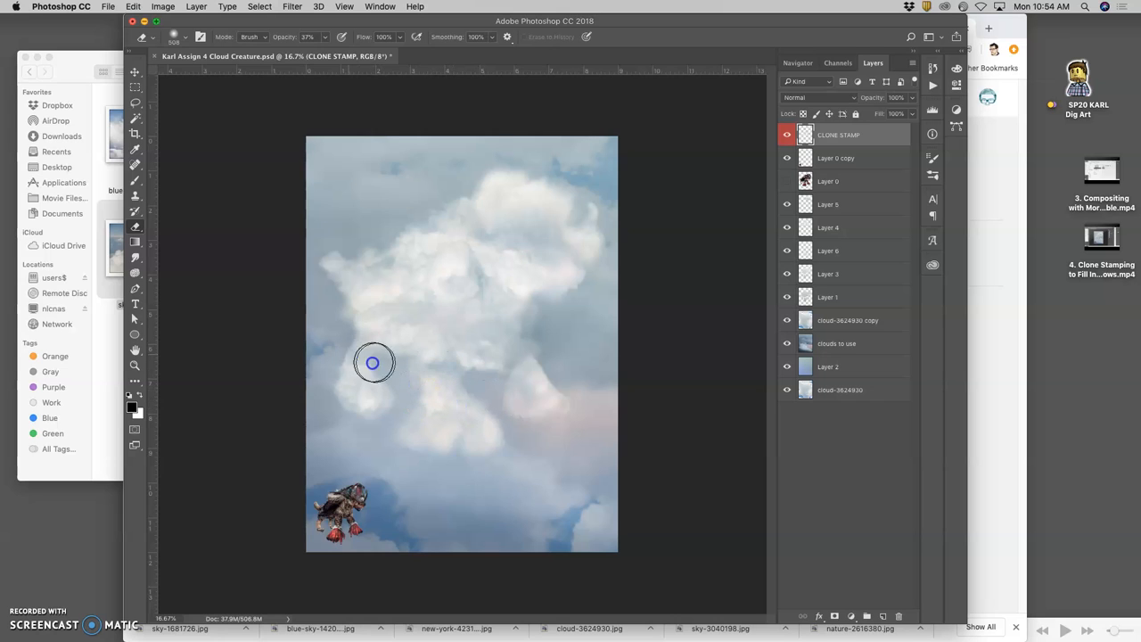
mouse_move(752, 287)
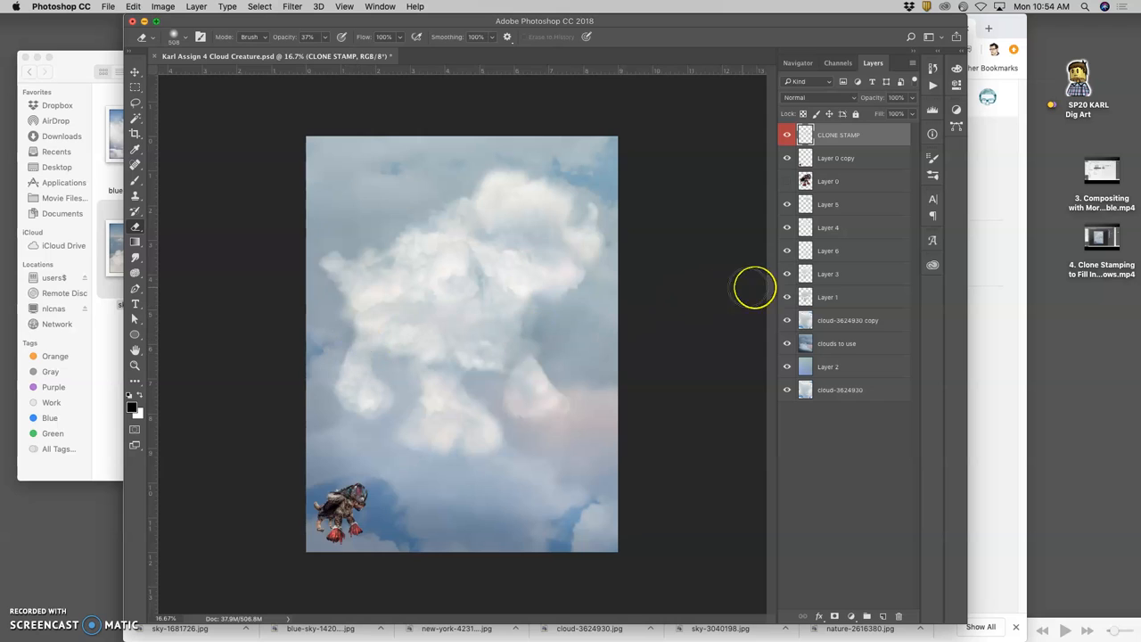
left_click(827, 296)
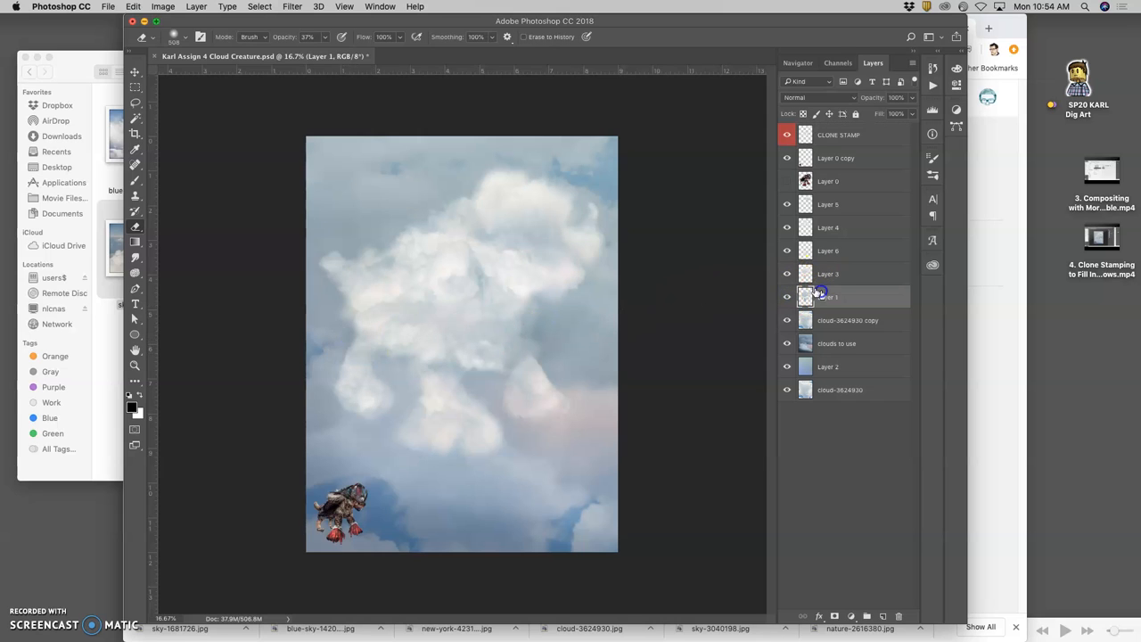
mouse_move(339, 351)
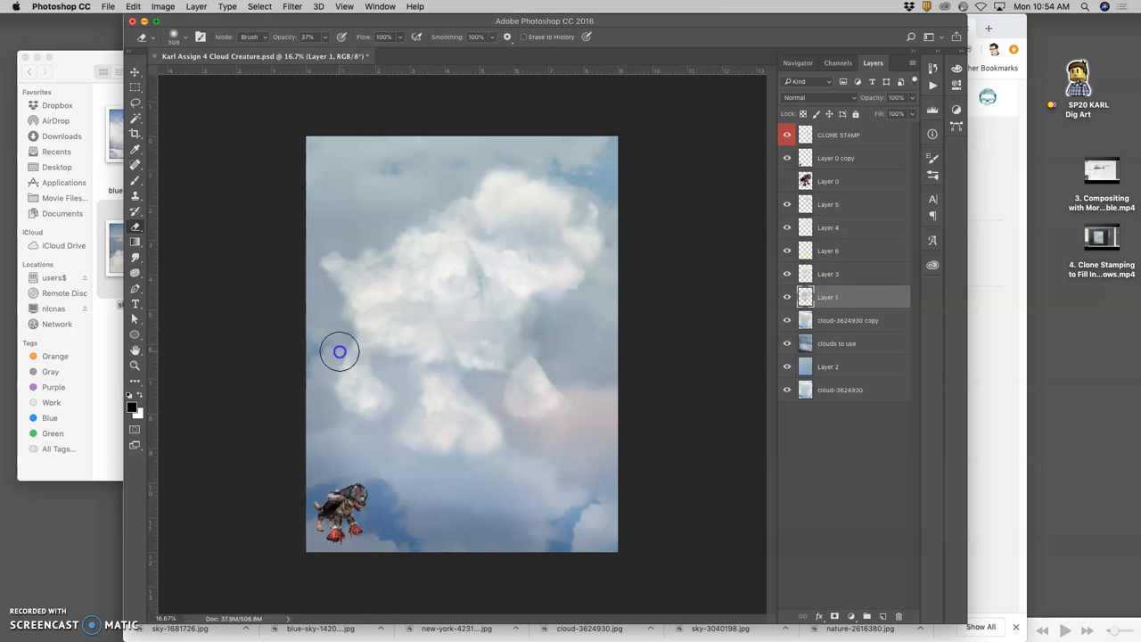
mouse_move(354, 347)
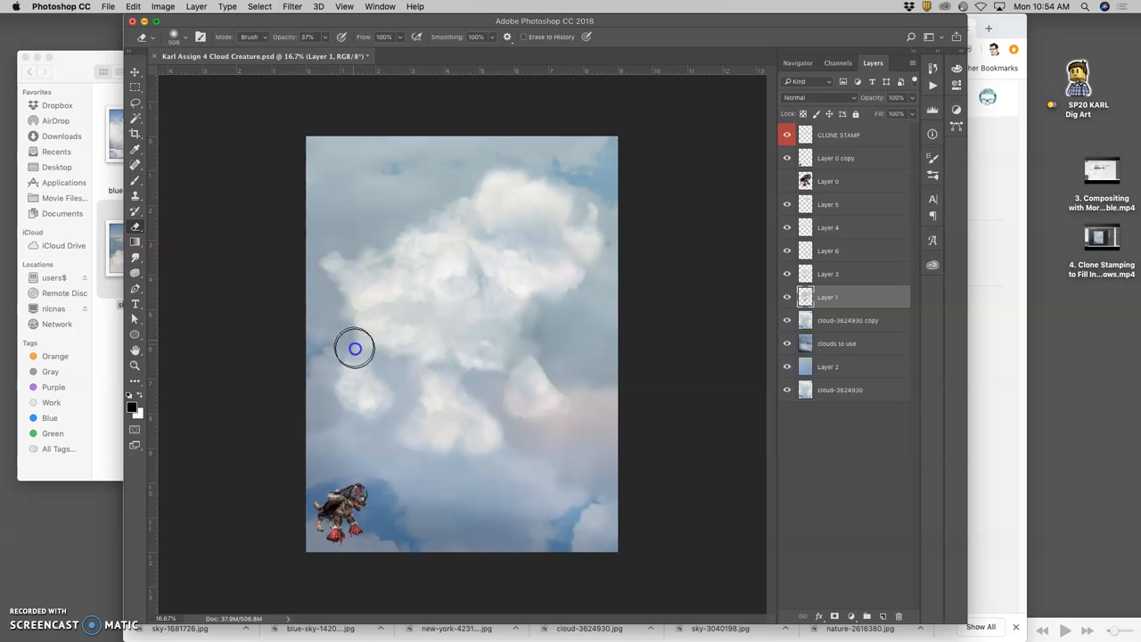
mouse_move(489, 453)
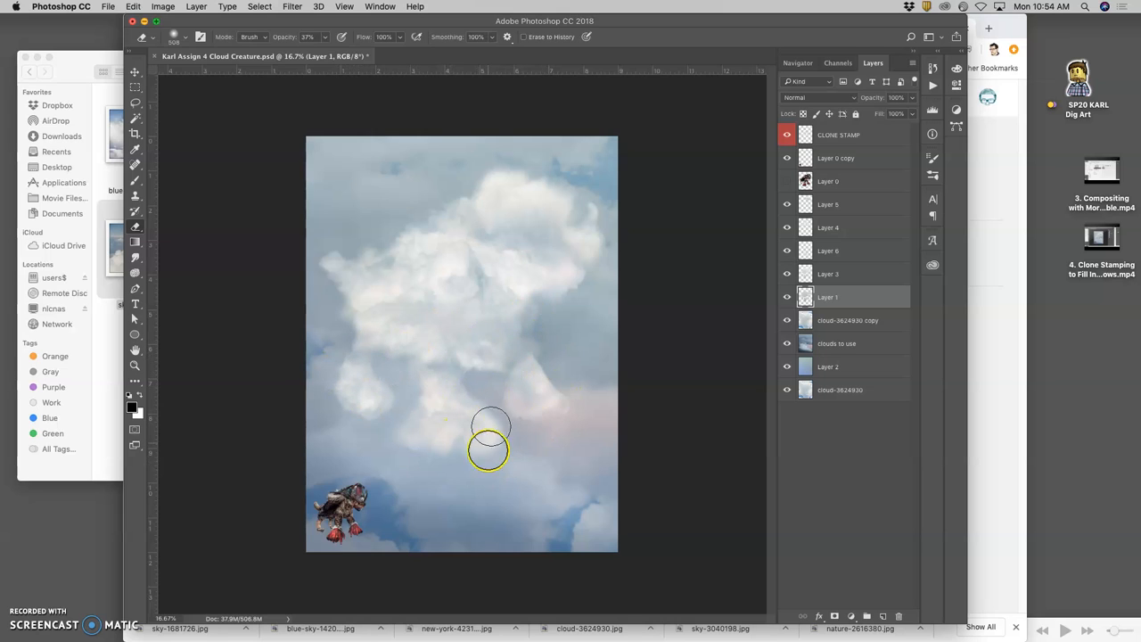
mouse_move(371, 348)
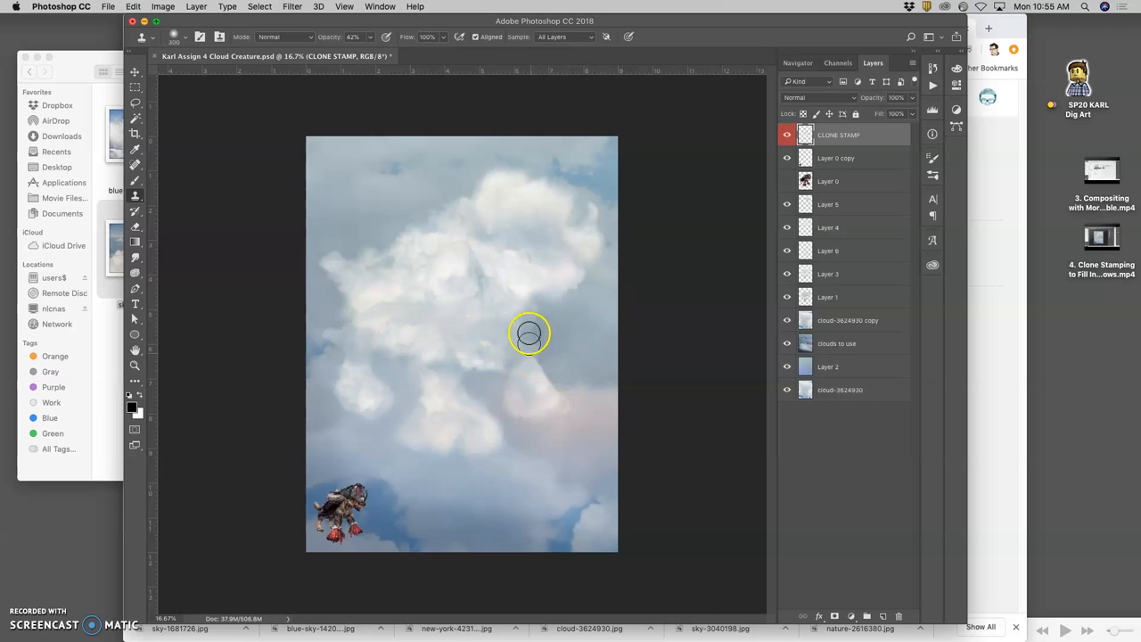
Clone soft cloud texture over the seams in the creature's lower body
left_click_drag(527, 335, 556, 353)
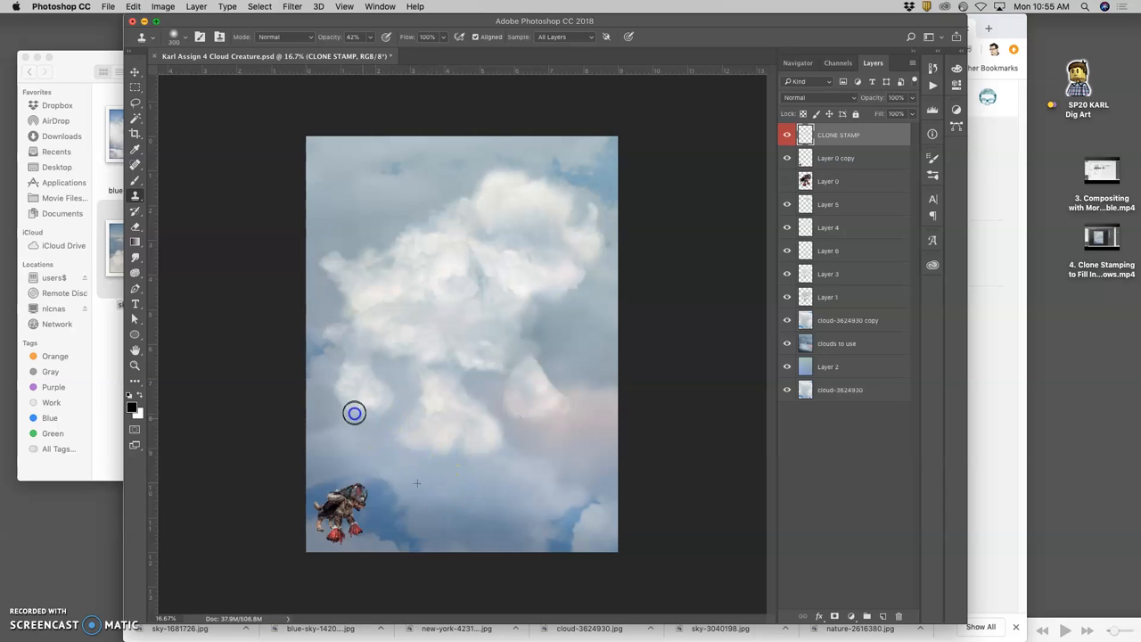
mouse_move(349, 410)
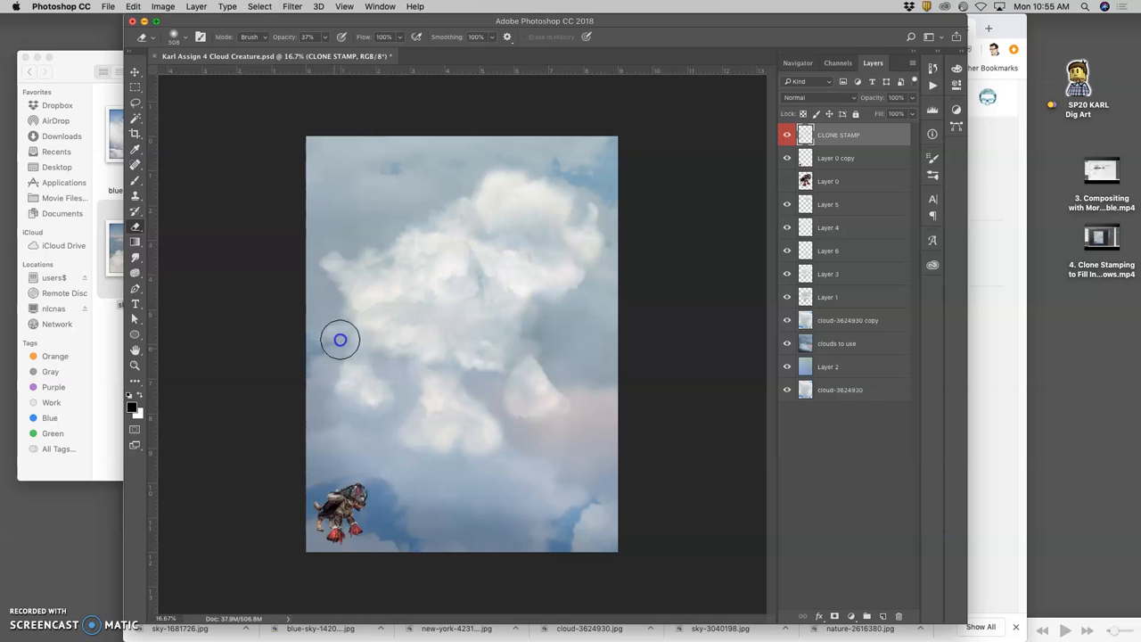
mouse_move(370, 406)
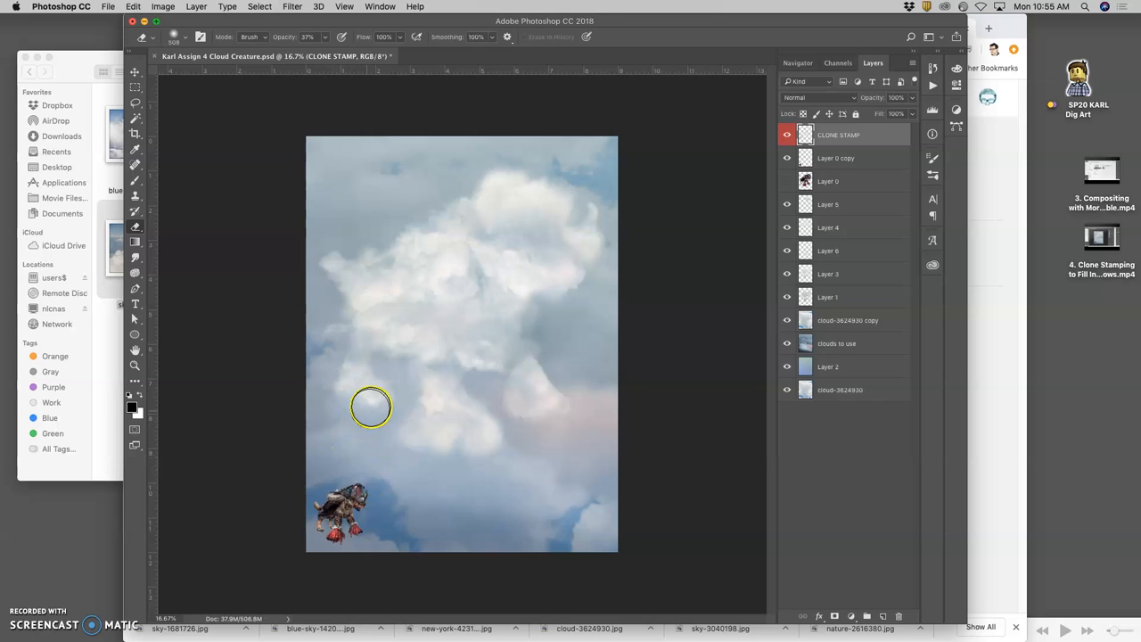
mouse_move(371, 453)
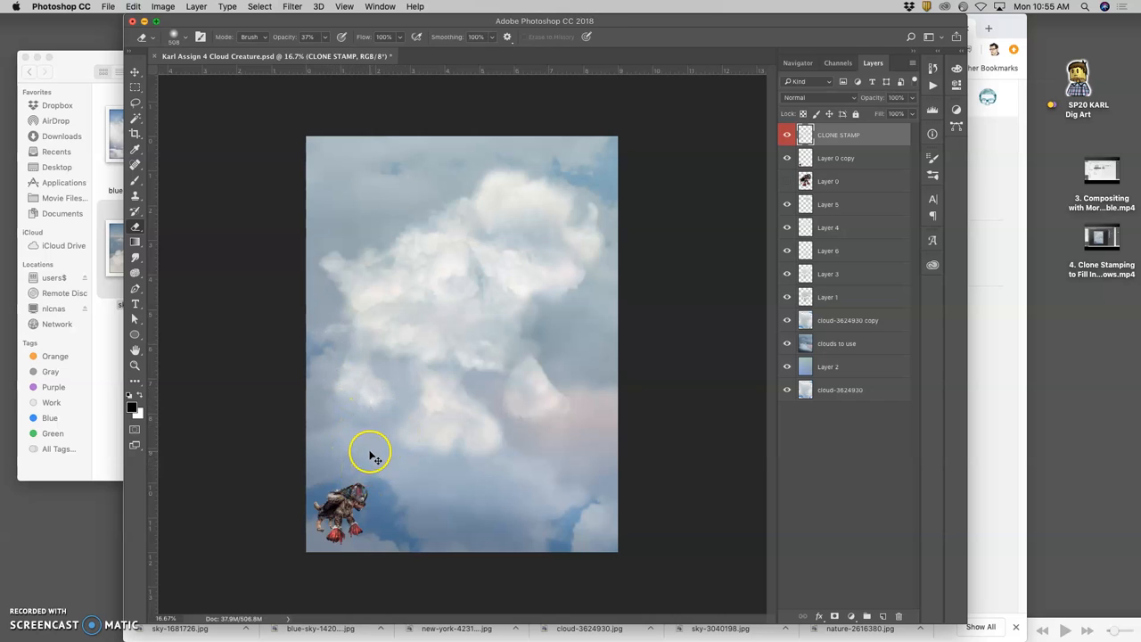
mouse_move(691, 347)
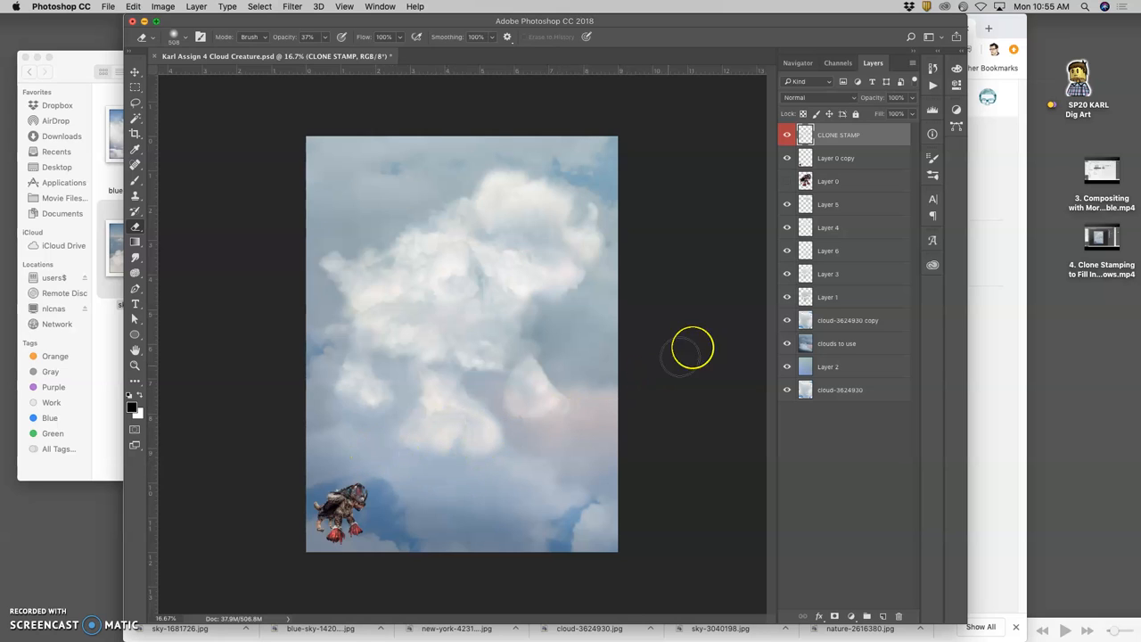
mouse_move(520, 292)
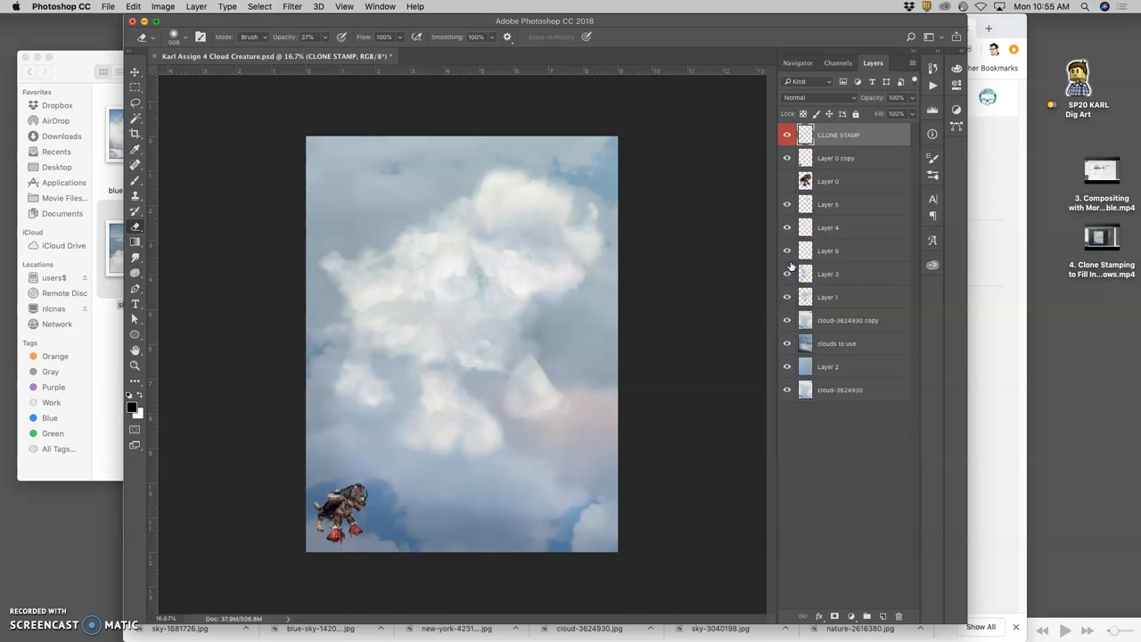
Stamp cloned cloud texture into the creature's middle gaps and along its right edge
left_click(827, 249)
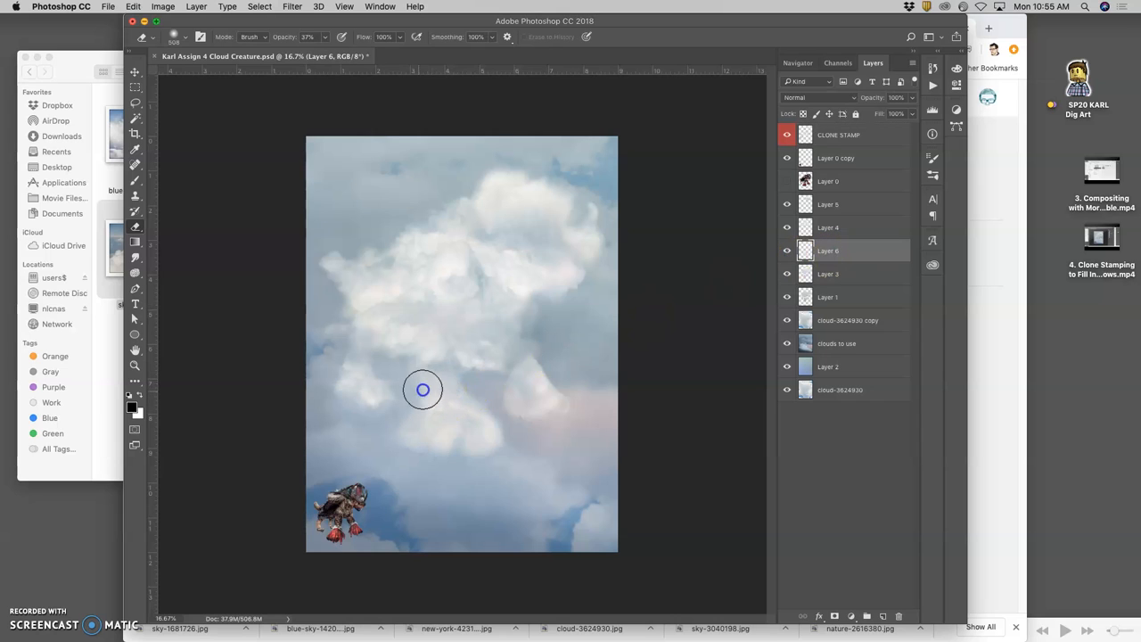
mouse_move(451, 367)
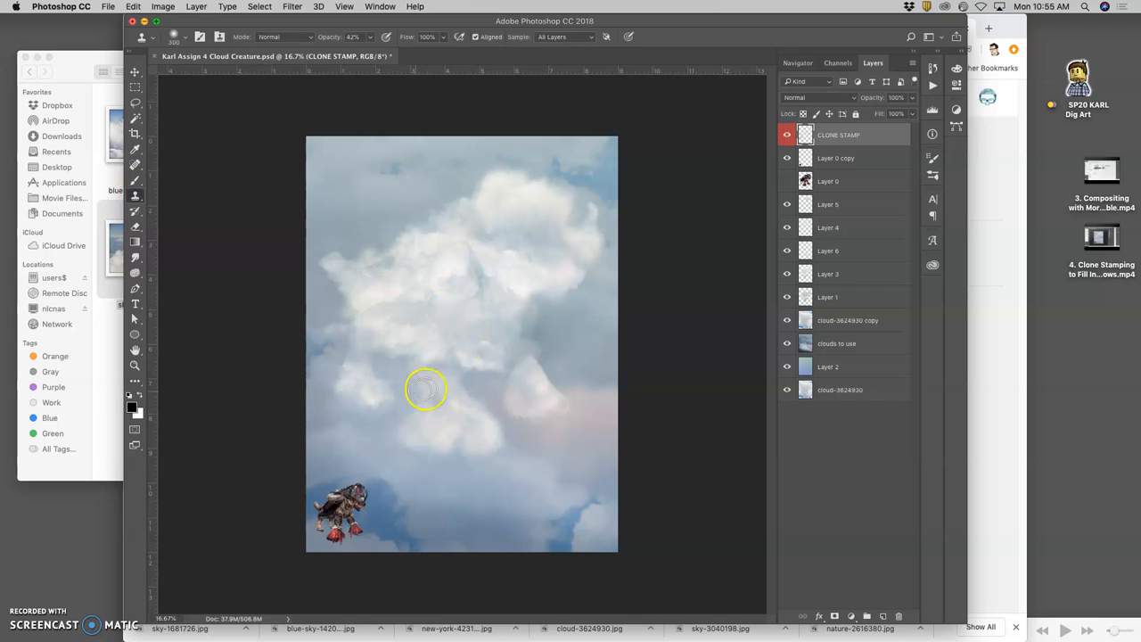
mouse_move(535, 251)
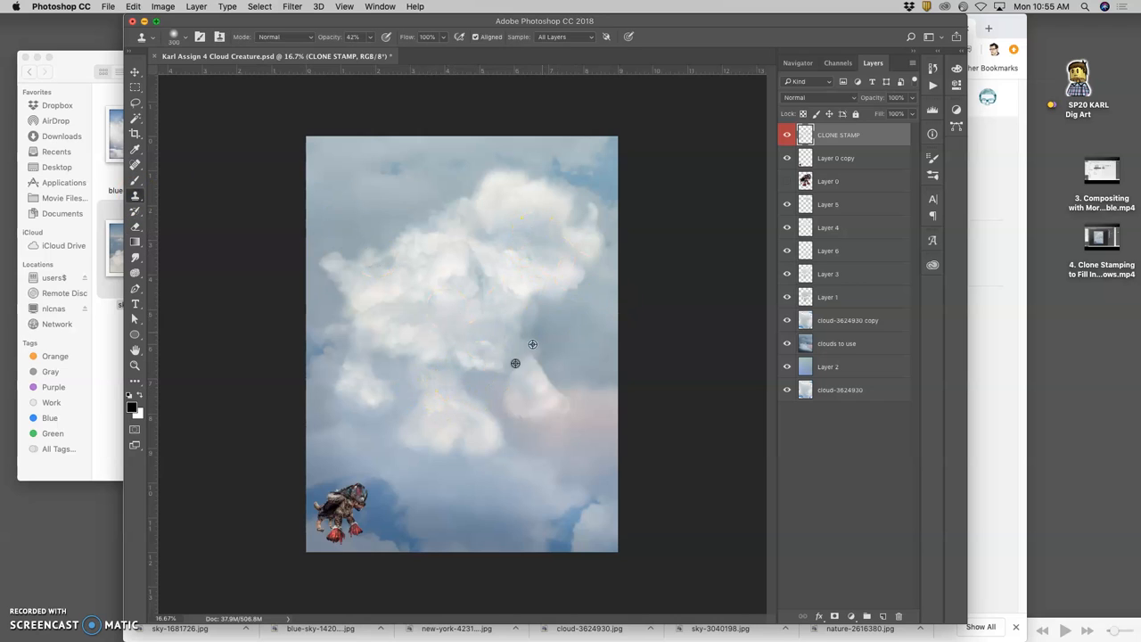
left_click(449, 388)
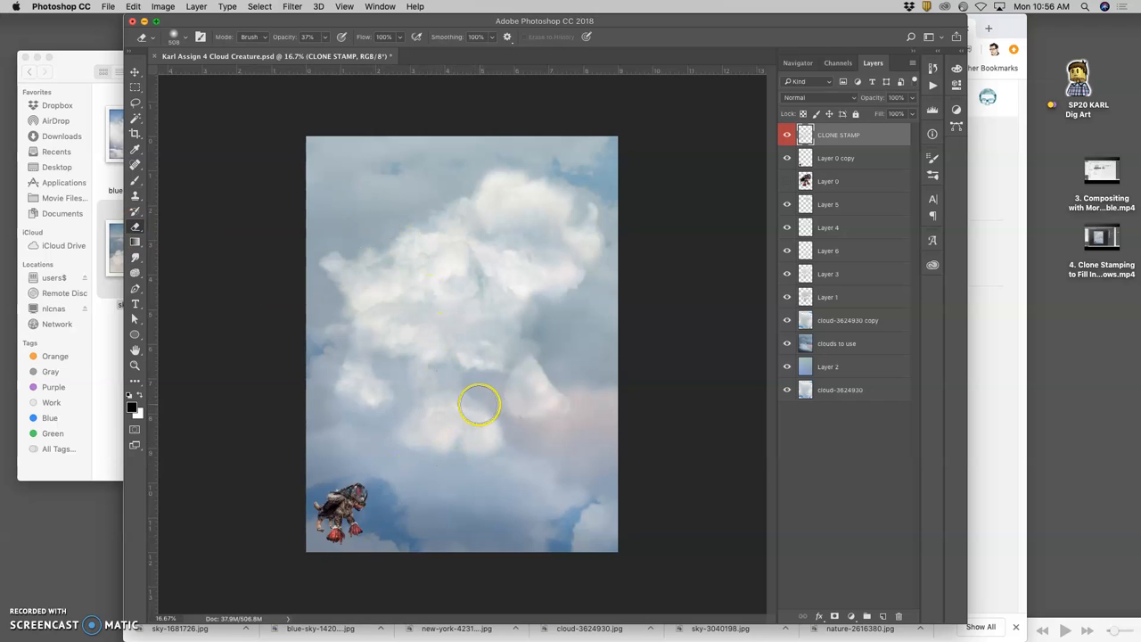
mouse_move(542, 364)
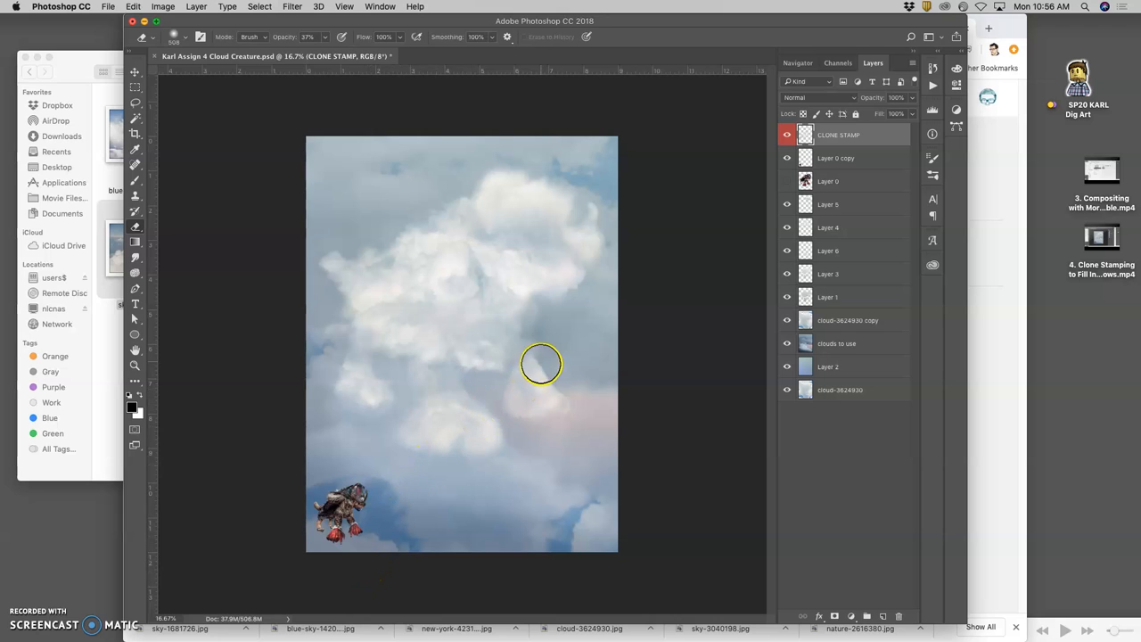
mouse_move(288, 246)
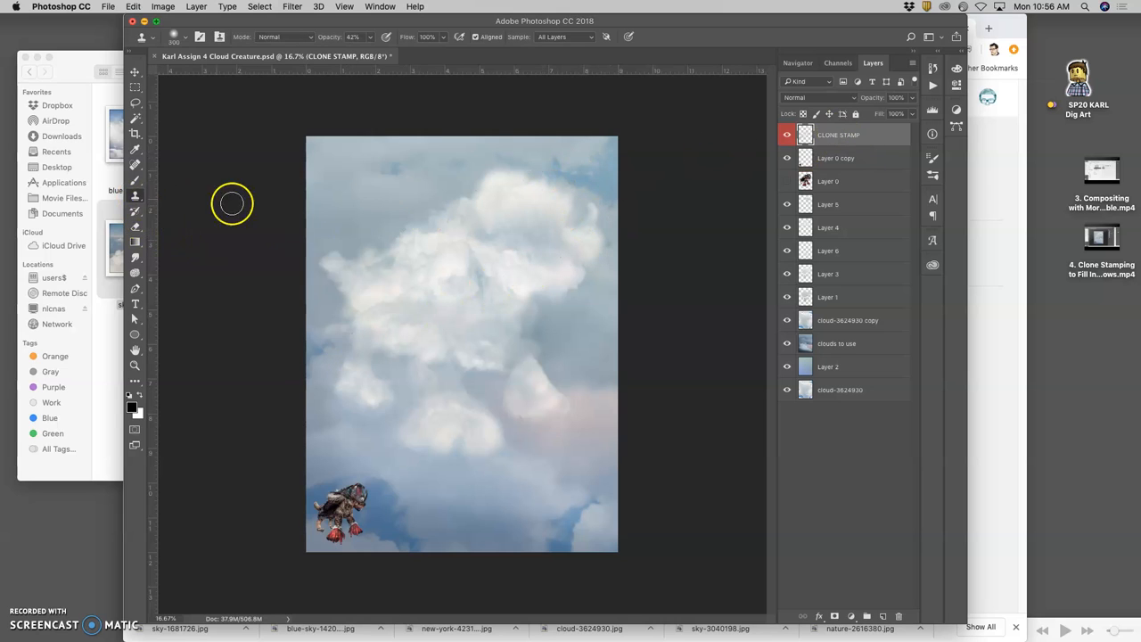
left_click_drag(231, 203, 539, 360)
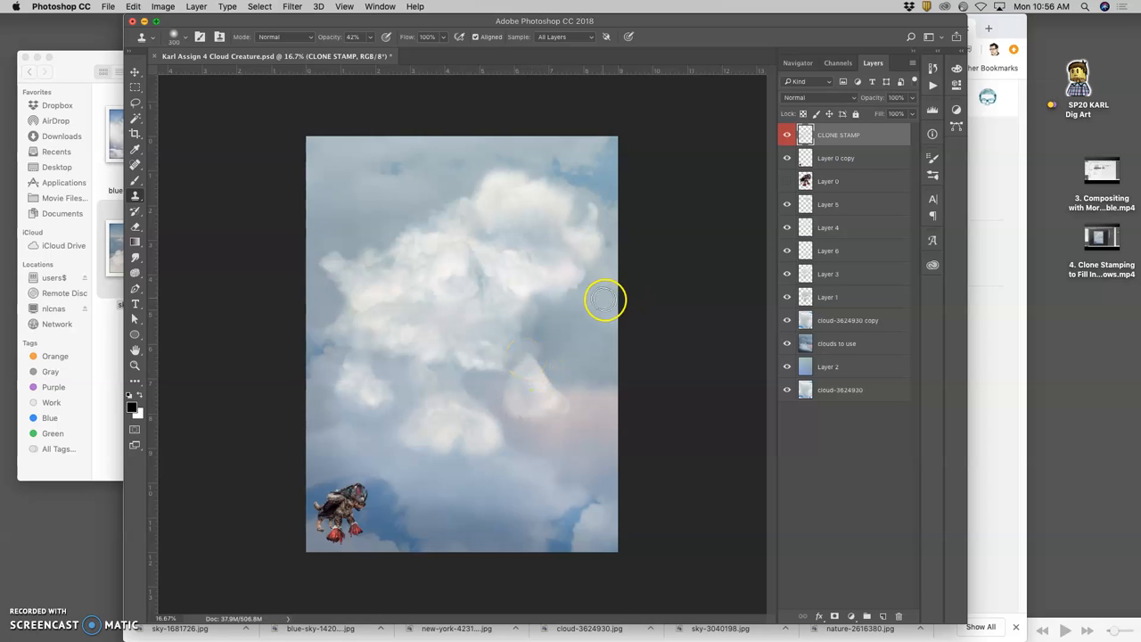
mouse_move(521, 360)
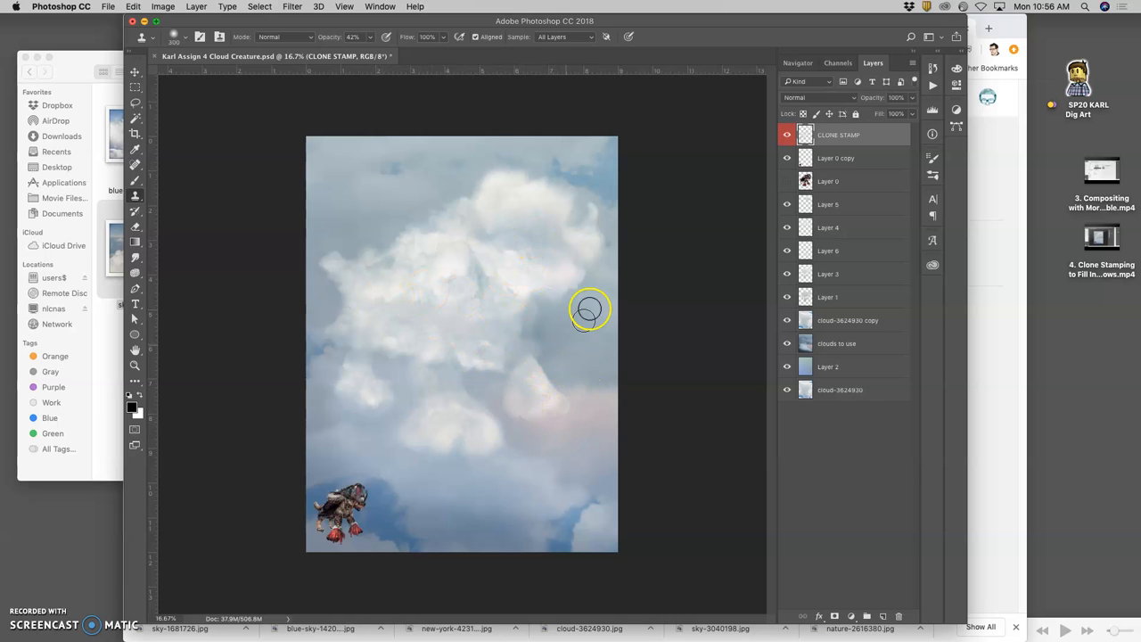
left_click_drag(588, 310, 513, 296)
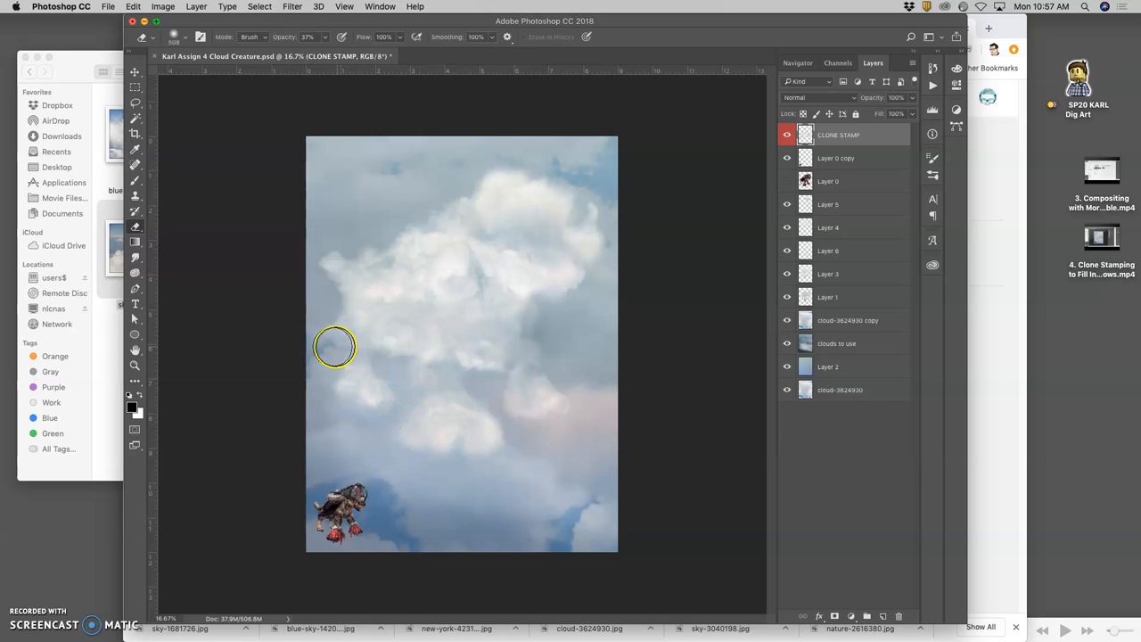
mouse_move(357, 301)
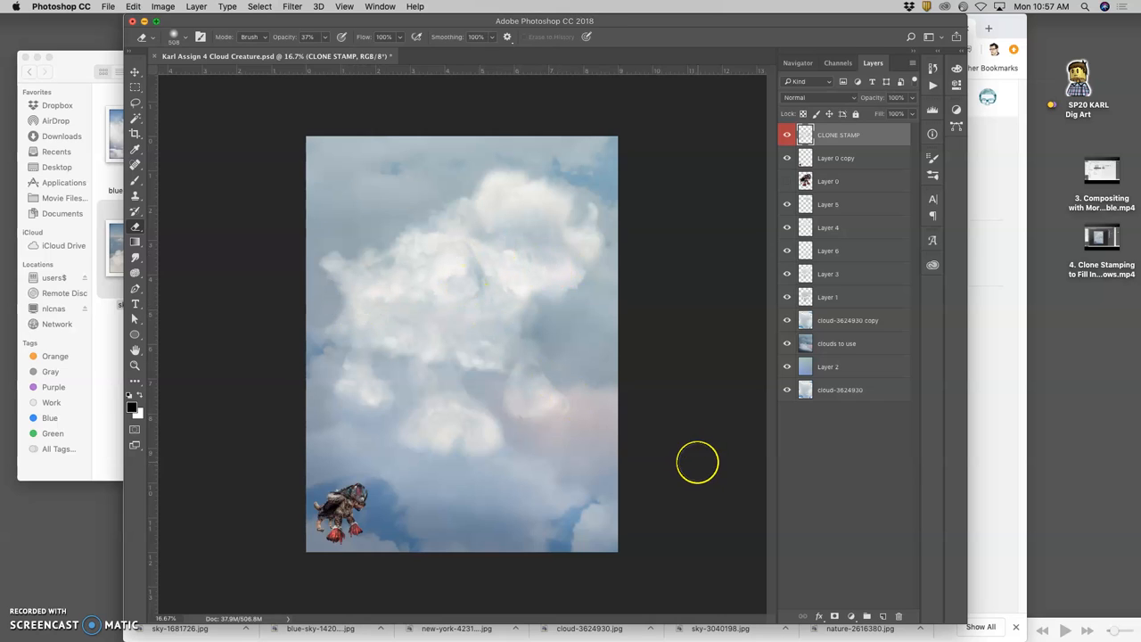
mouse_move(756, 353)
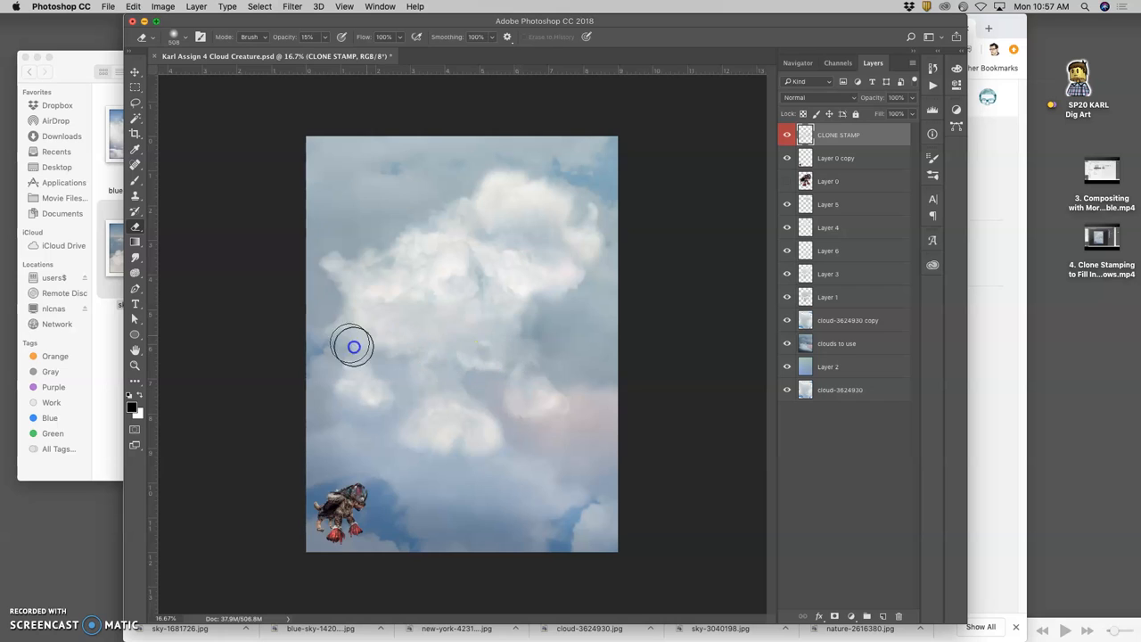
mouse_move(521, 456)
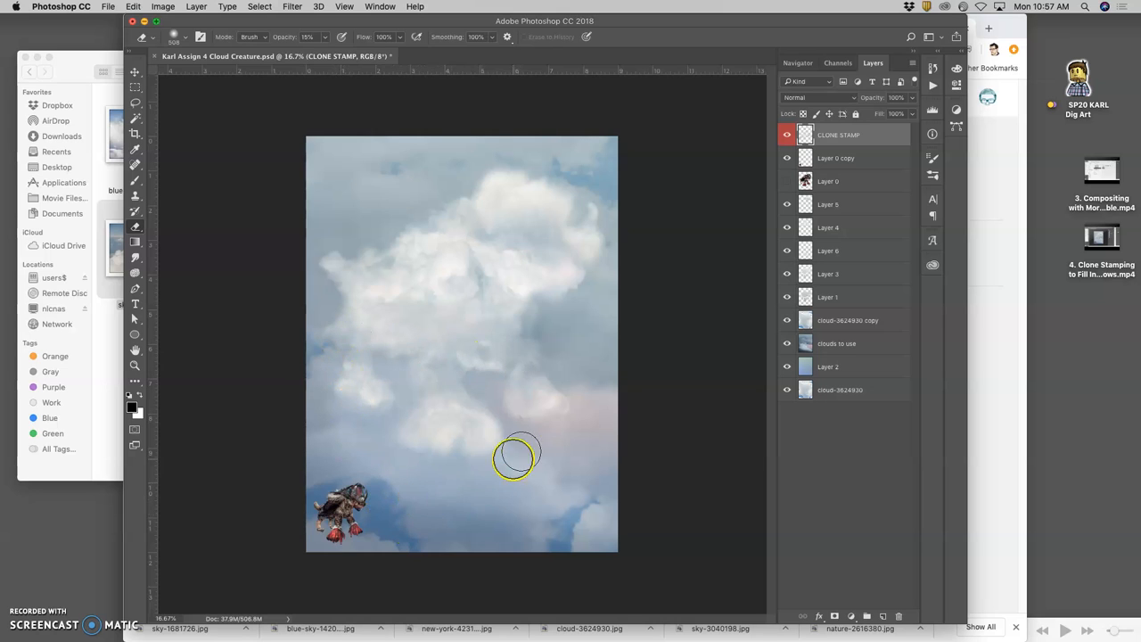
mouse_move(571, 392)
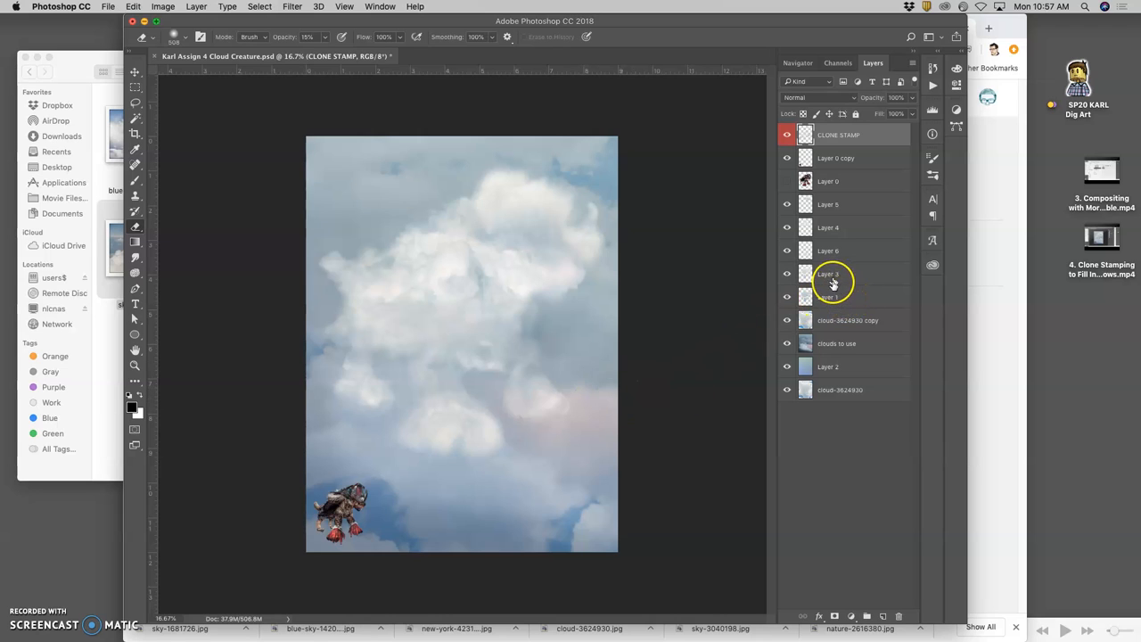
mouse_move(559, 417)
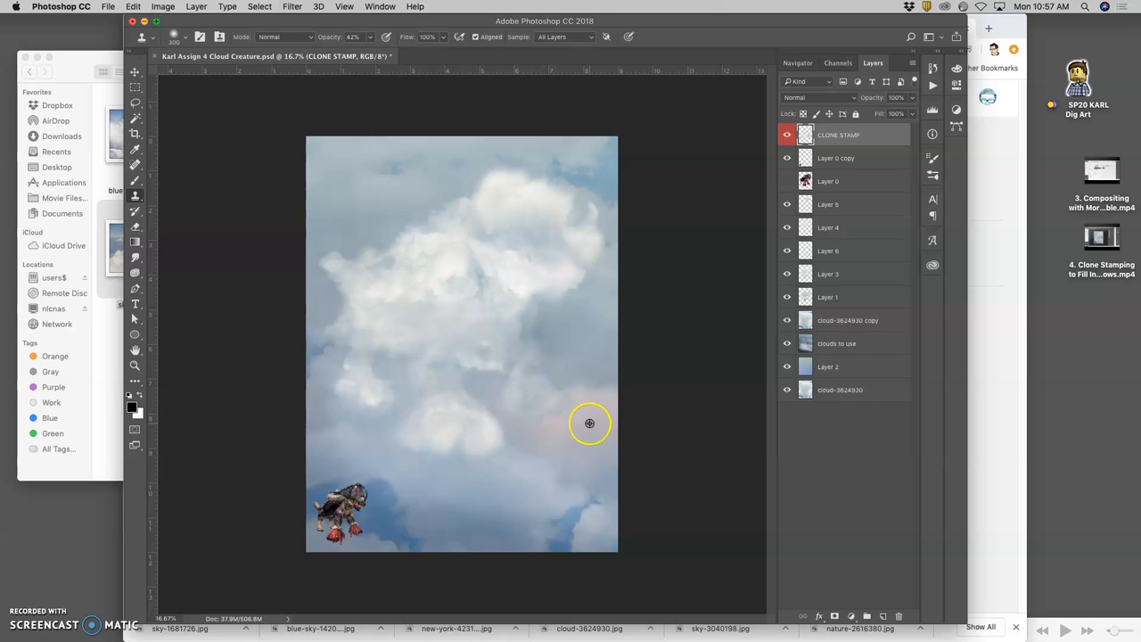
mouse_move(563, 410)
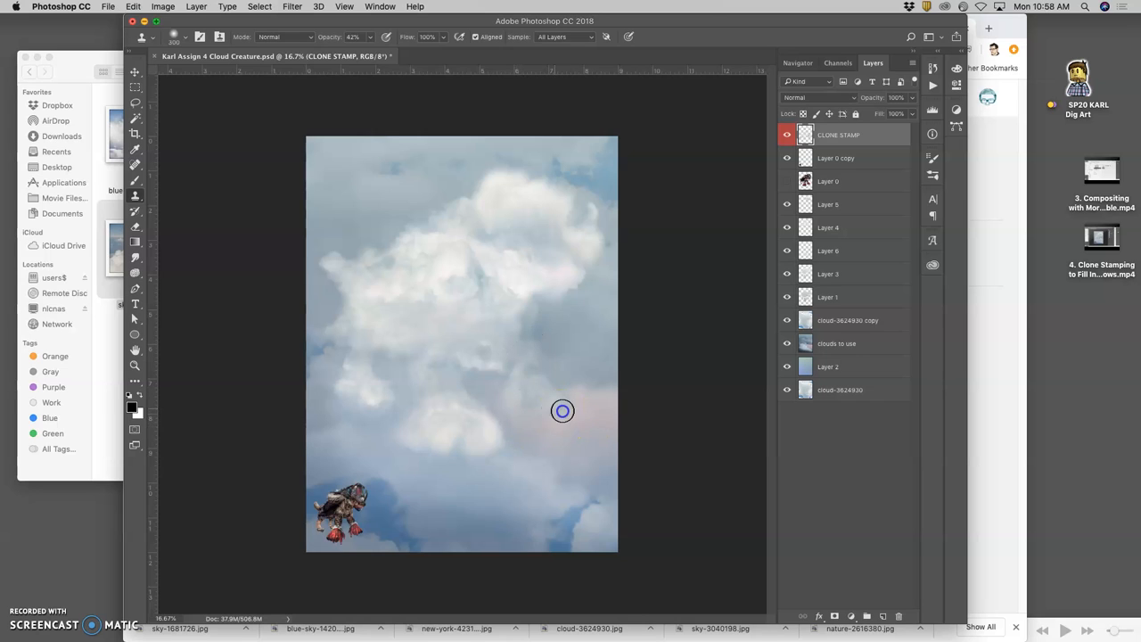
mouse_move(541, 369)
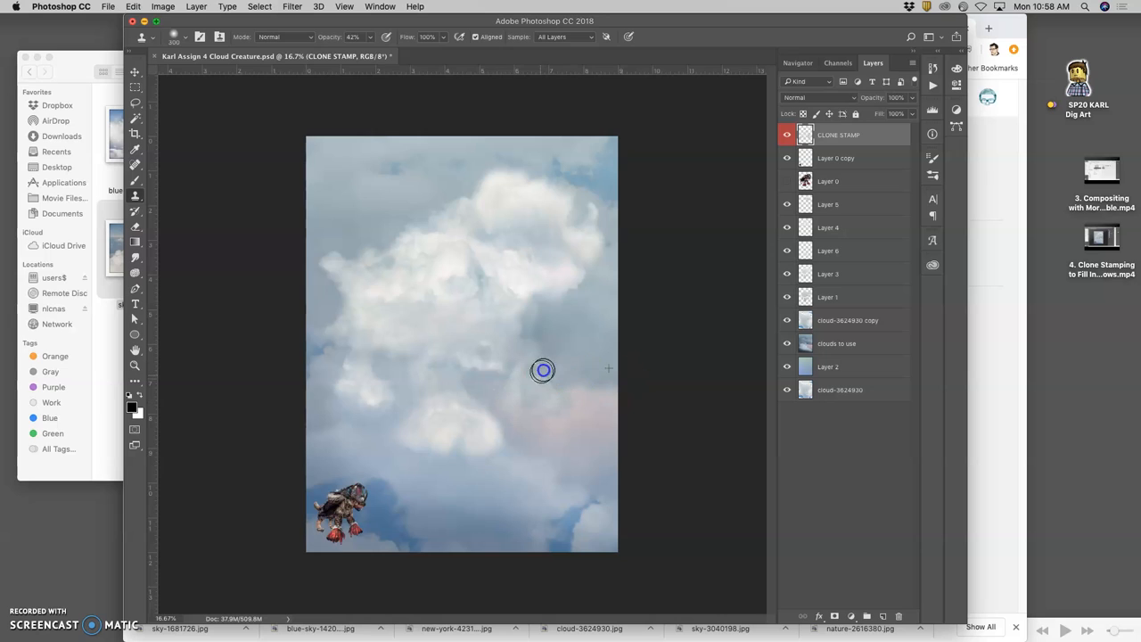
mouse_move(568, 397)
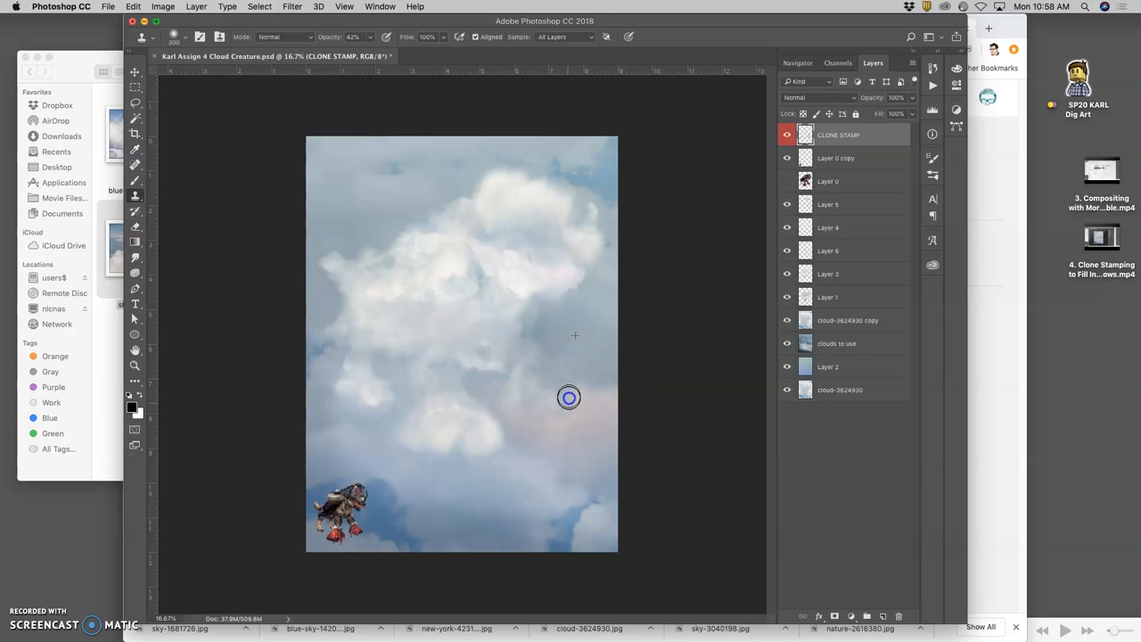
mouse_move(542, 394)
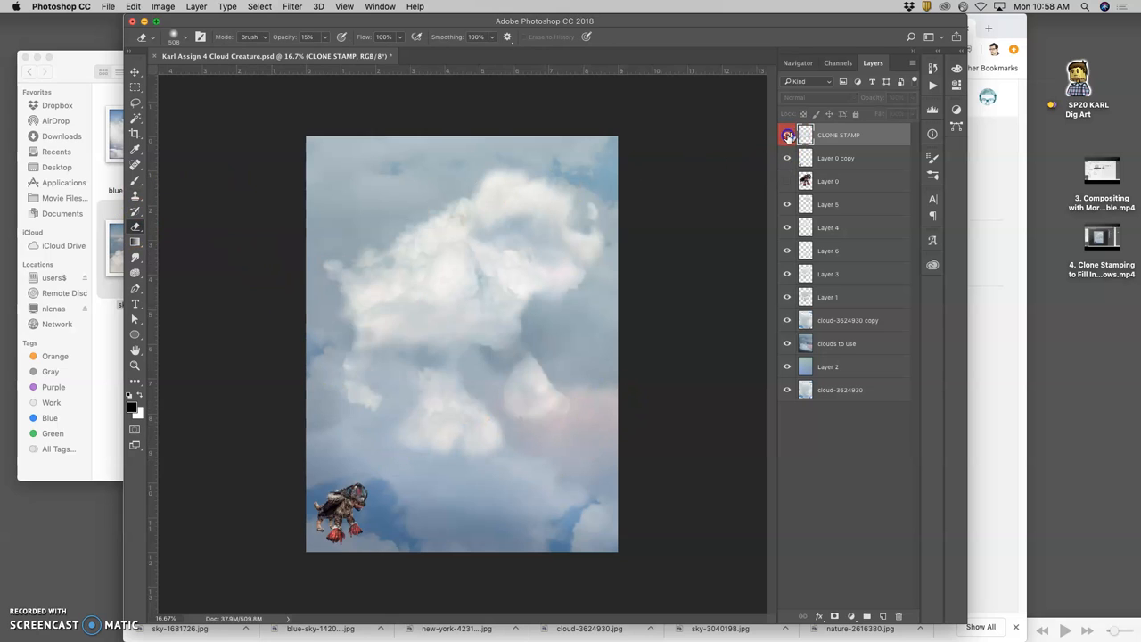
Turn the CLONE STAMP touch-up layer back on after comparing
left_click(528, 399)
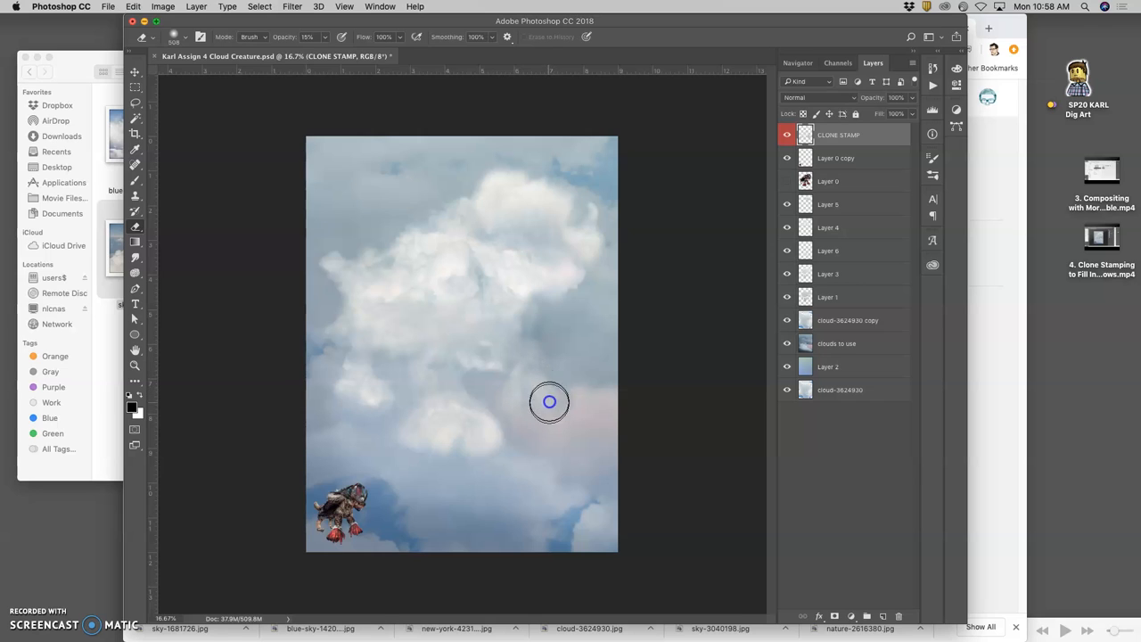
mouse_move(527, 426)
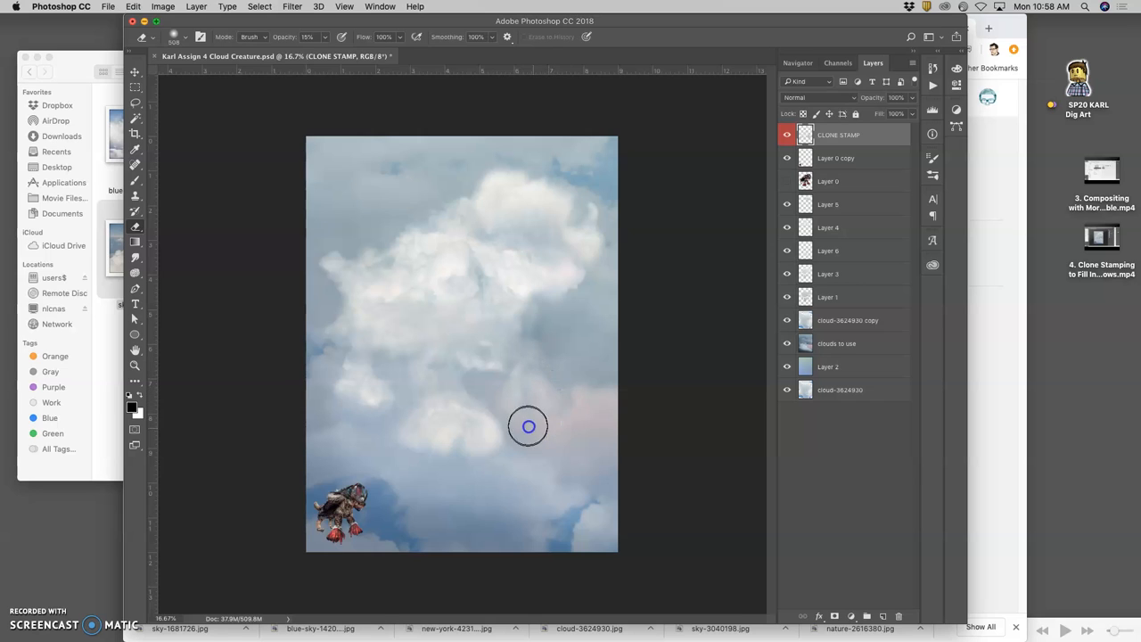
mouse_move(476, 464)
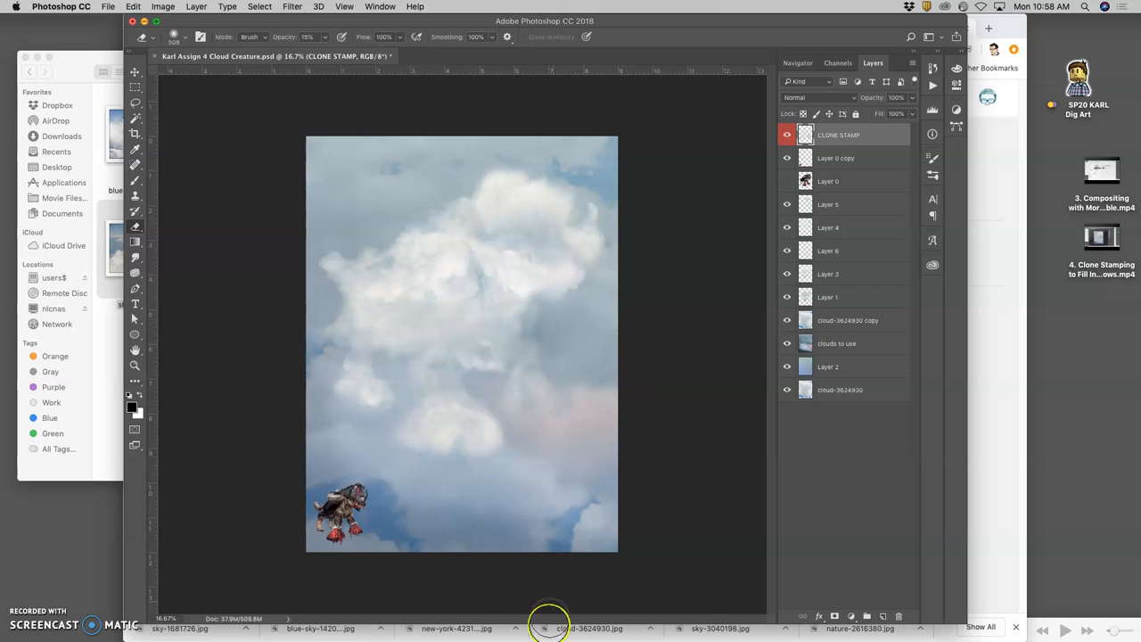
mouse_move(401, 343)
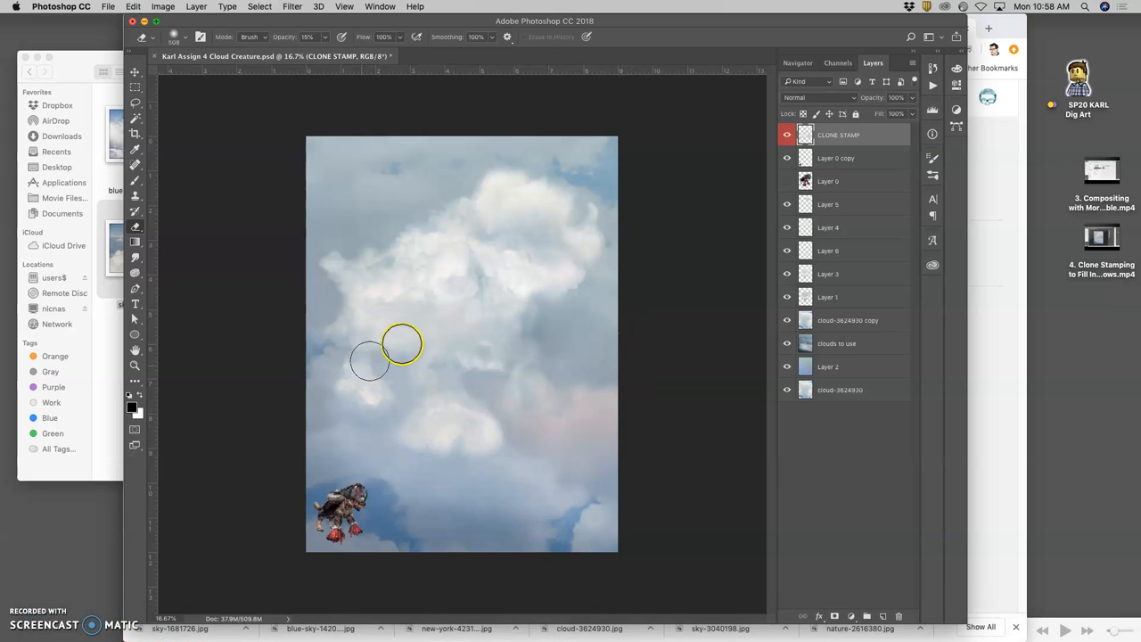
mouse_move(388, 353)
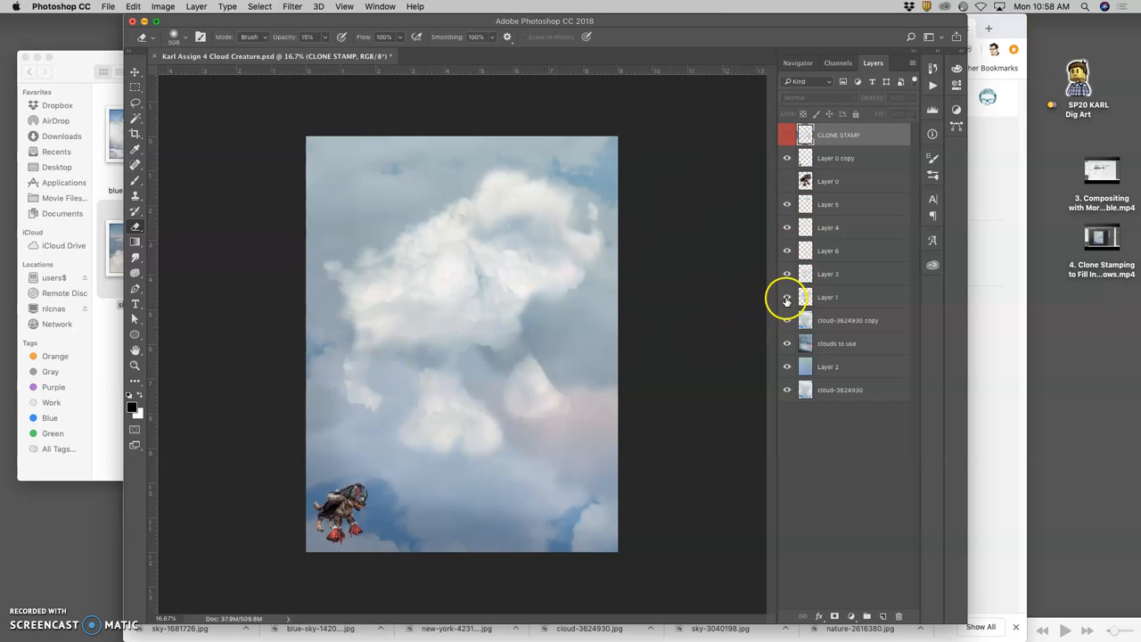
Smudge Layer 1's cloud edges softer, then make the CLONE STAMP layer active
left_click(827, 296)
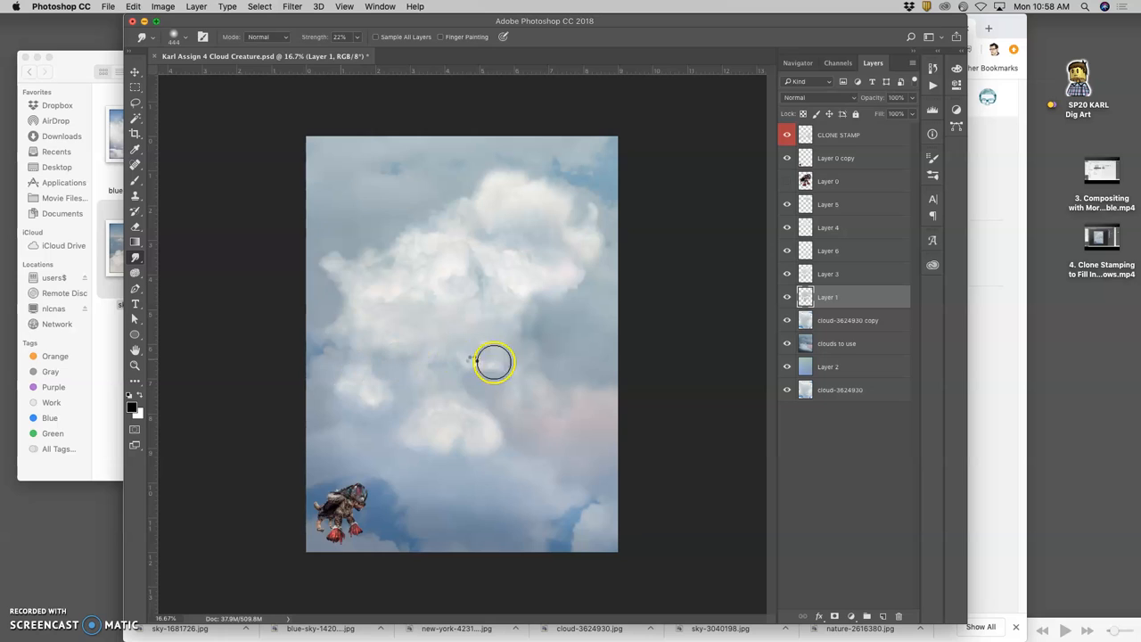
mouse_move(467, 367)
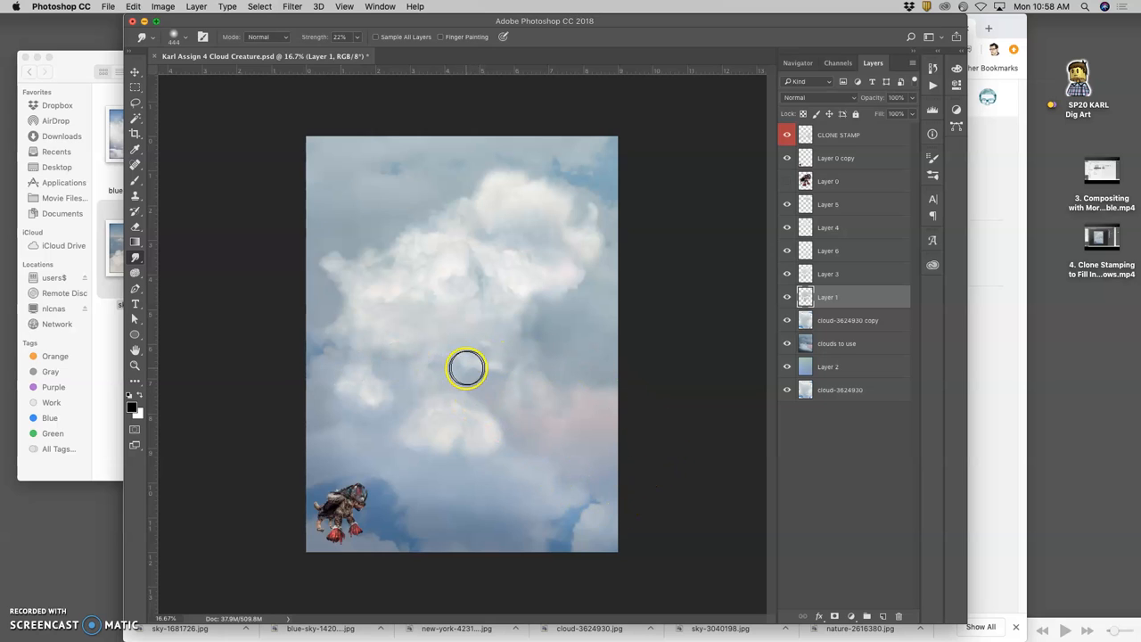
mouse_move(347, 310)
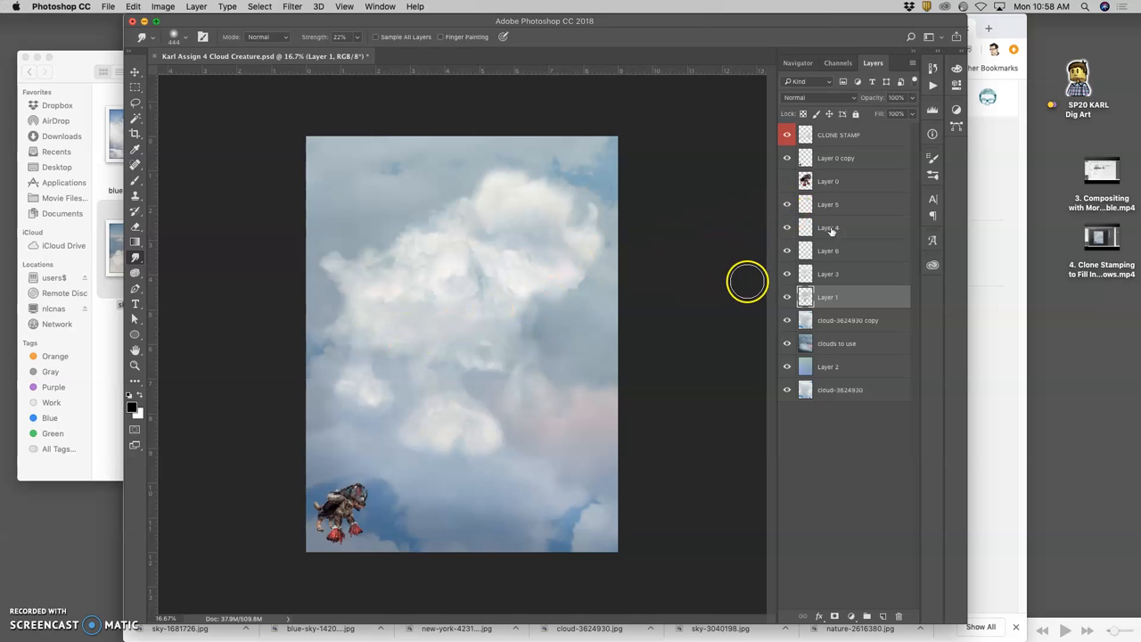
left_click(788, 135)
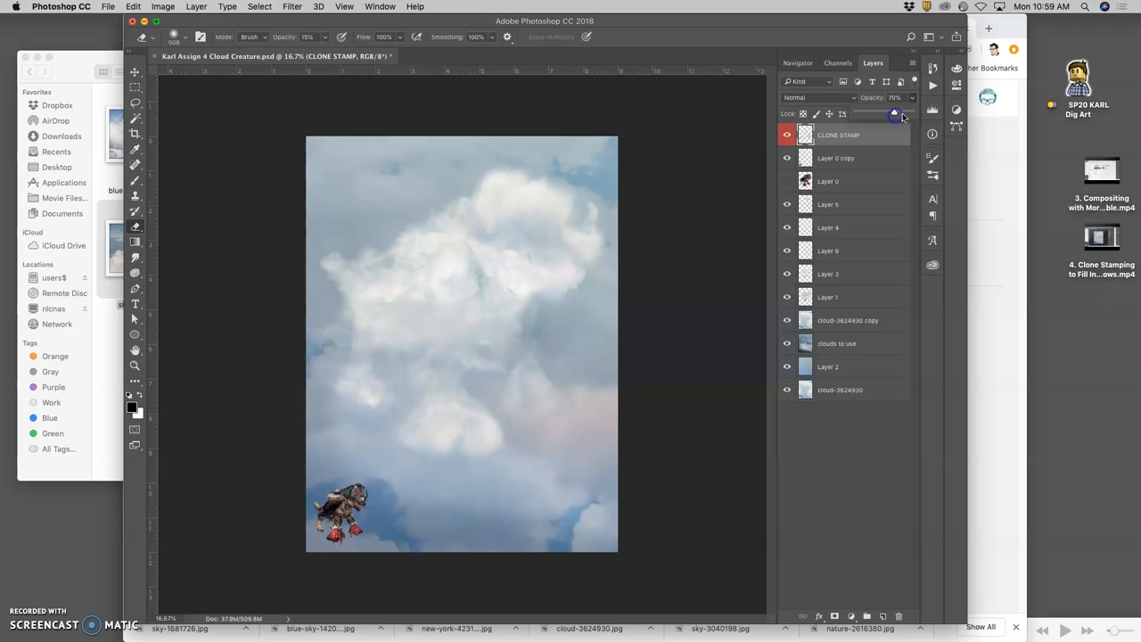
Brush a soft cloud tone at 75% opacity onto the sky on the CLONE STAMP layer
left_click_drag(891, 114, 906, 114)
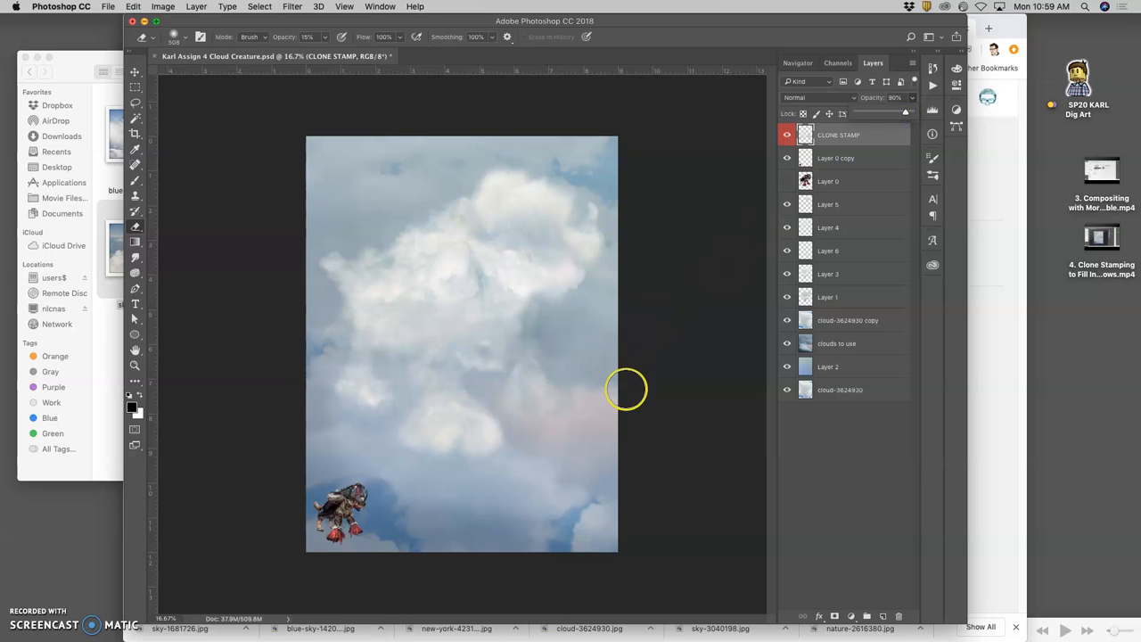
mouse_move(503, 420)
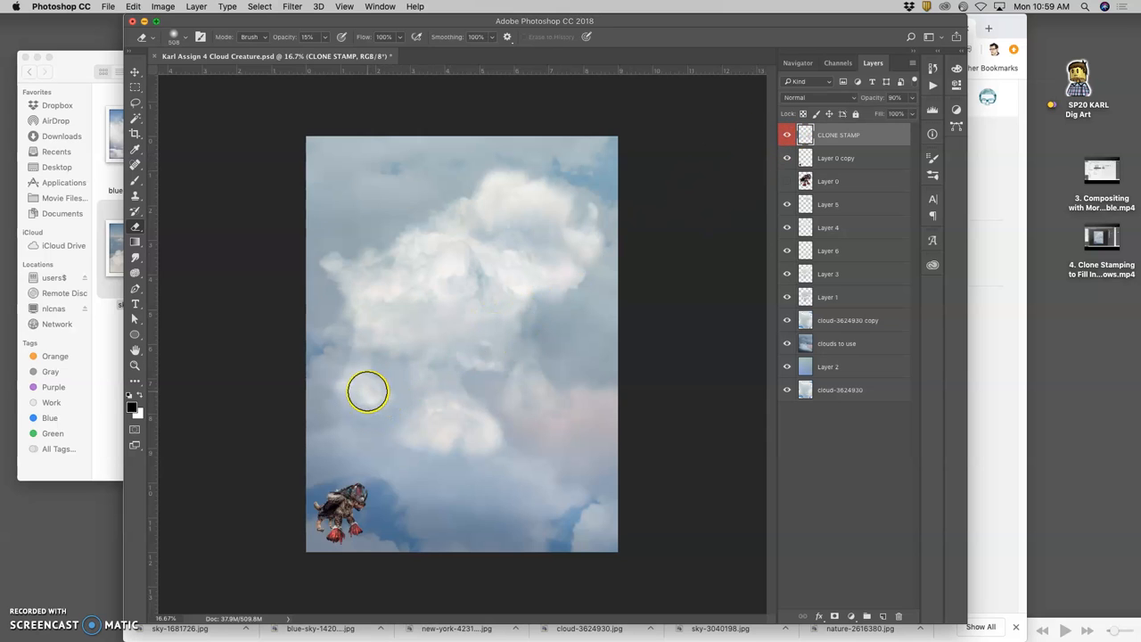
mouse_move(513, 336)
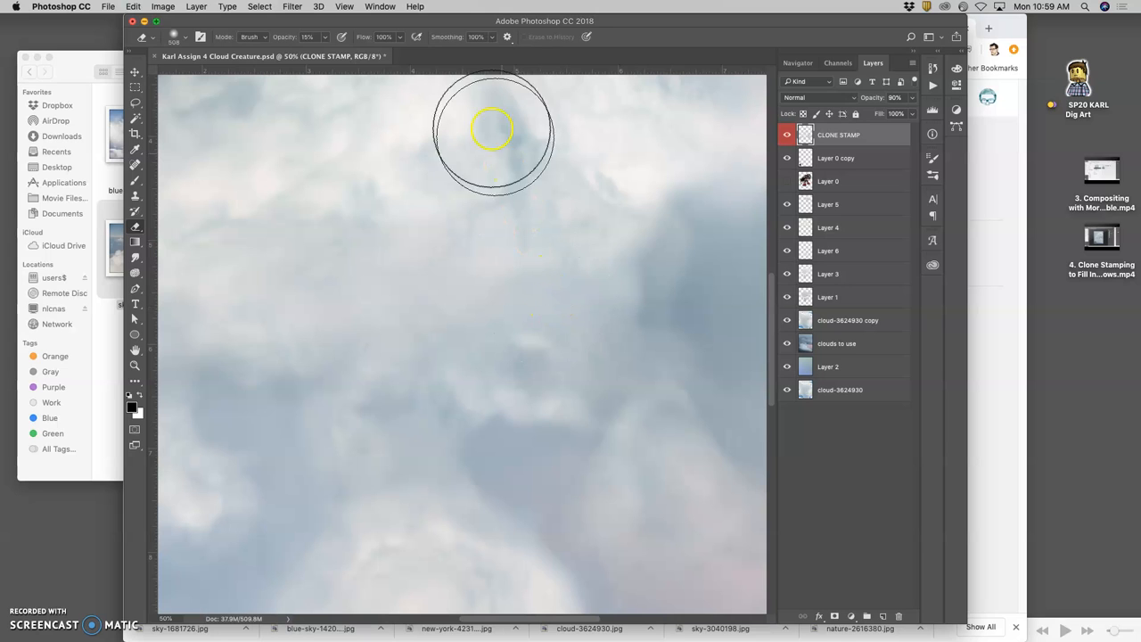
Show the cloud composite at 100% actual pixel size via the View menu
left_click(344, 7)
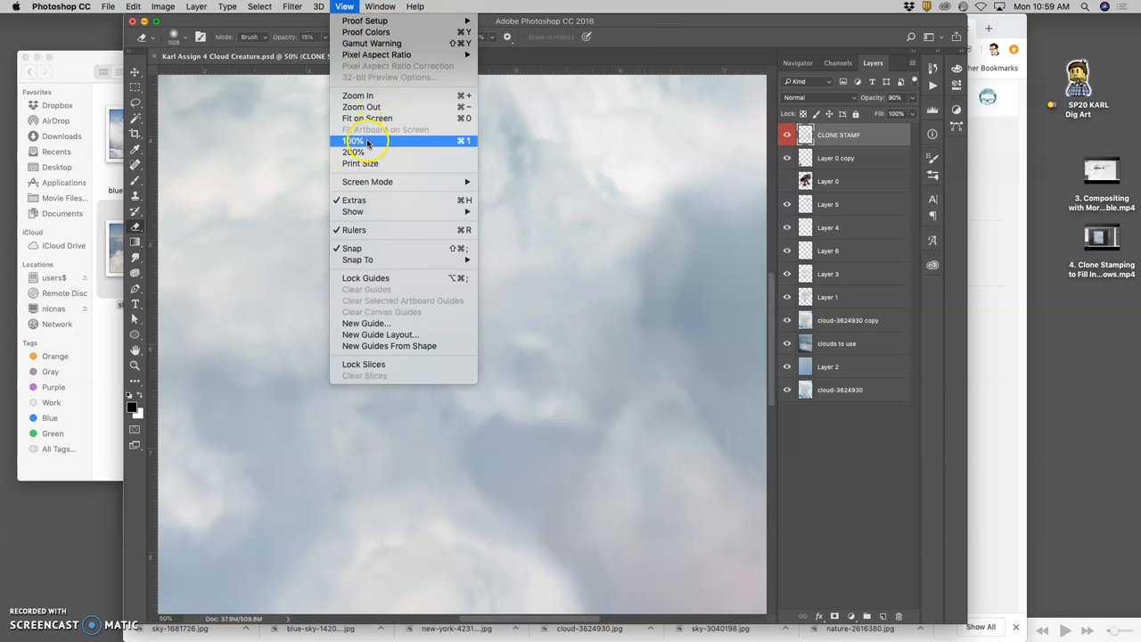
left_click(353, 139)
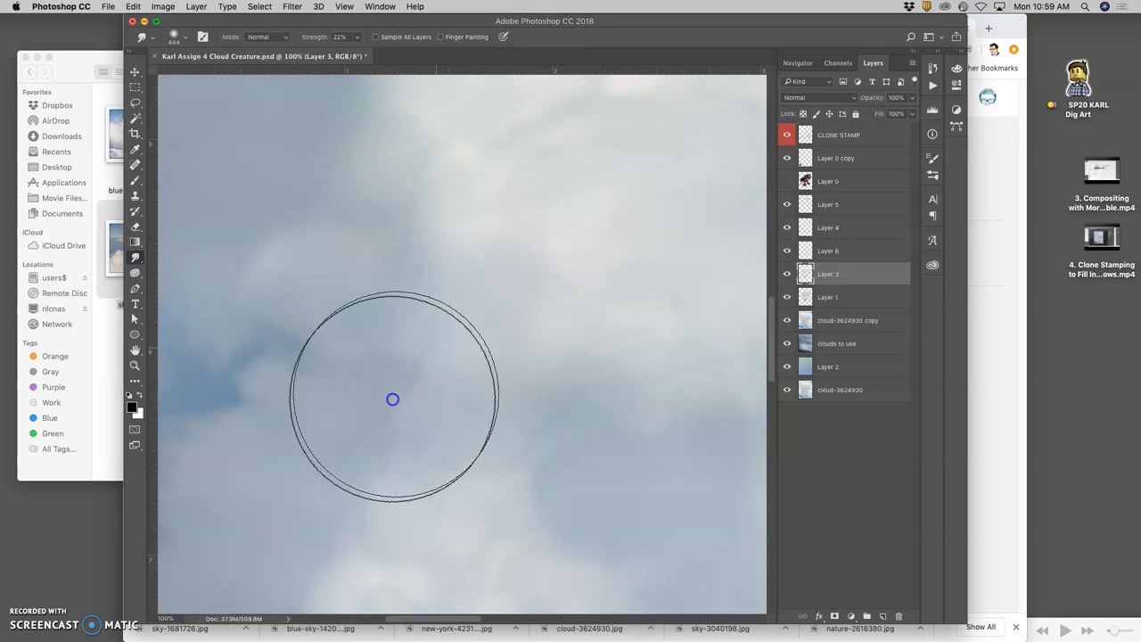
mouse_move(413, 189)
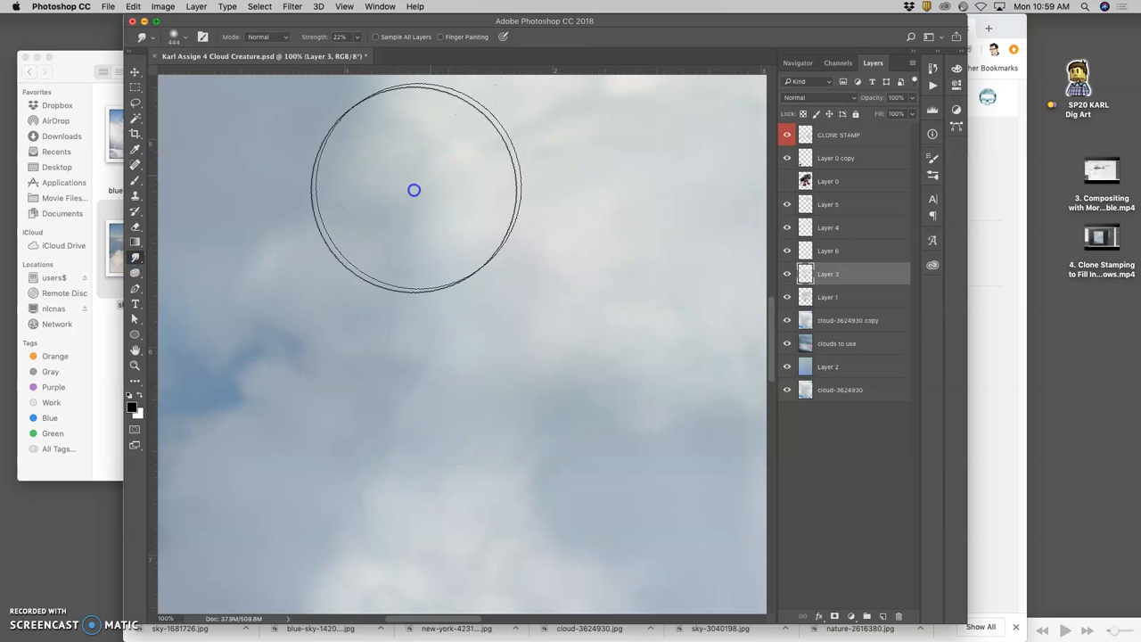
mouse_move(378, 506)
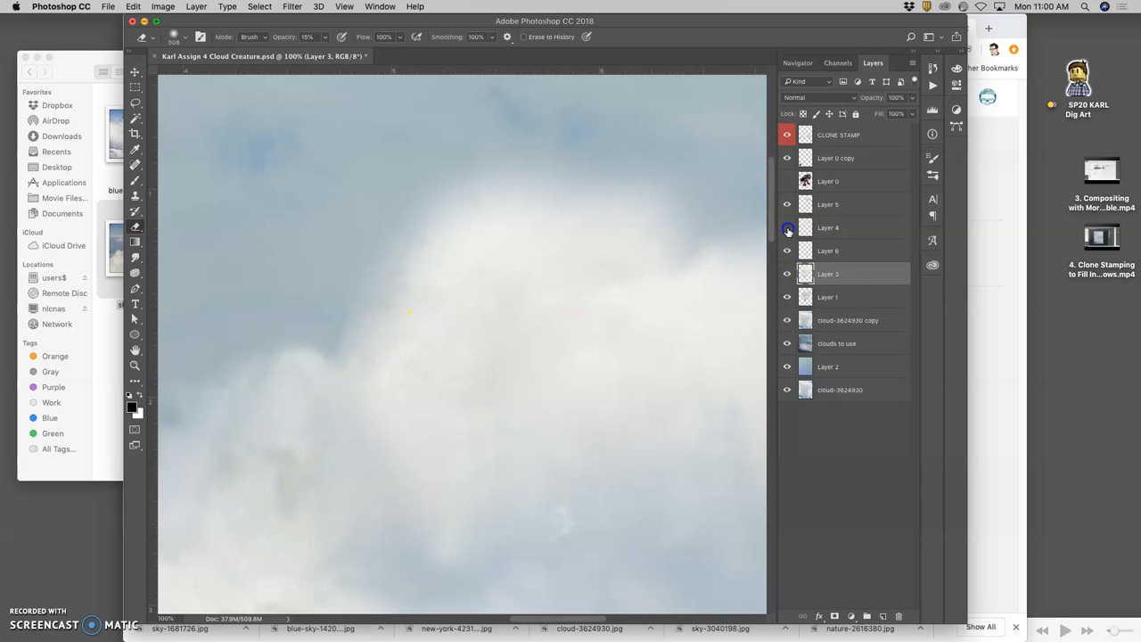
Smudge the cloud edges softer on Layer 4 and Layer 5, then return to Layer 3
left_click(828, 228)
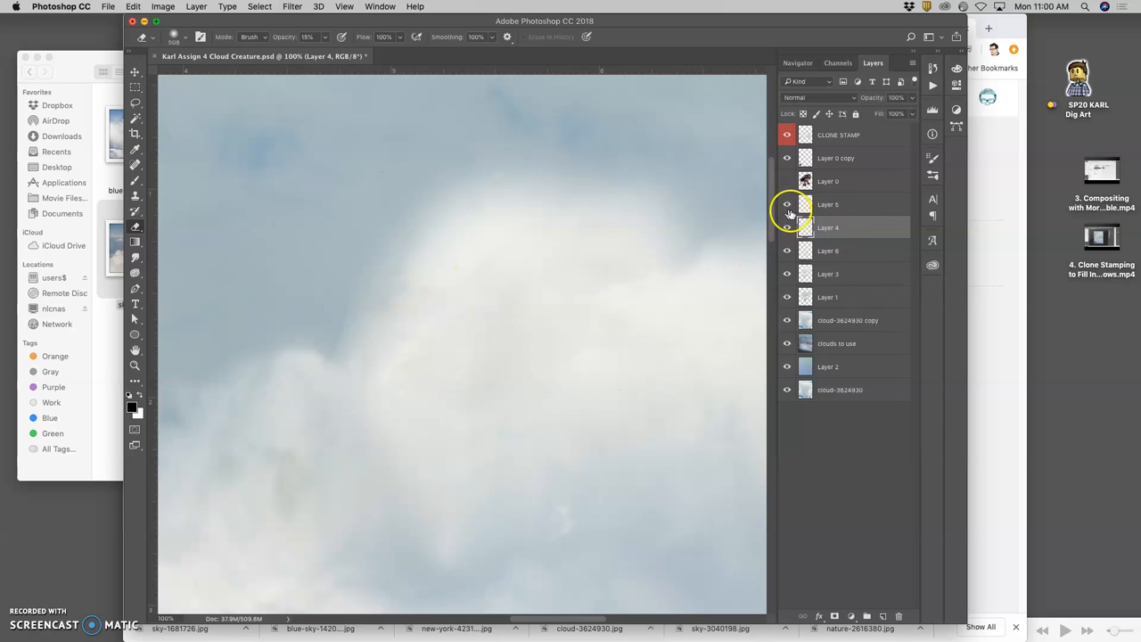
left_click(827, 203)
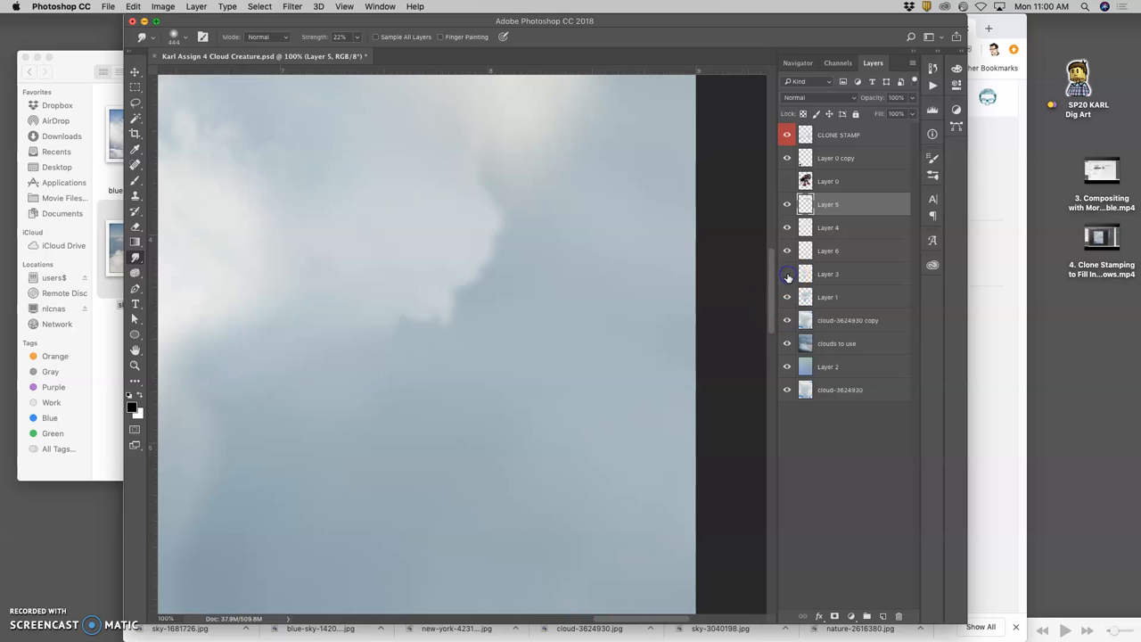
left_click(788, 275)
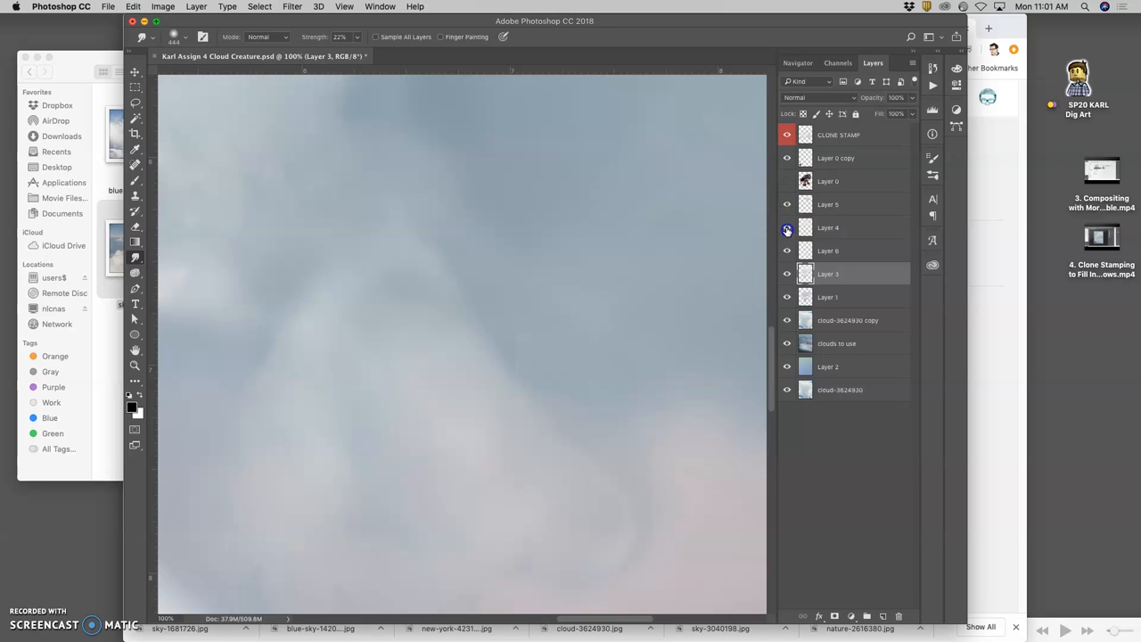
Smudge the clouds on the cloud photo copy layer, then make the CLONE STAMP layer active
left_click(786, 228)
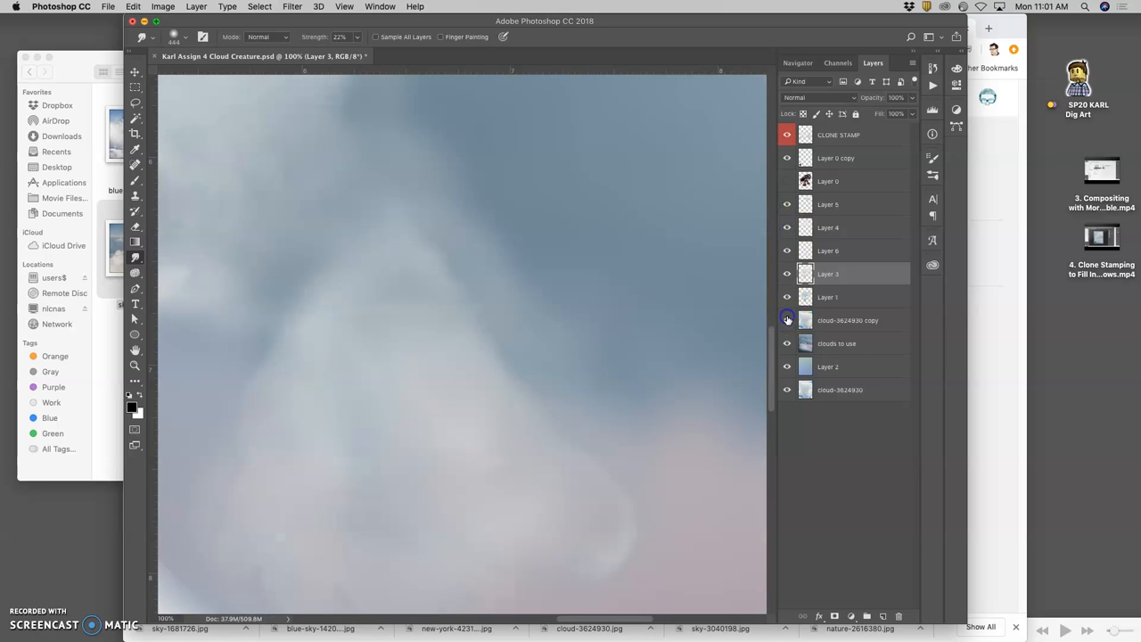
left_click(847, 321)
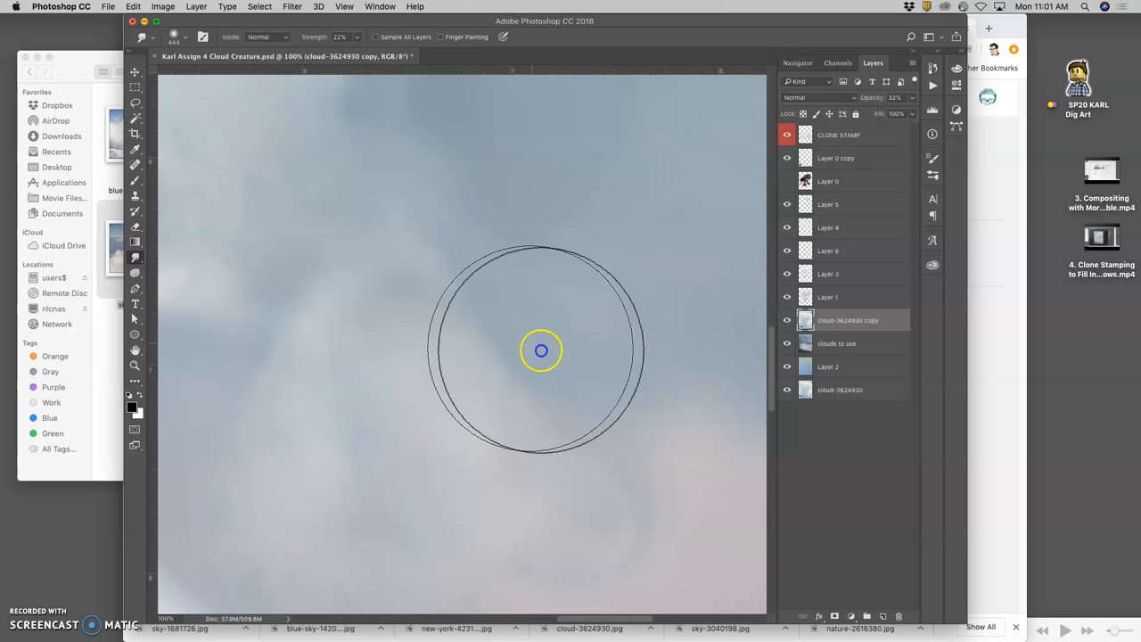
mouse_move(785, 347)
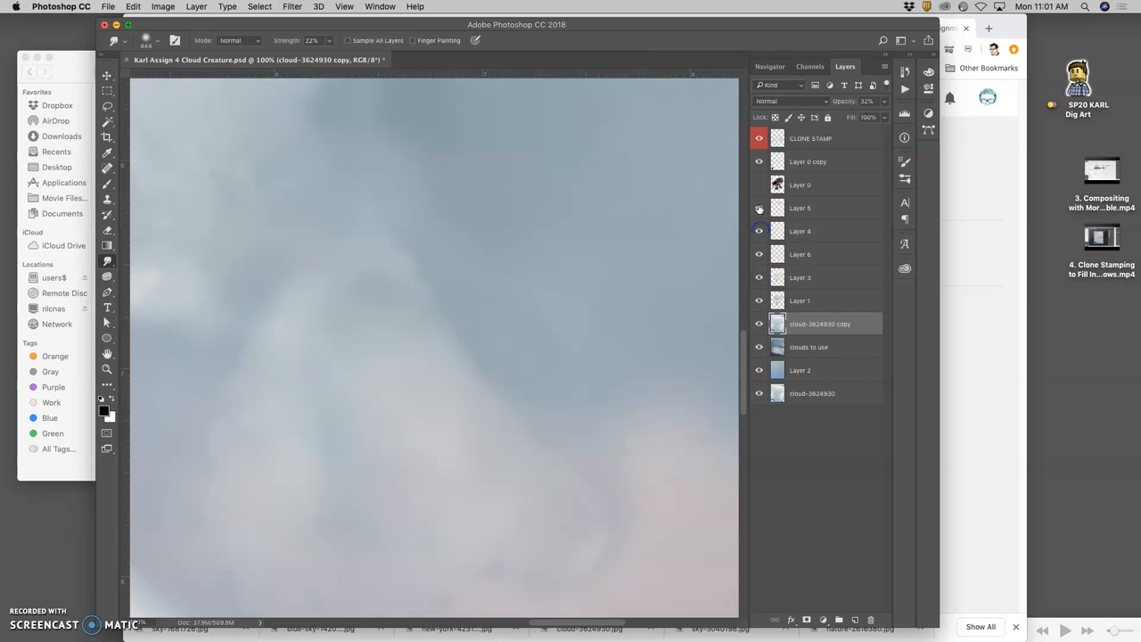
left_click(759, 160)
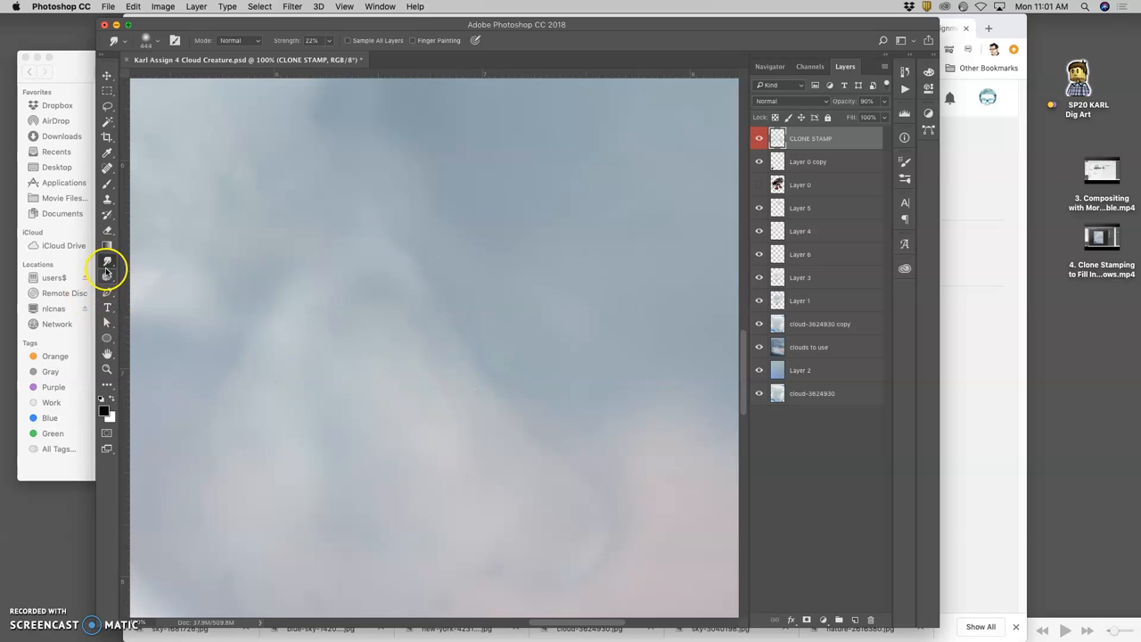
Blur soft sky patches, then clone-stamp sampled cloud texture over them on the CLONE STAMP layer
left_click(107, 269)
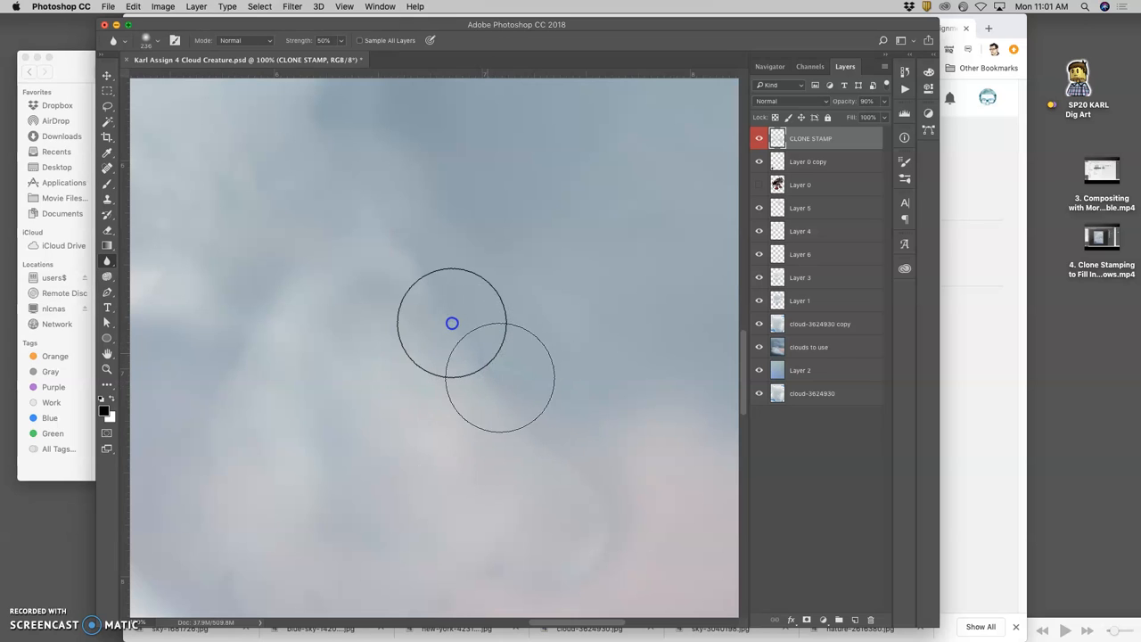
mouse_move(460, 373)
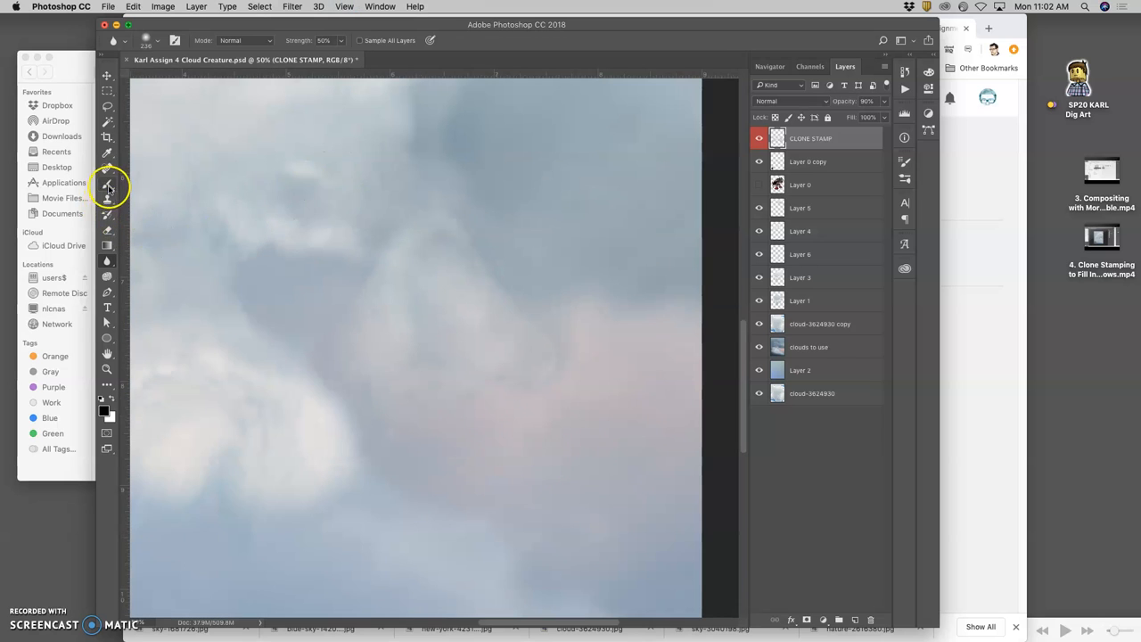
left_click(107, 198)
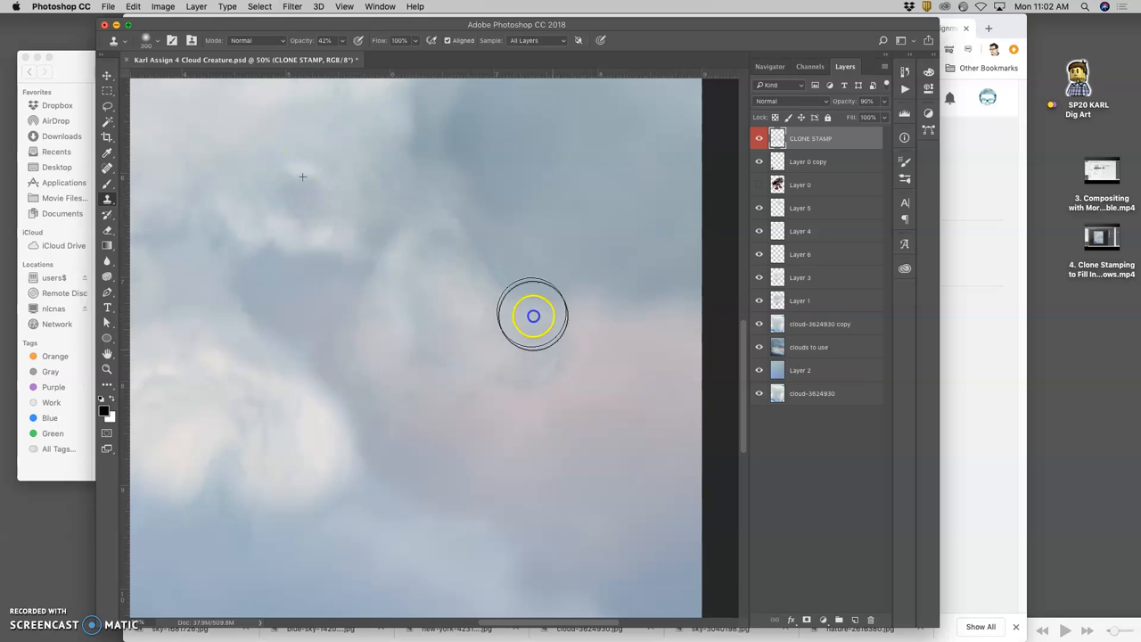
left_click_drag(533, 316, 375, 369)
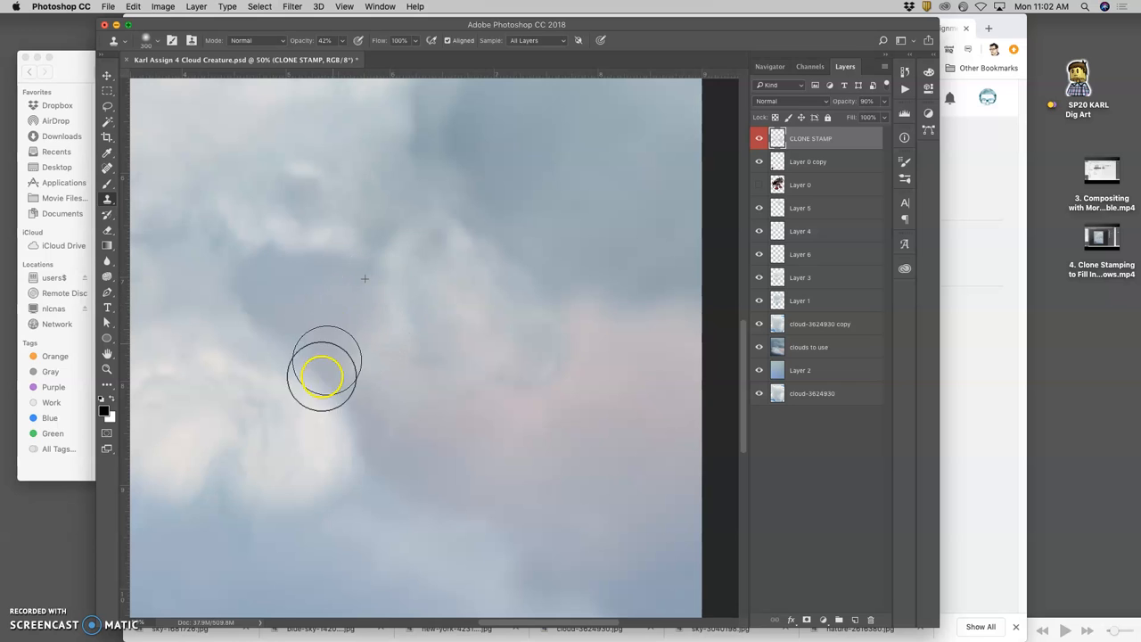
mouse_move(446, 492)
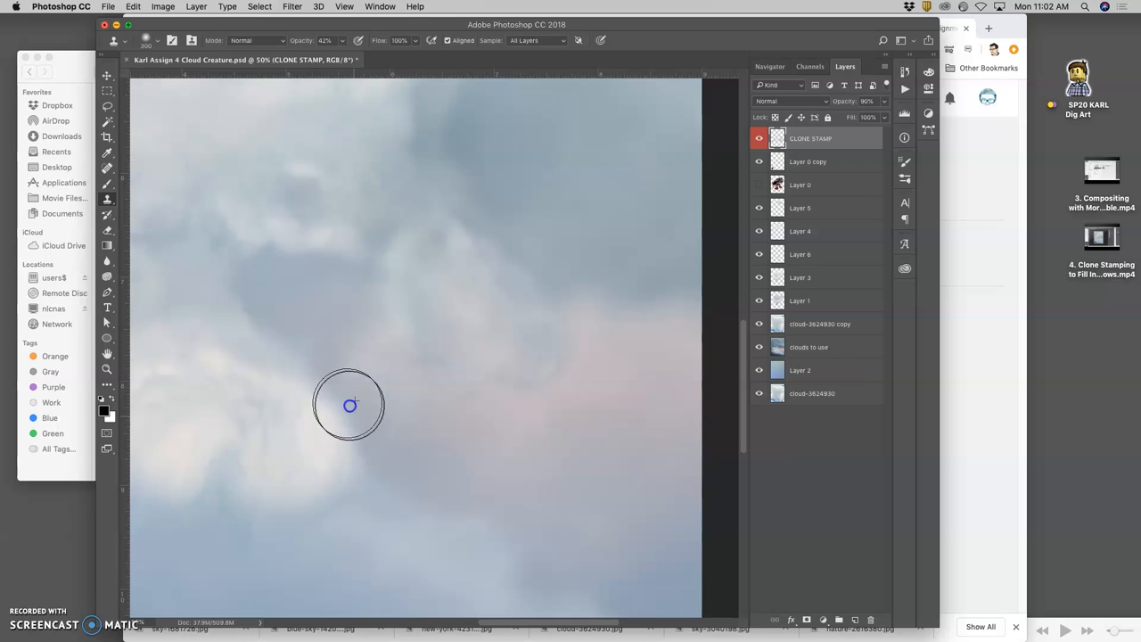
mouse_move(426, 450)
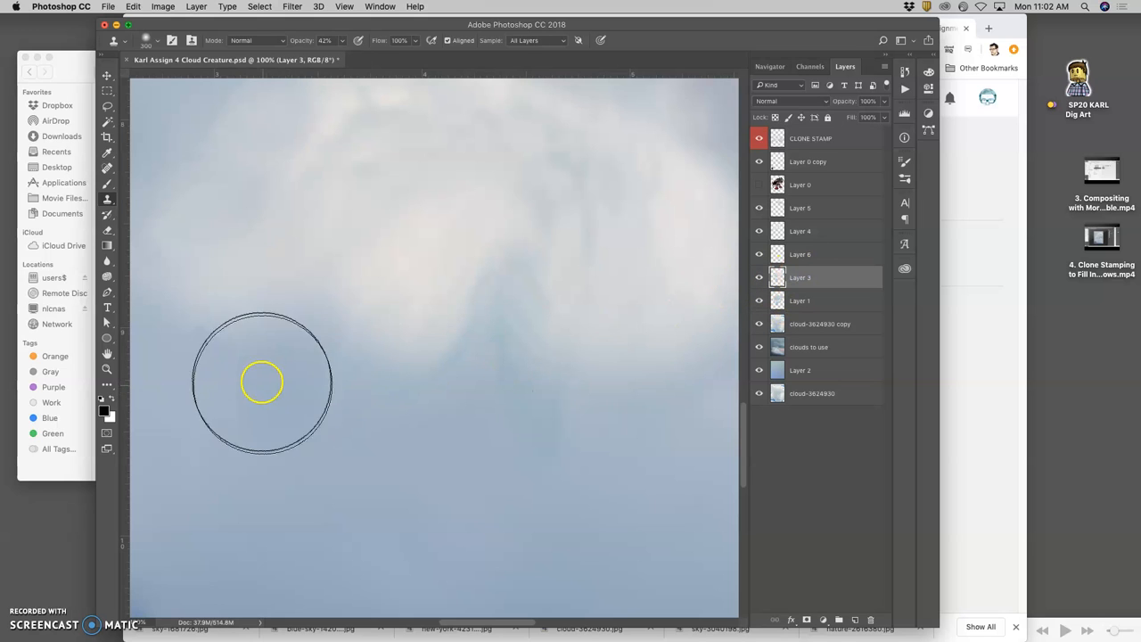
Smear Layer 3's cloud edges into the sky with the Smudge tool, then move to Layer 1
left_click(107, 264)
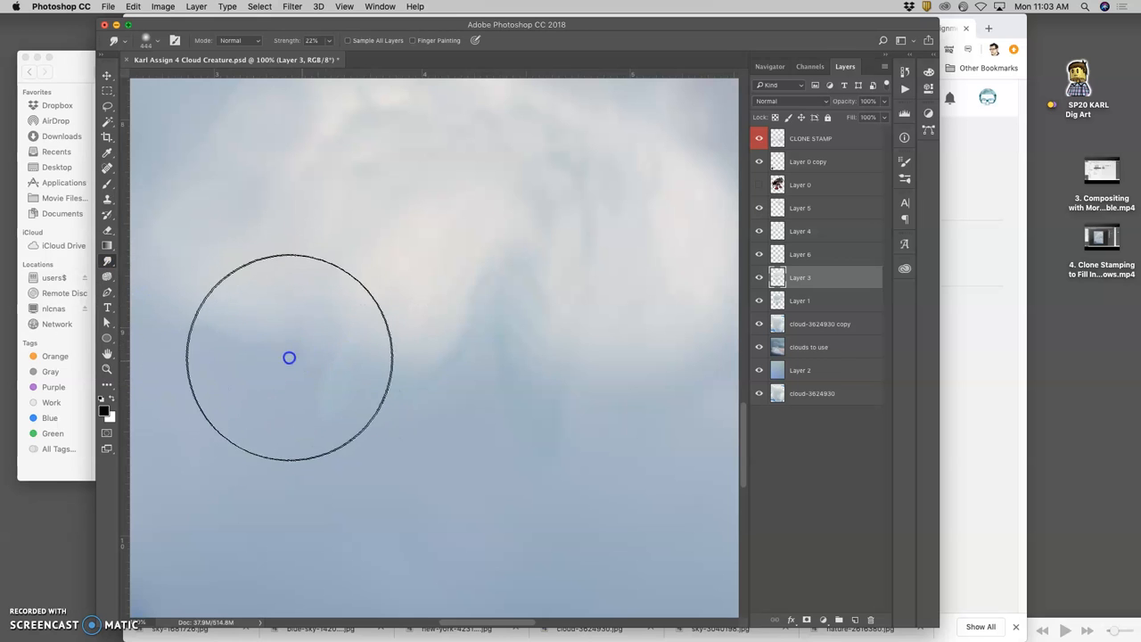
mouse_move(211, 318)
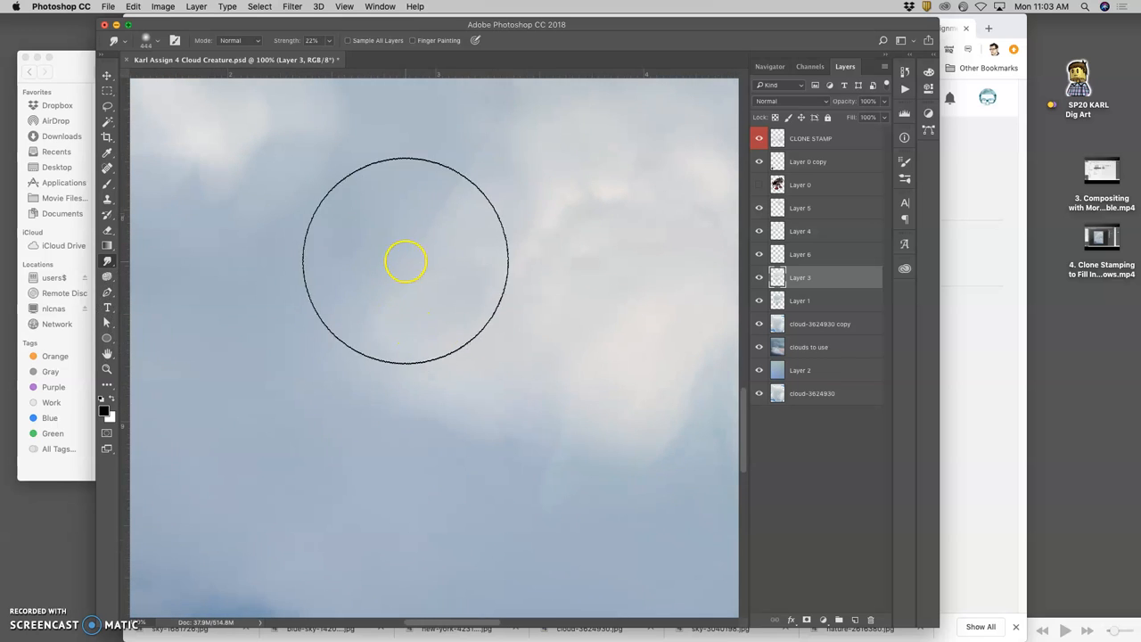
mouse_move(489, 193)
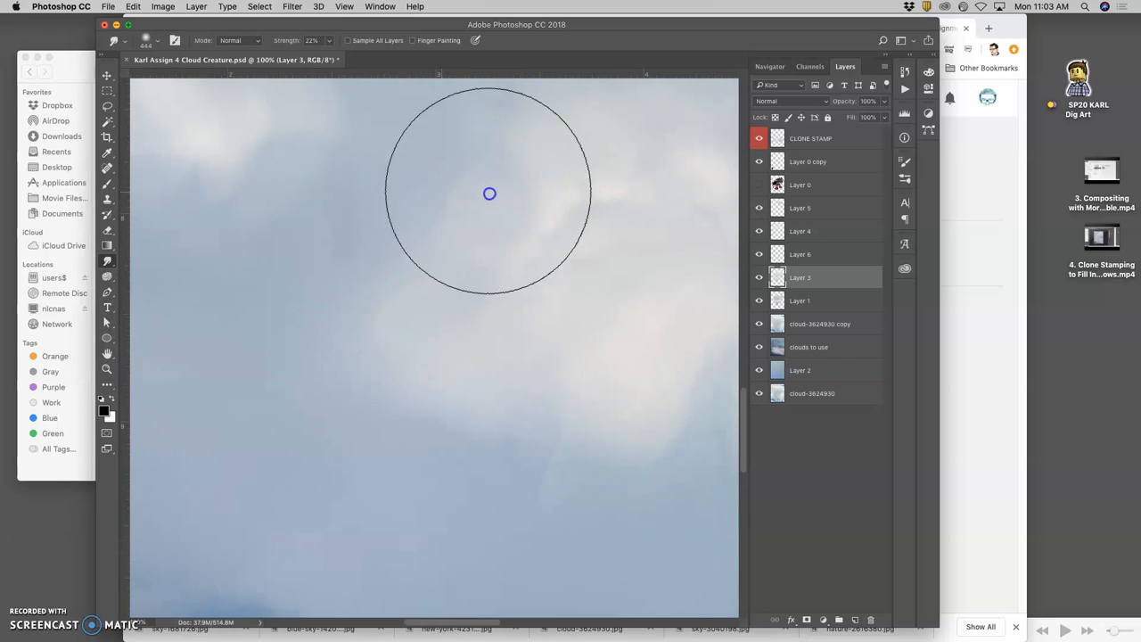
left_click_drag(488, 192, 401, 305)
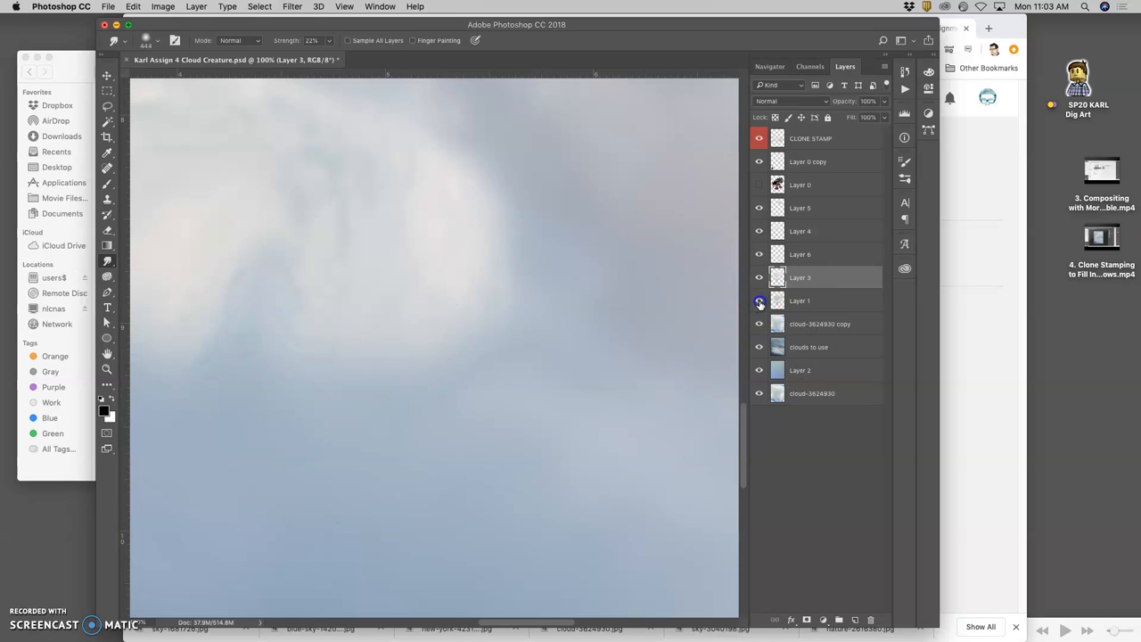
left_click(799, 300)
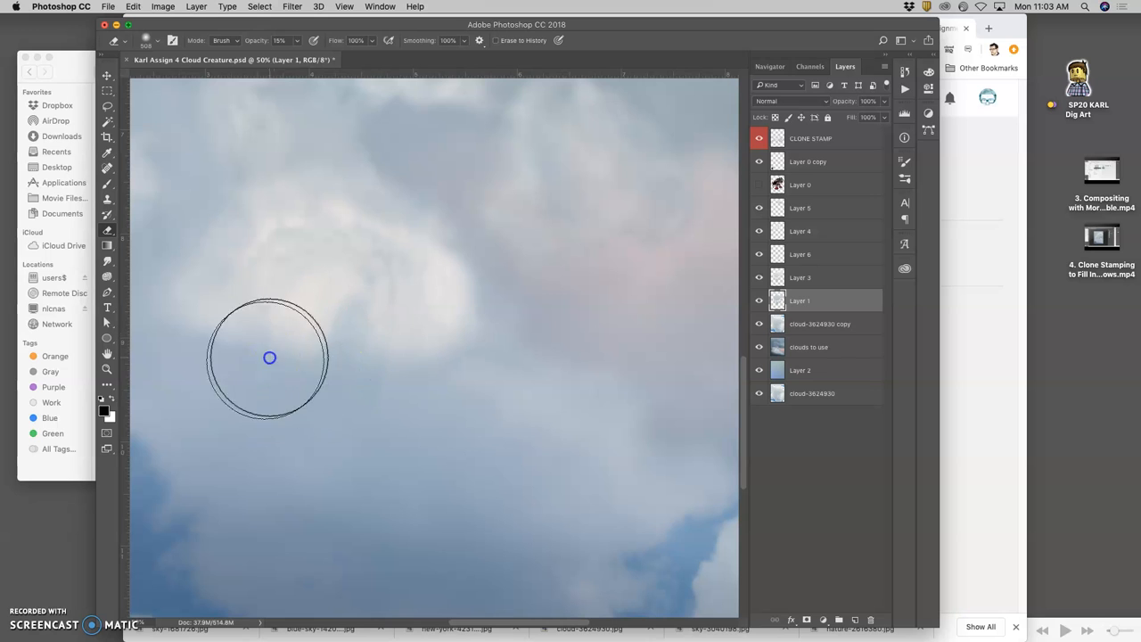
mouse_move(363, 374)
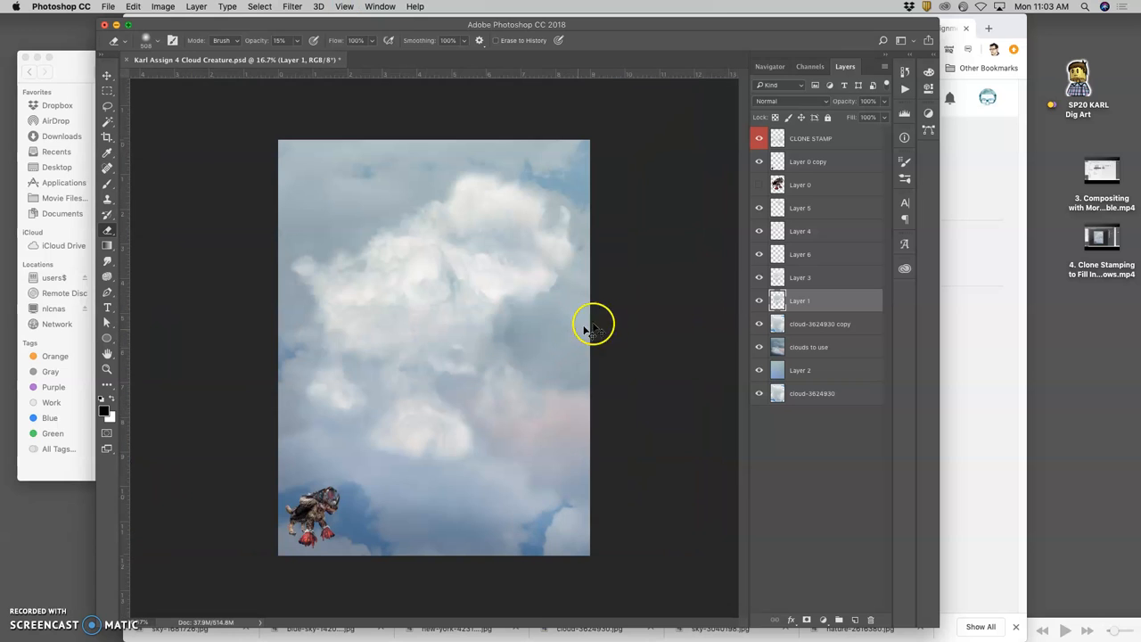
mouse_move(710, 435)
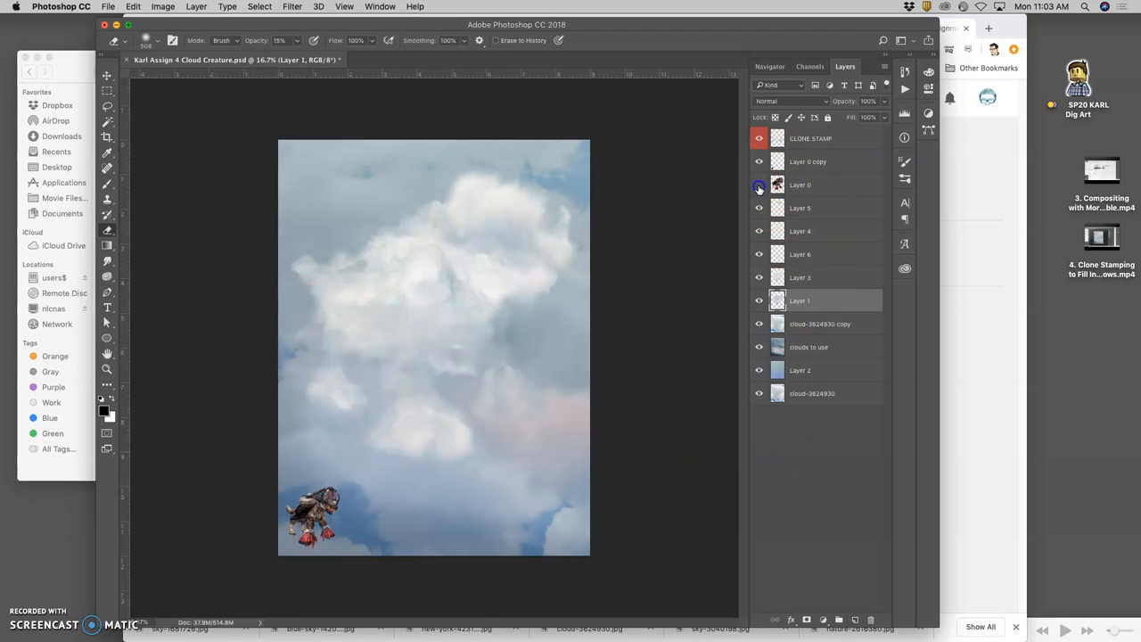
left_click(759, 183)
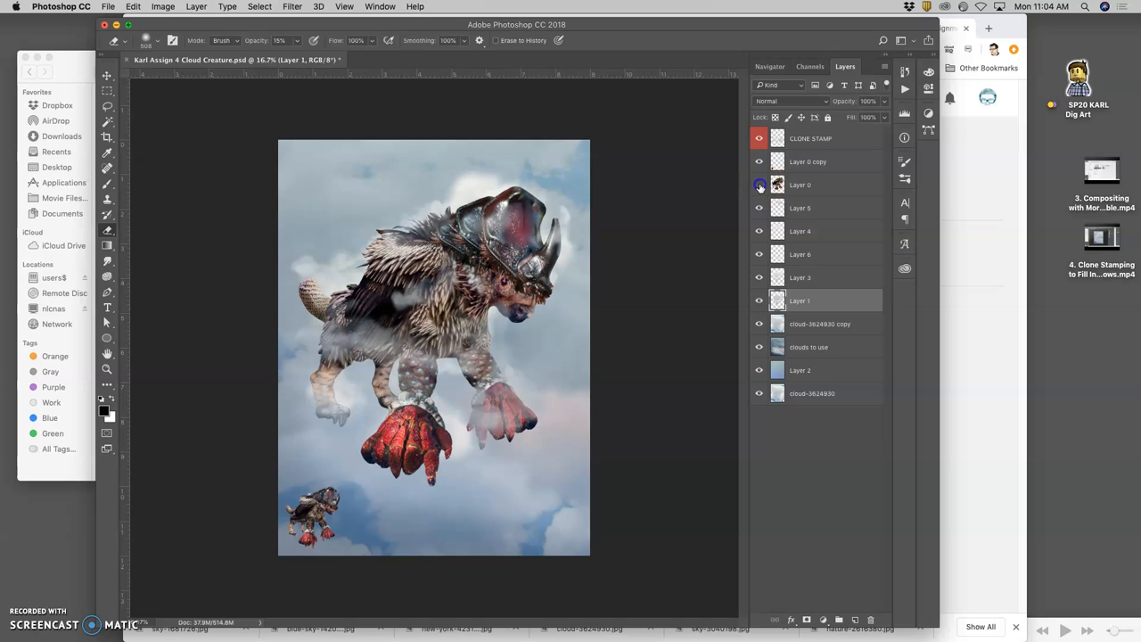
left_click(760, 184)
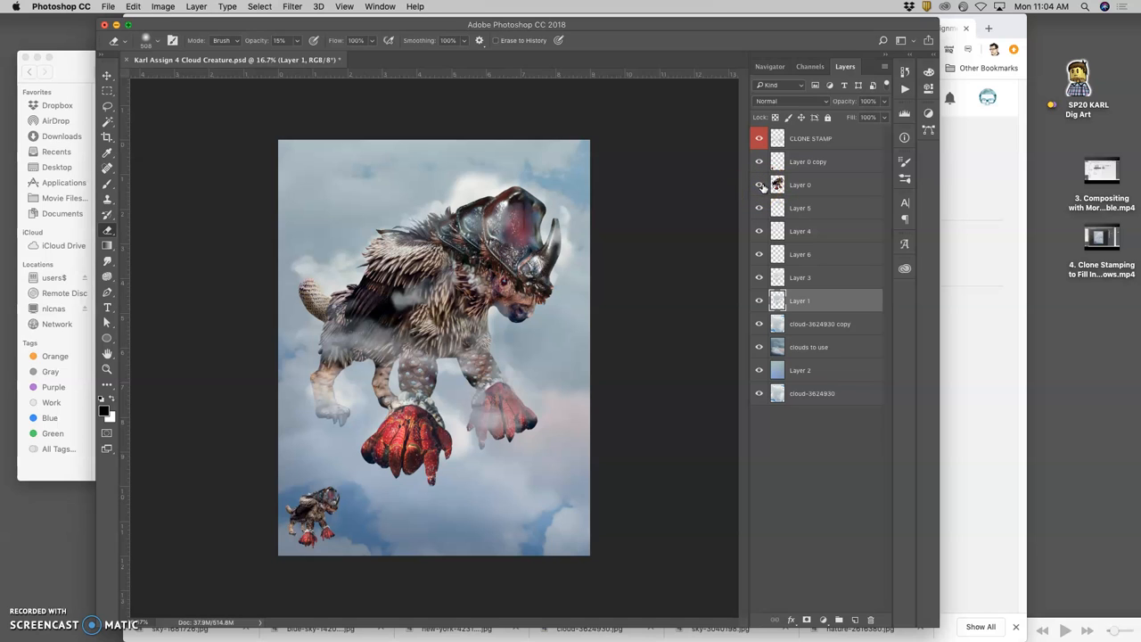
left_click(798, 184)
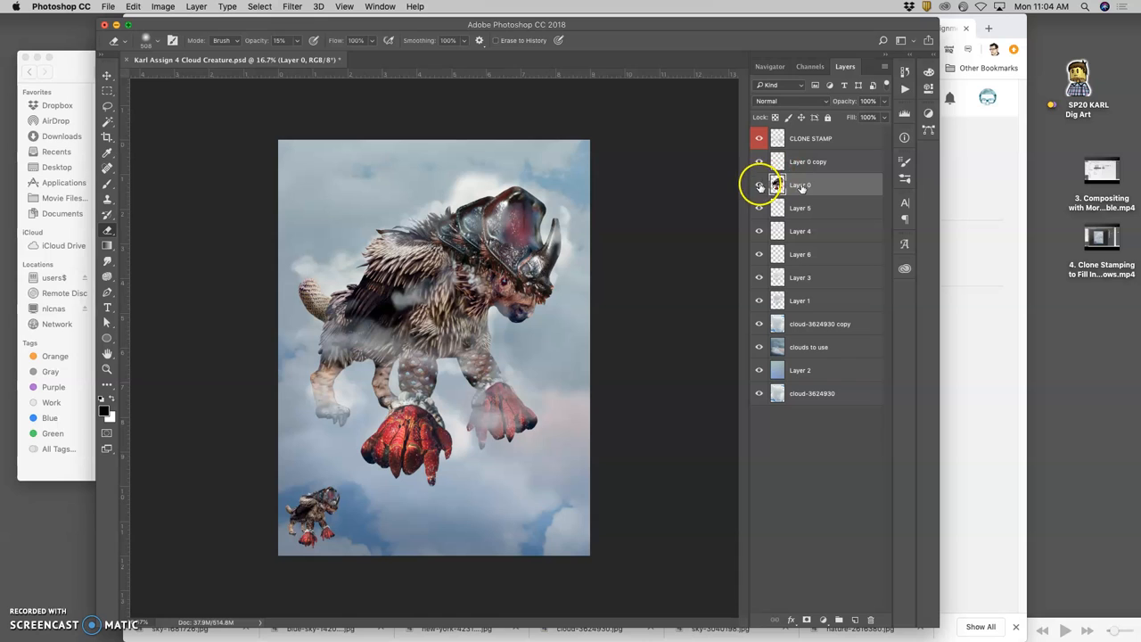
left_click(759, 183)
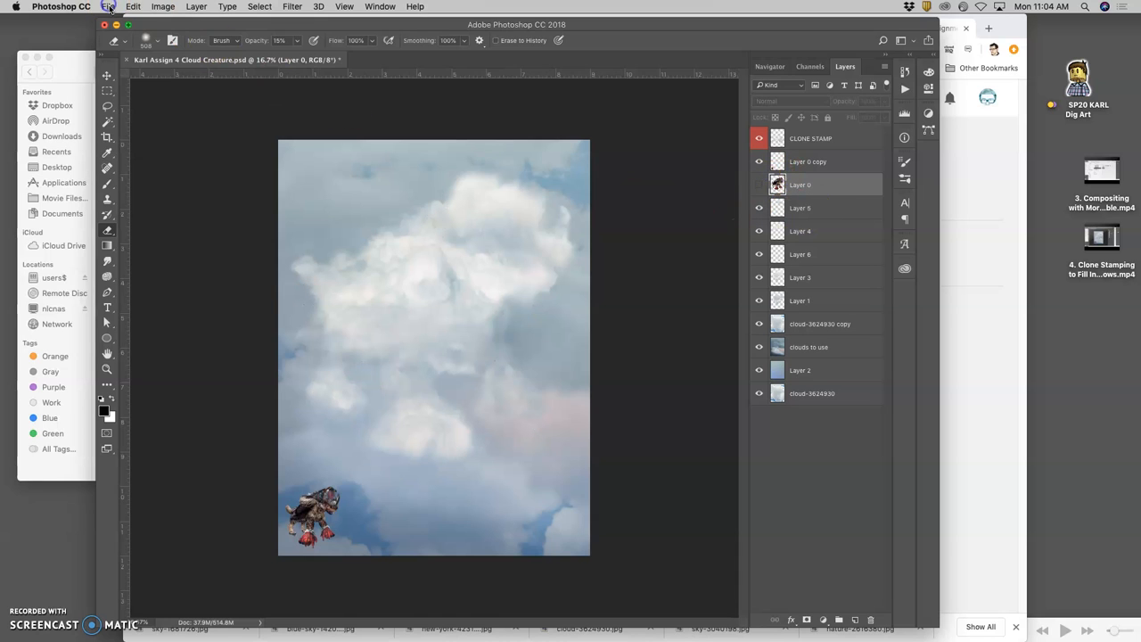
Save the cloud creature PSD with File > Save
left_click(107, 7)
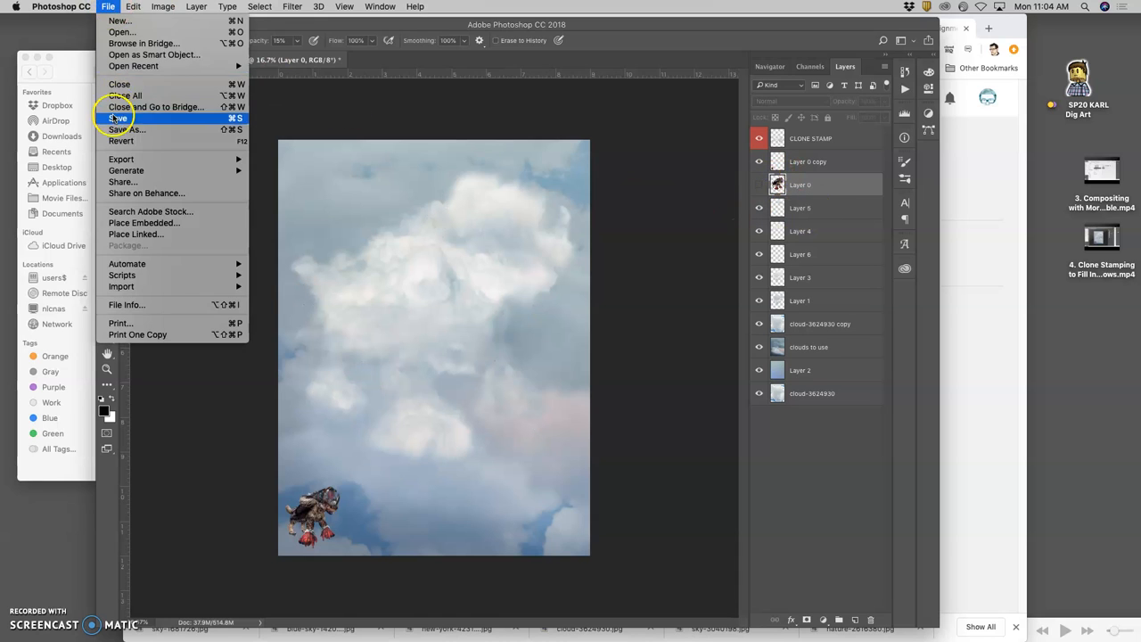
left_click(118, 118)
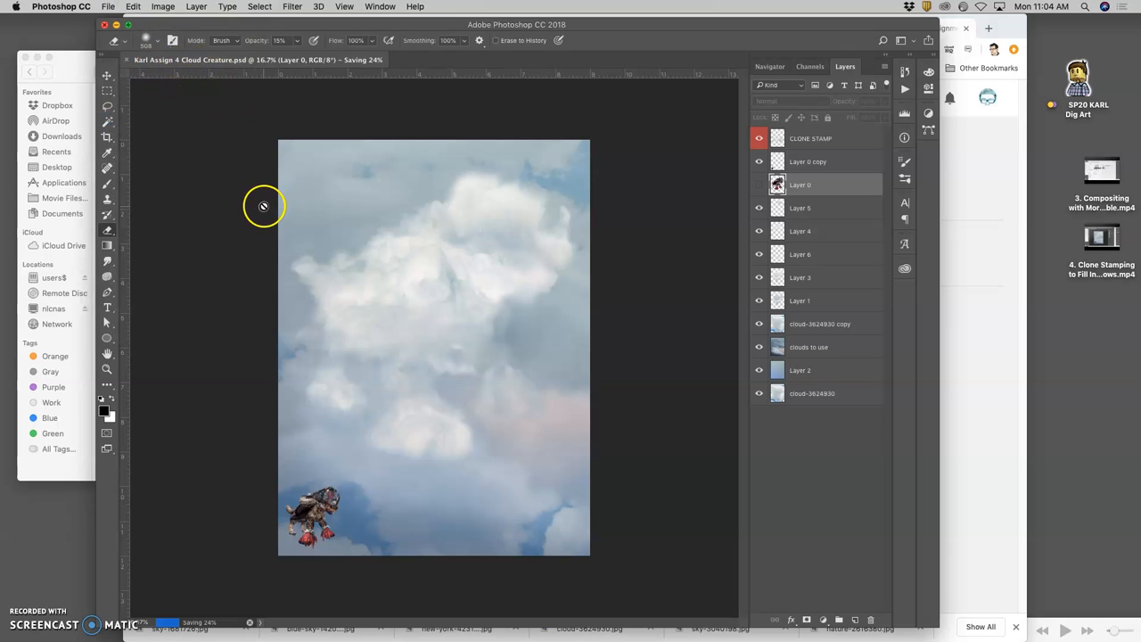
mouse_move(264, 200)
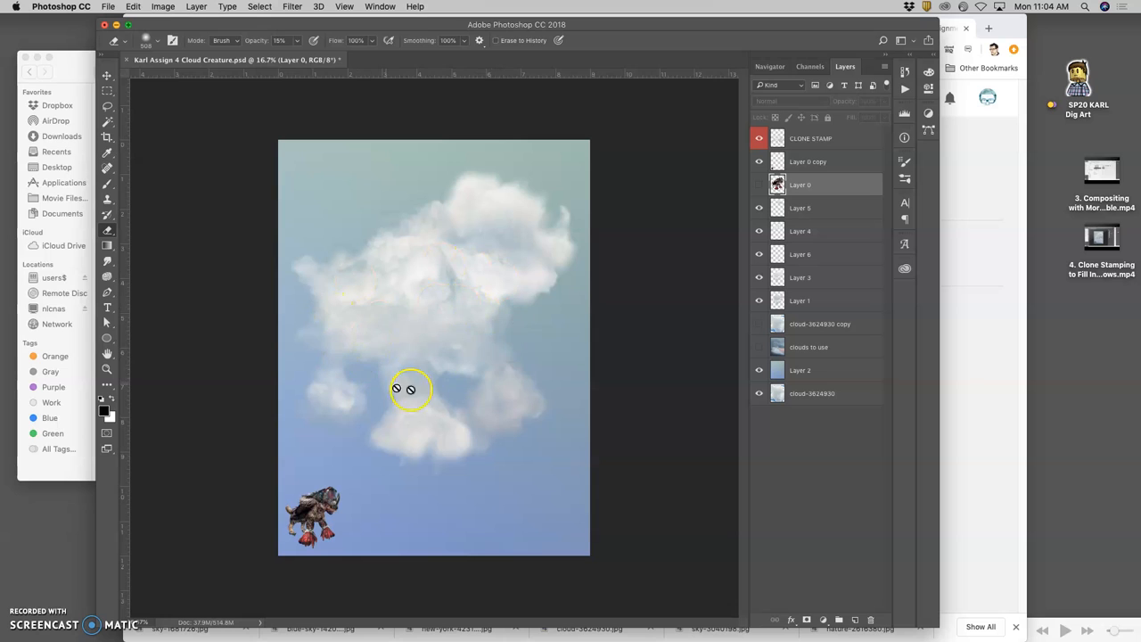
left_click(759, 324)
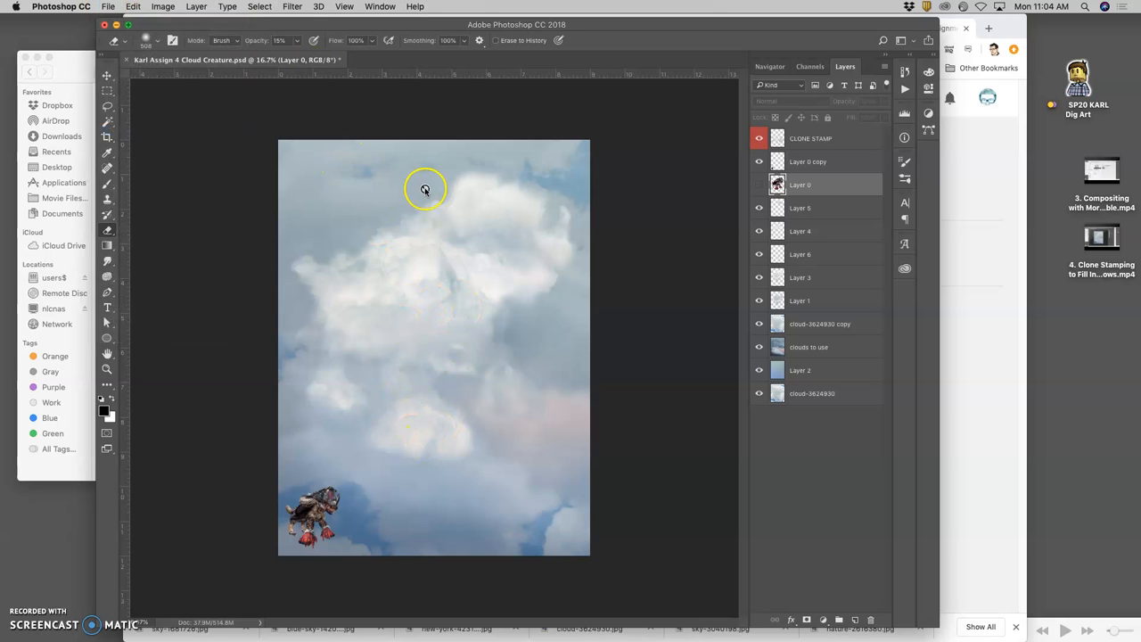
mouse_move(524, 194)
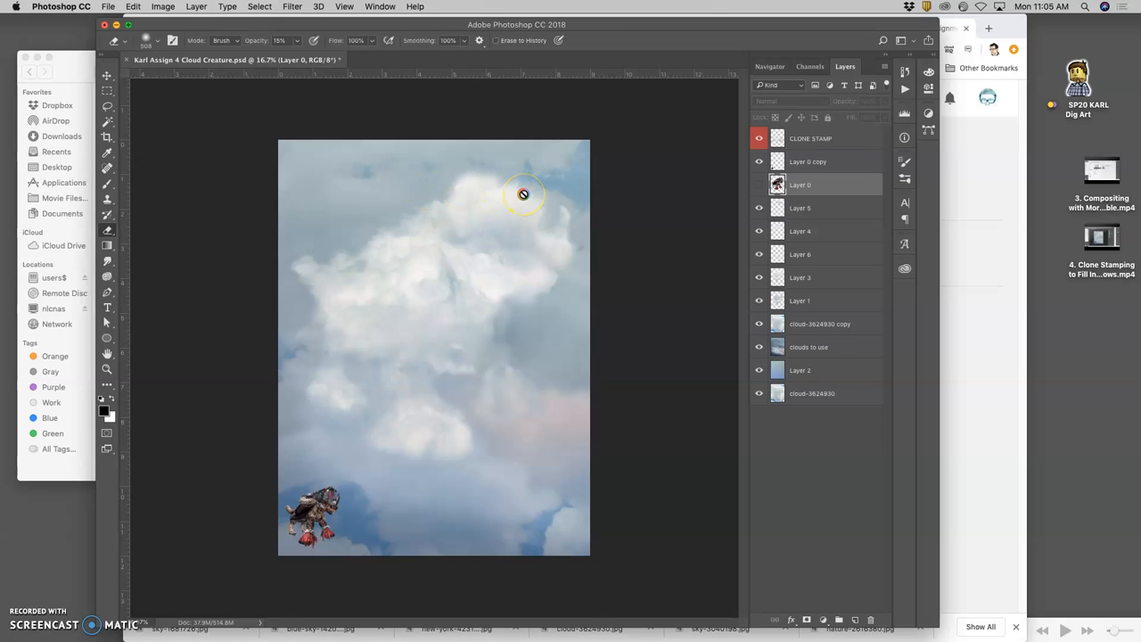
mouse_move(624, 137)
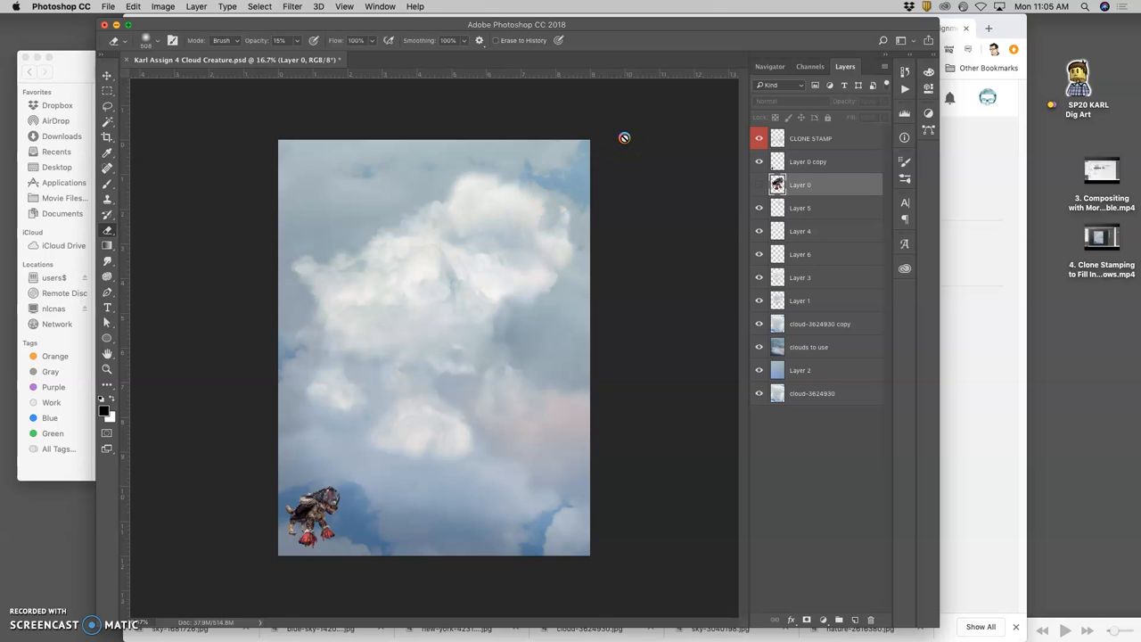
Save As a JPEG copy of the composite to the Desktop, reaching the JPEG Options dialog
key("cmd+s")
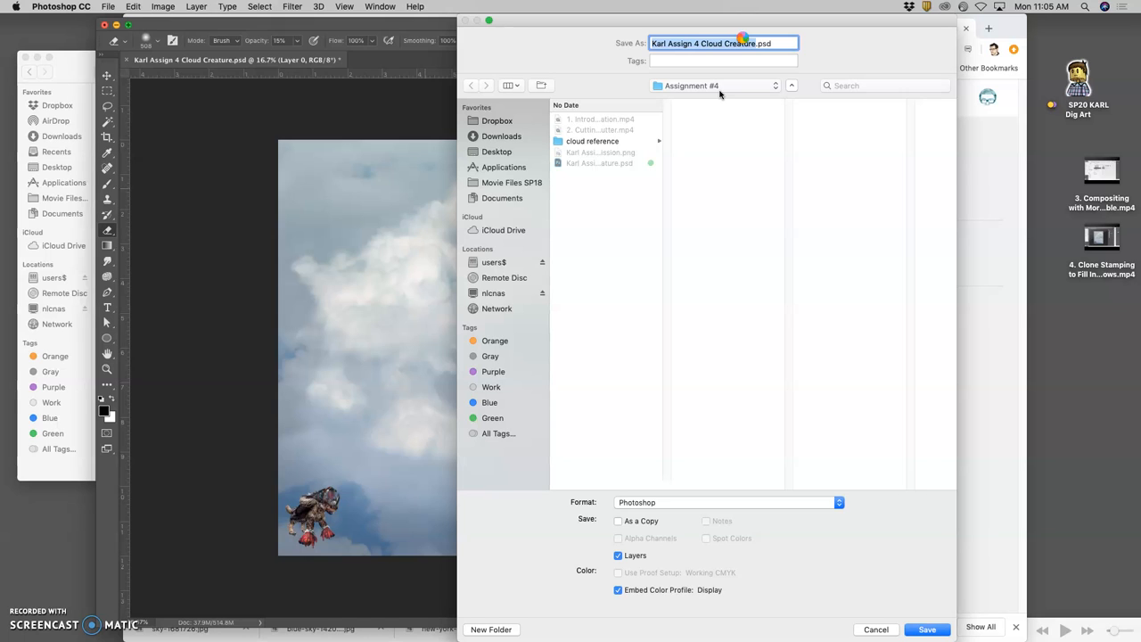
left_click(495, 151)
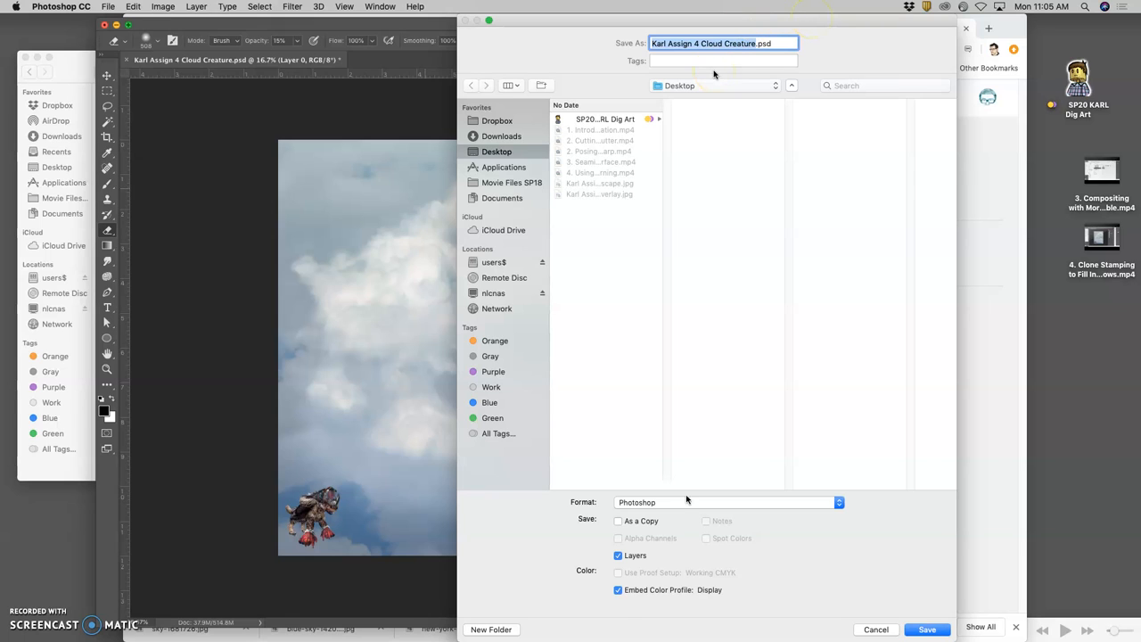
left_click(727, 503)
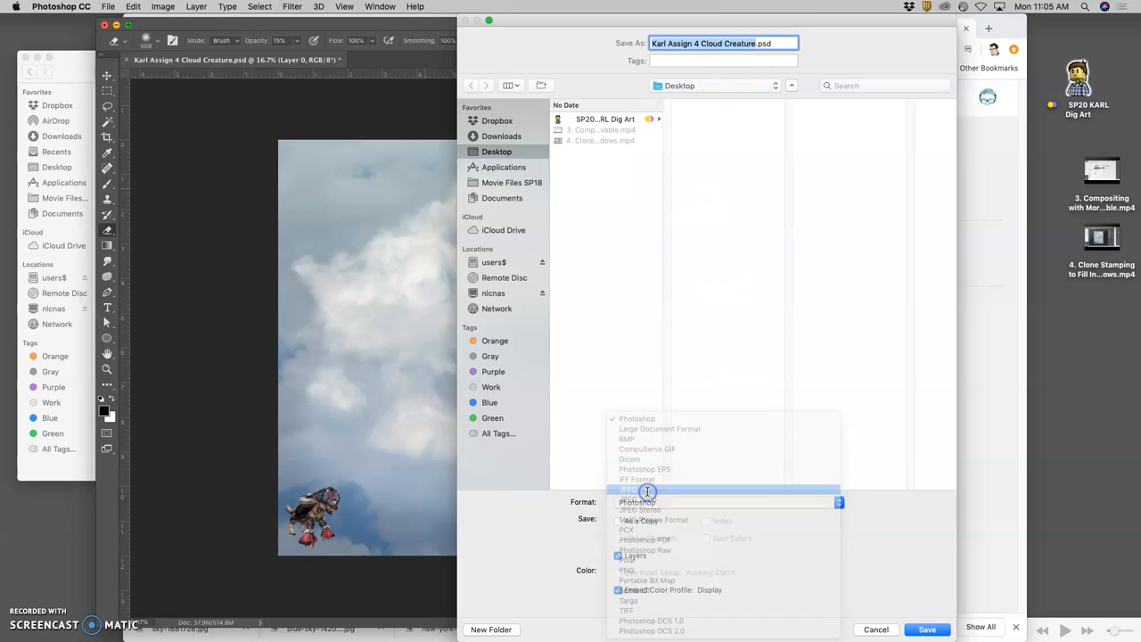
left_click(629, 488)
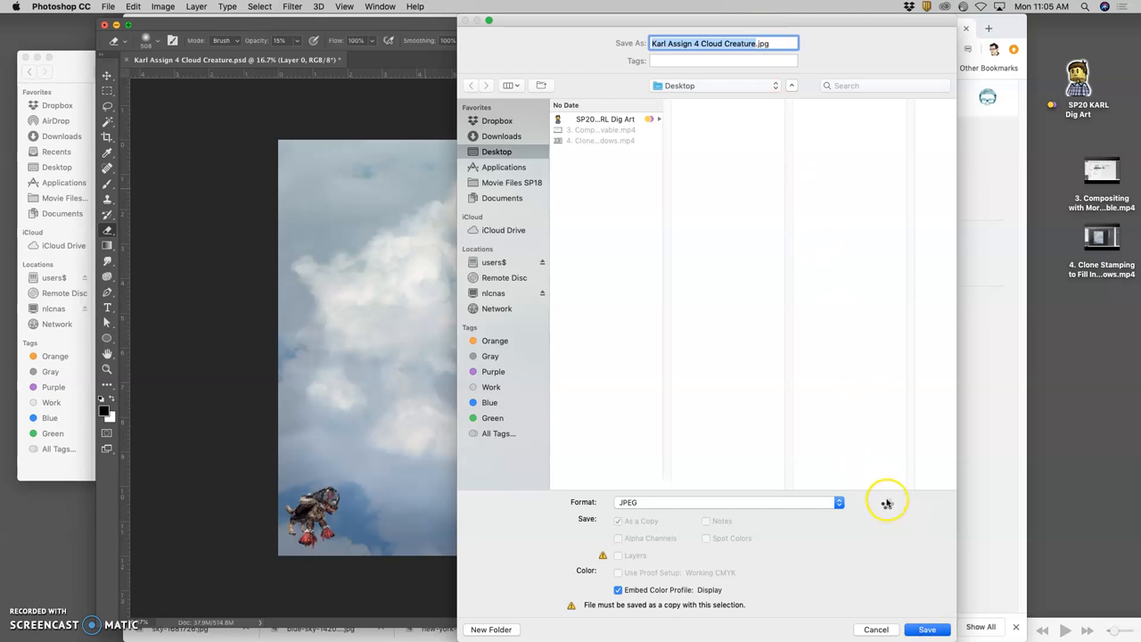
left_click(927, 629)
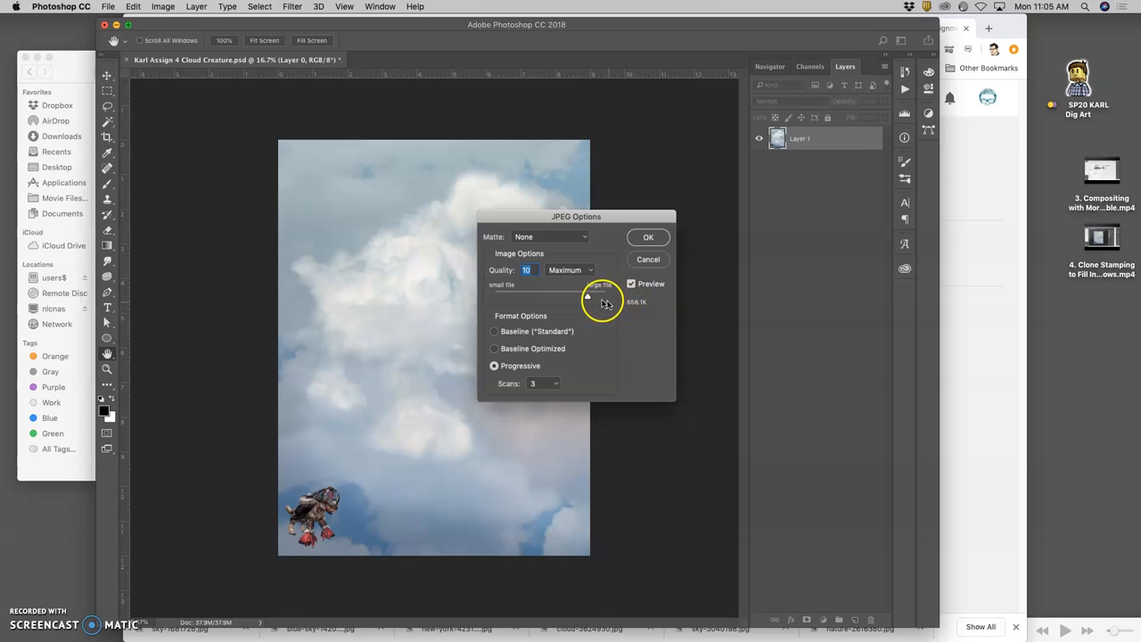
Export the JPEG at Quality 12 (Maximum) with Progressive format
left_click(631, 284)
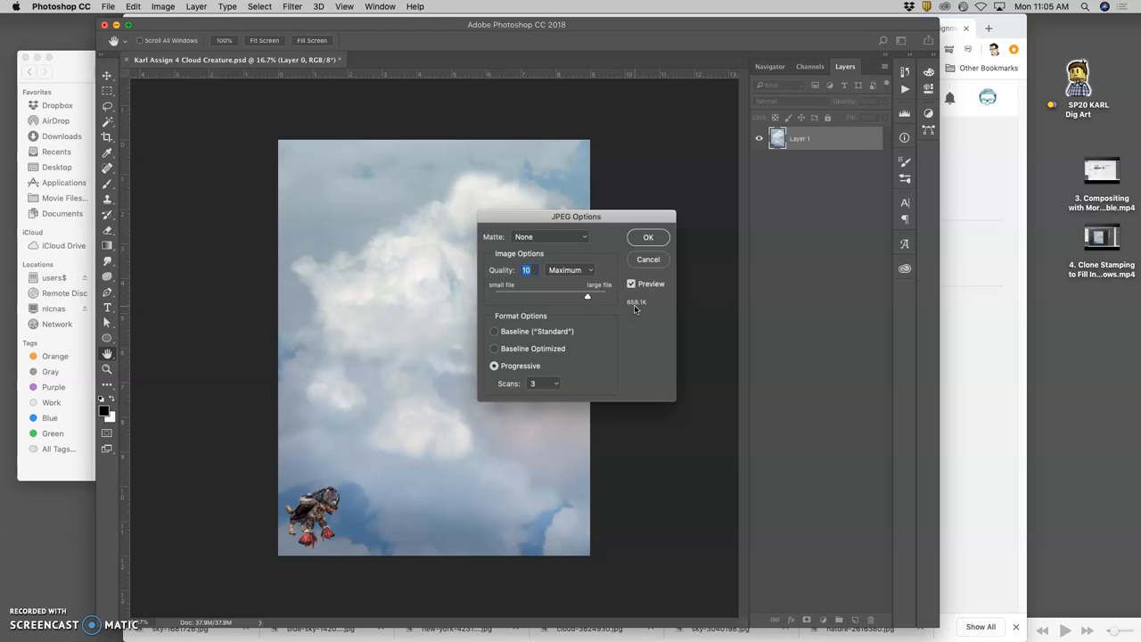
mouse_move(414, 342)
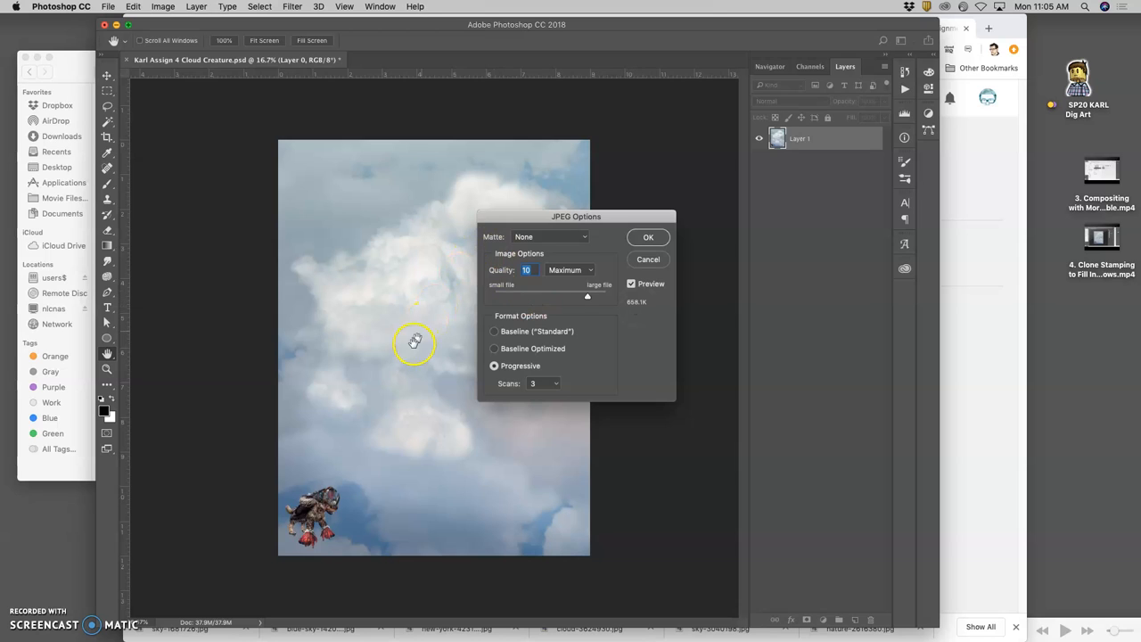
mouse_move(396, 335)
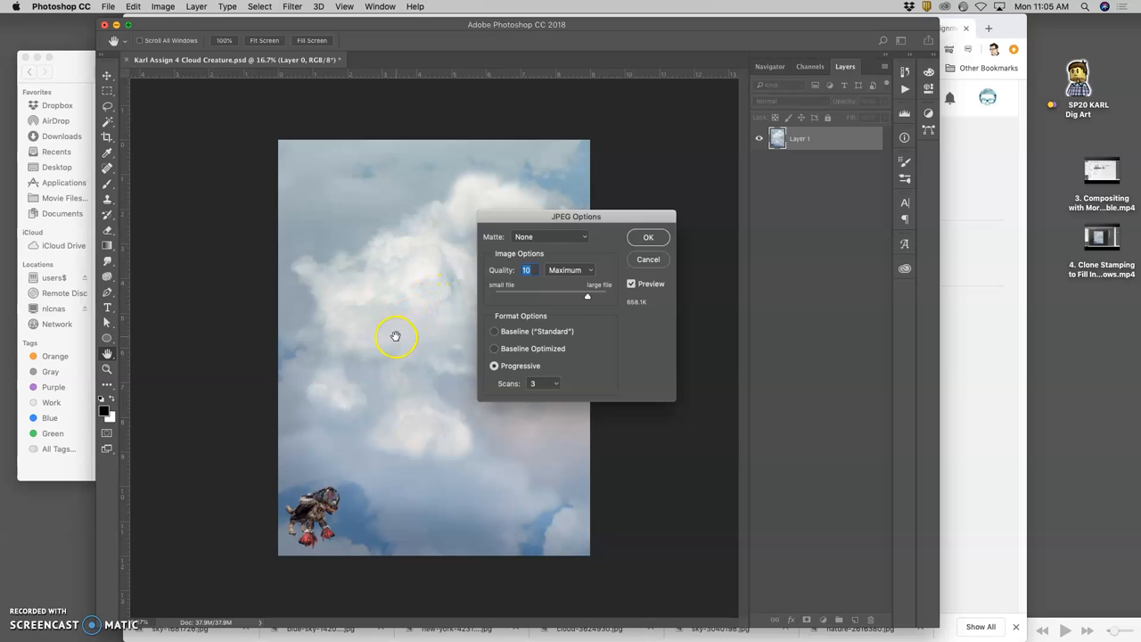
mouse_move(588, 300)
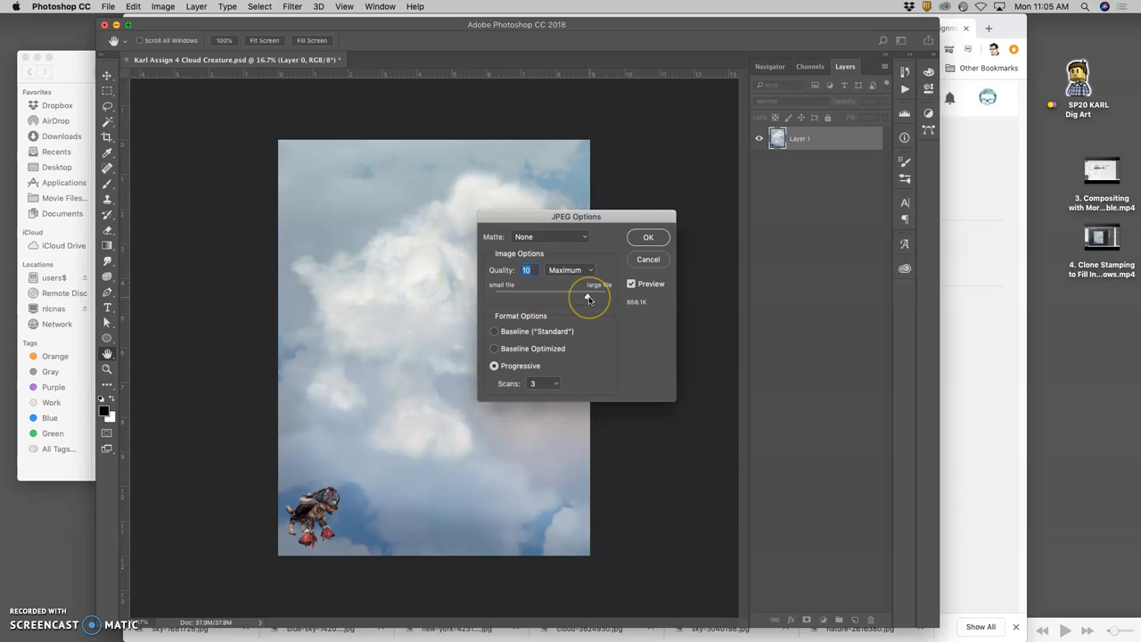
left_click_drag(588, 296, 606, 296)
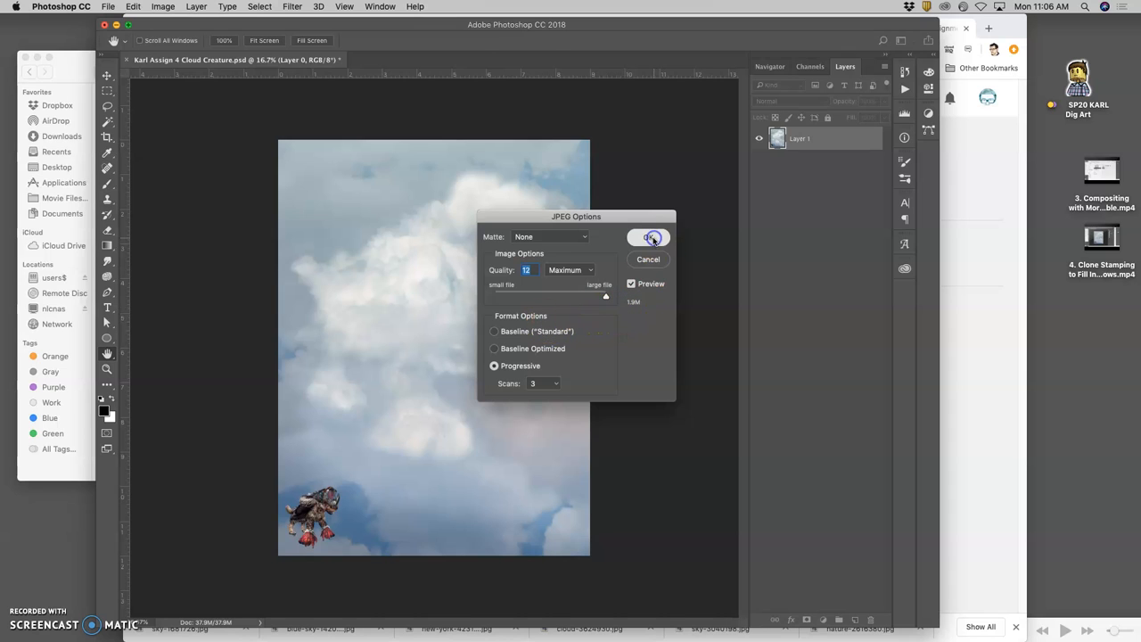
left_click(649, 237)
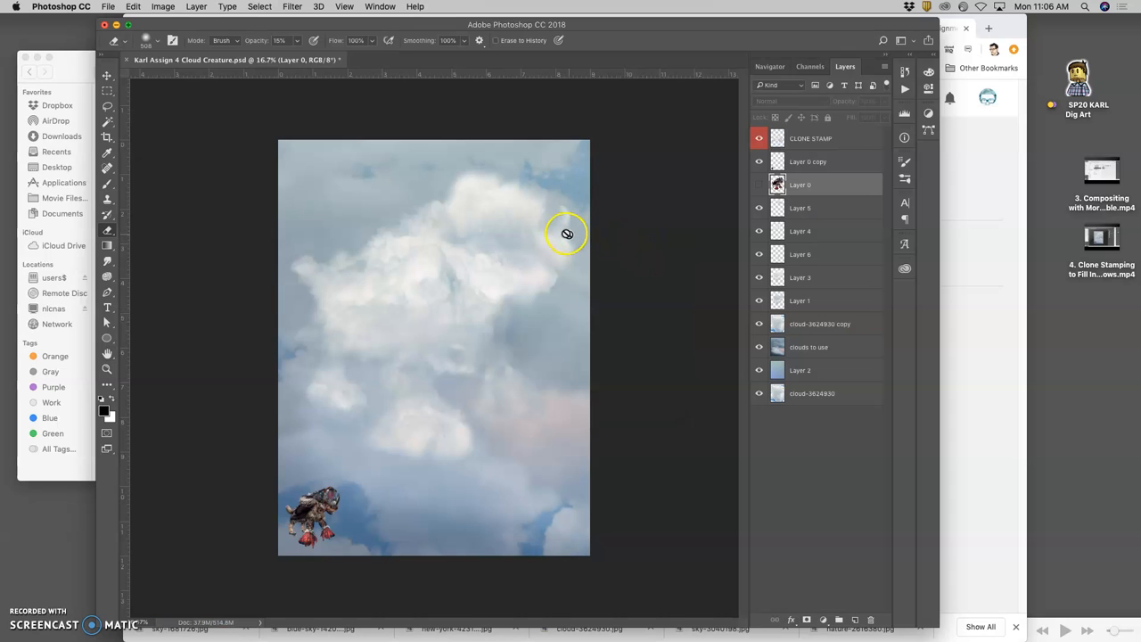
left_click(162, 7)
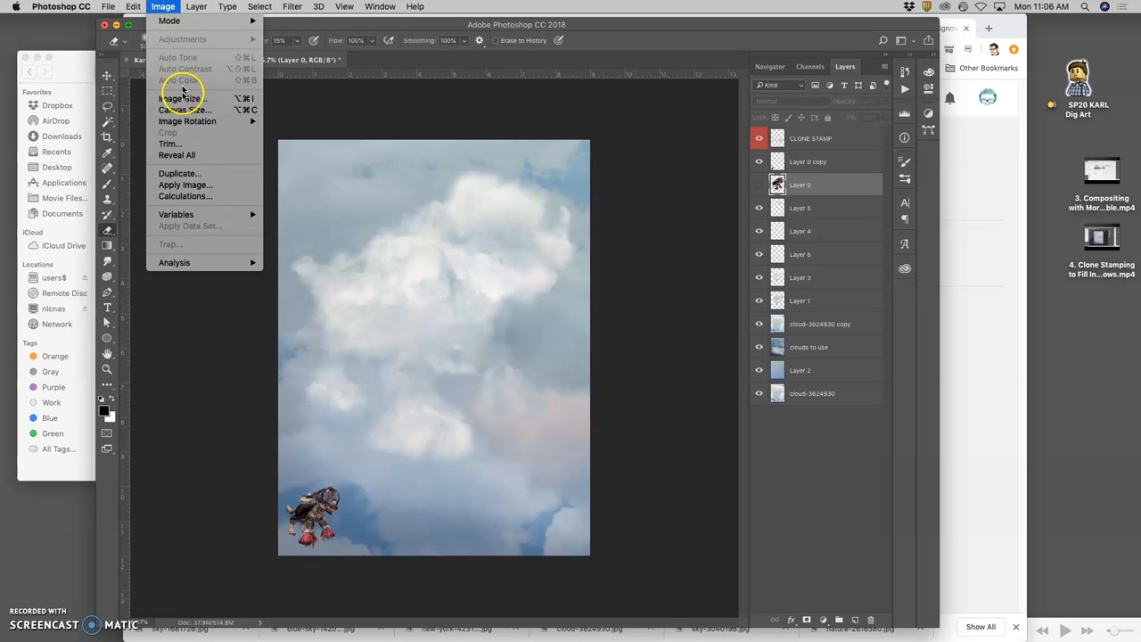
left_click(182, 98)
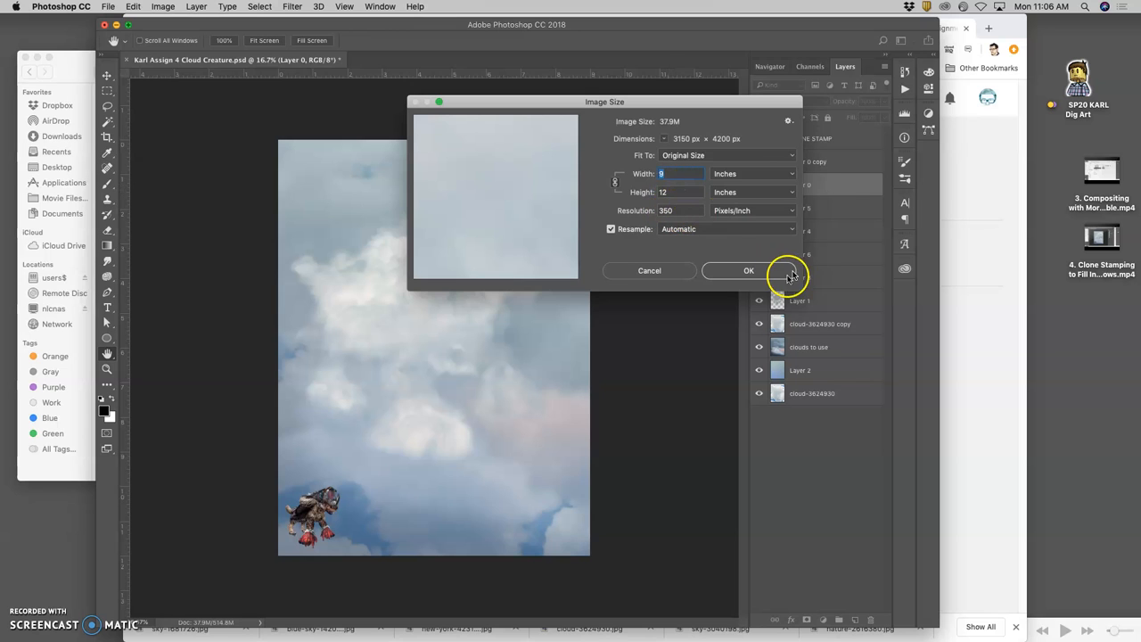
left_click(749, 271)
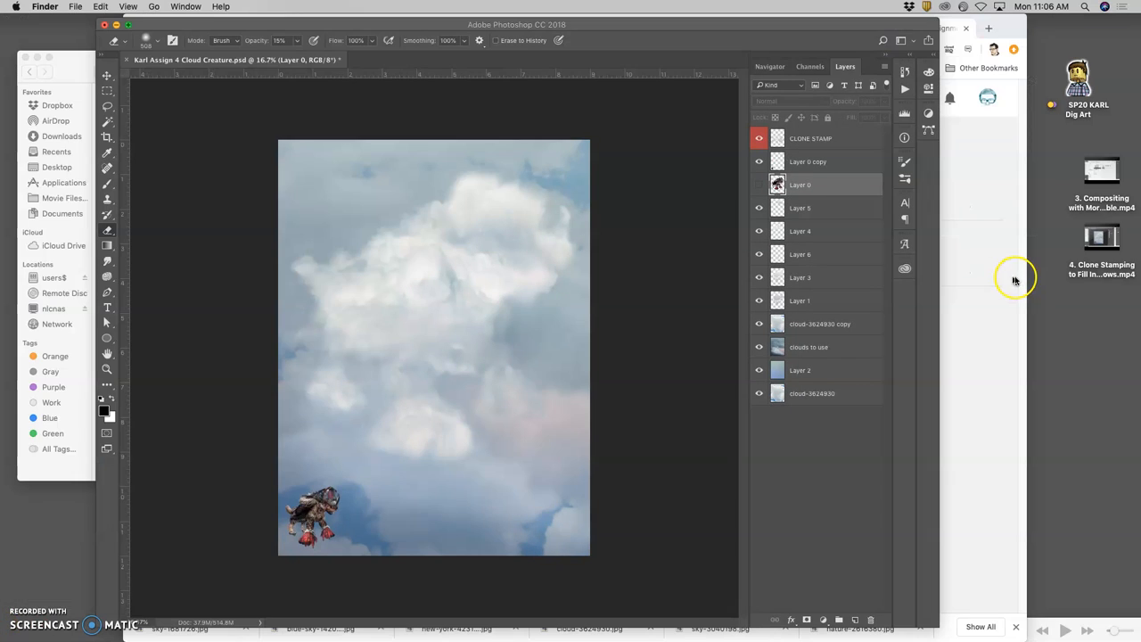
mouse_move(1055, 296)
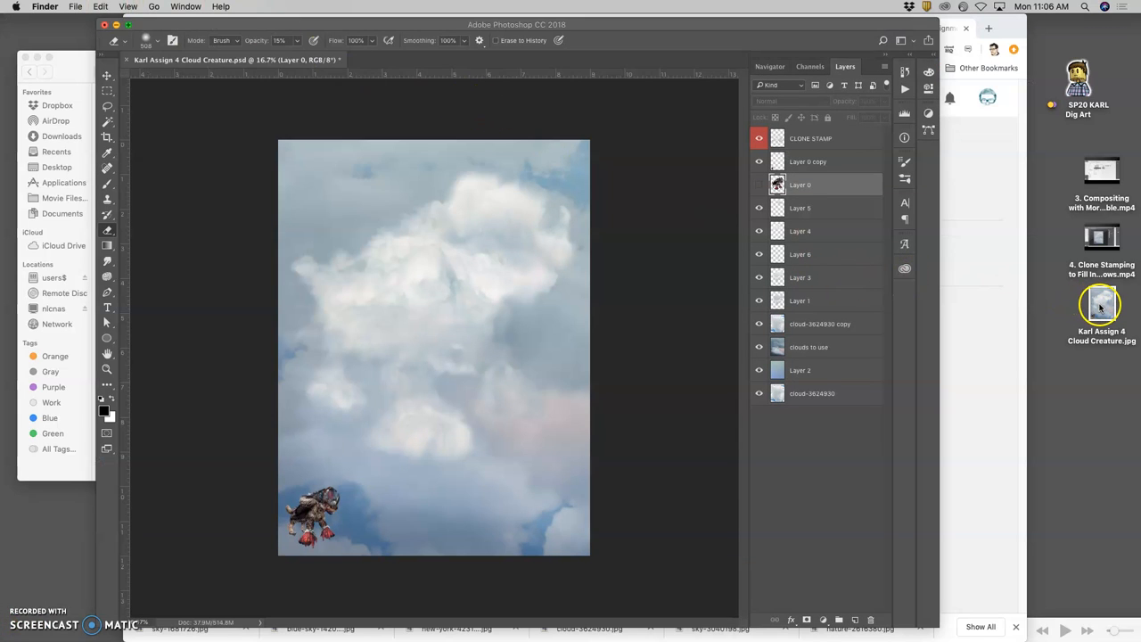
Select the exported 'Karl Assign 4 Cloud Creature.jpg' on the desktop
left_click(1102, 306)
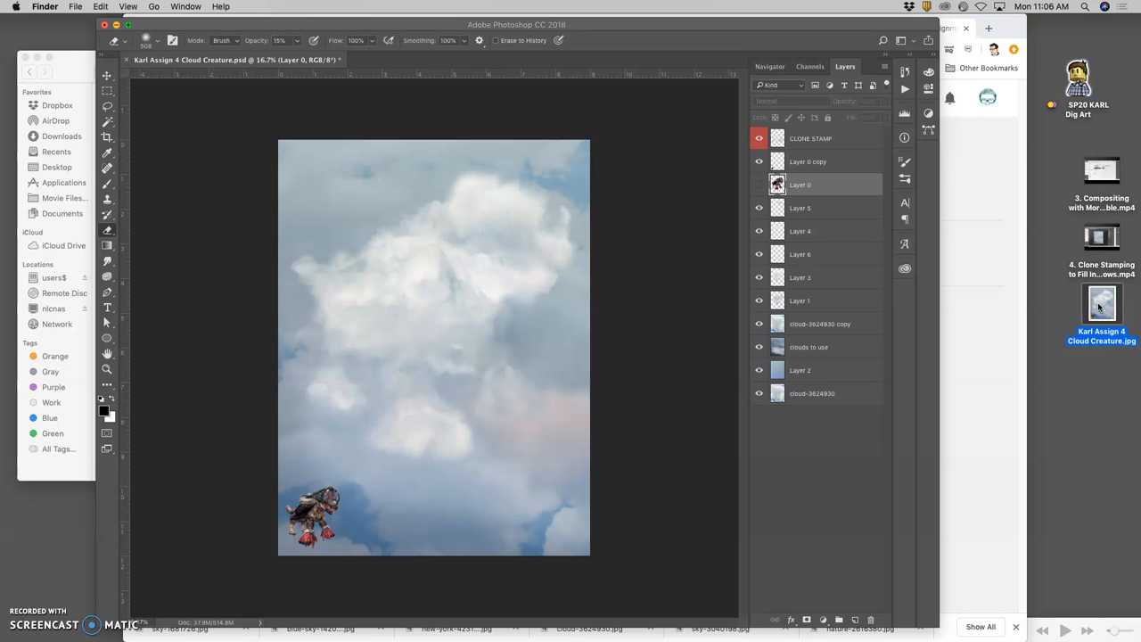